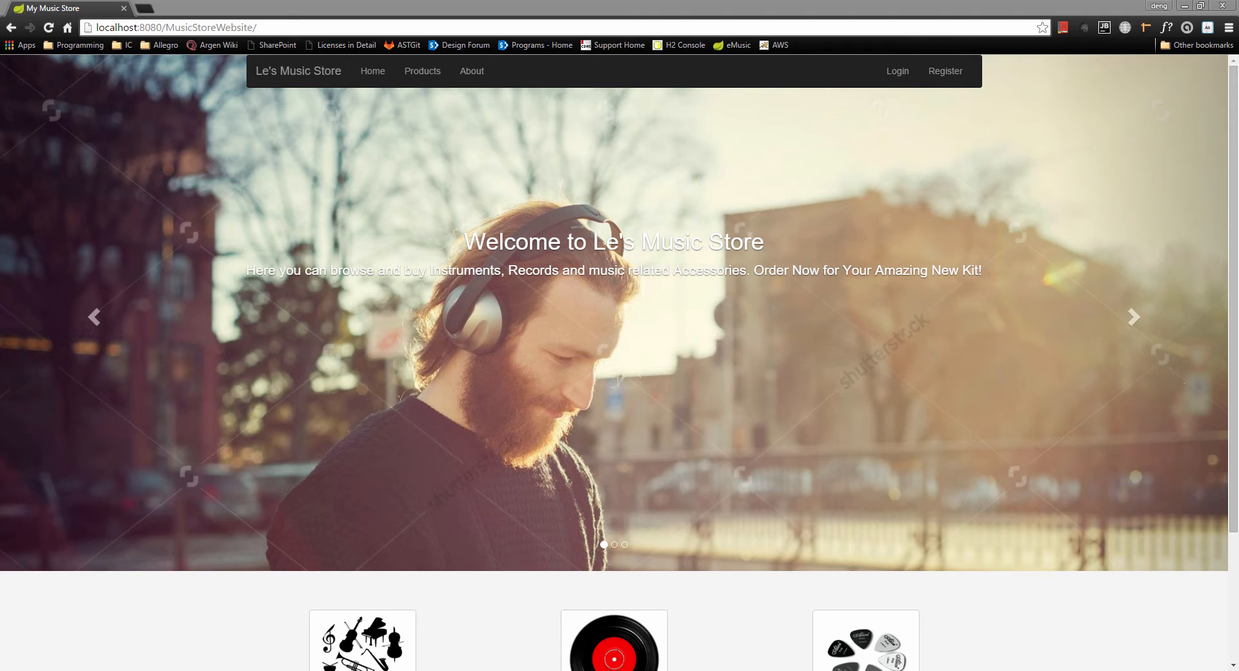
mouse_move(850, 141)
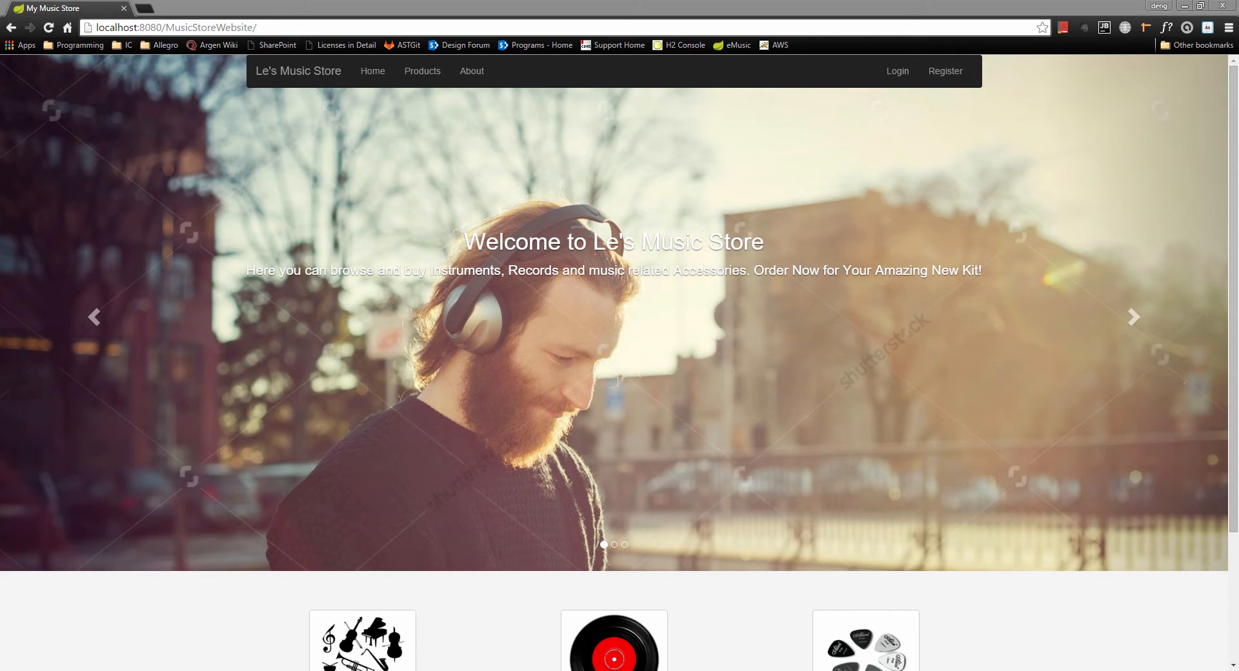
Advance the home page banner slideshow to the 'It's A Jazz Affair' slide, scrolling the page.
scroll(down, 3)
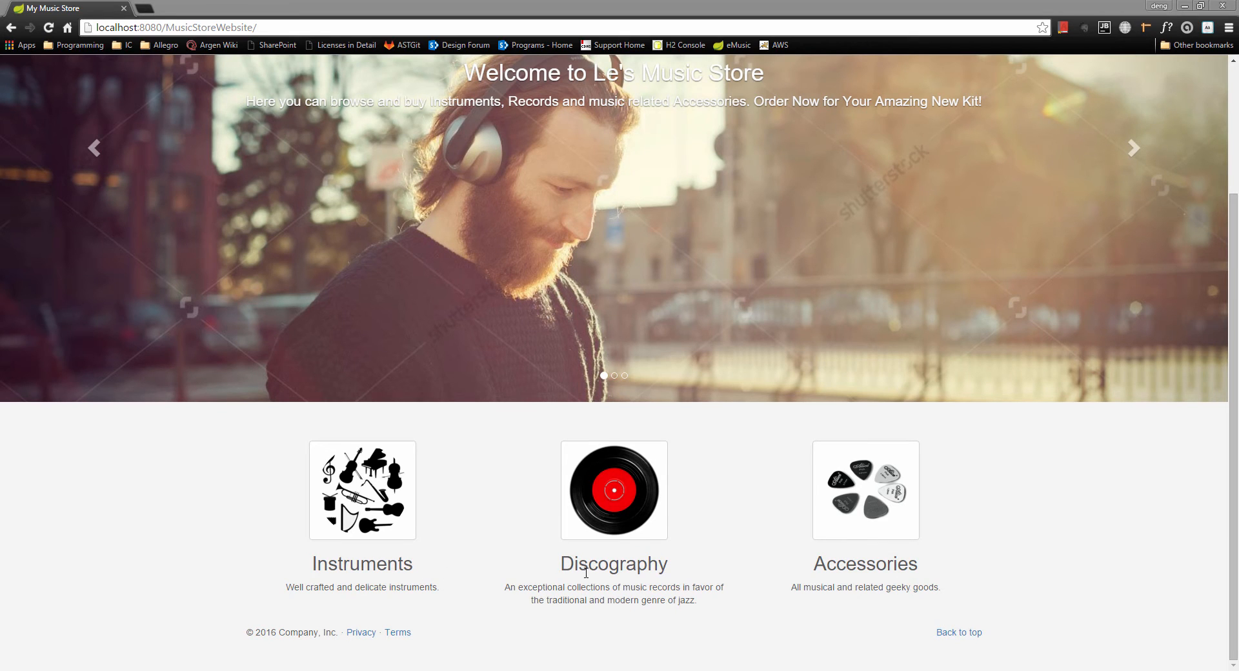
mouse_move(830, 585)
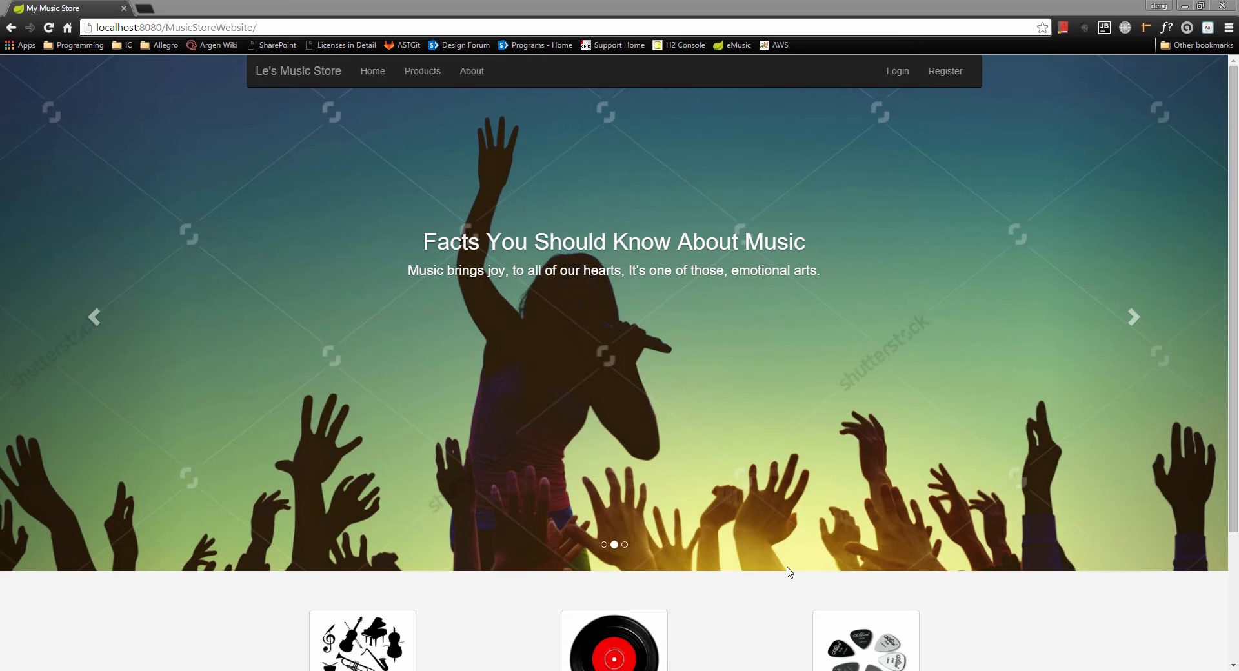
scroll(down, 3)
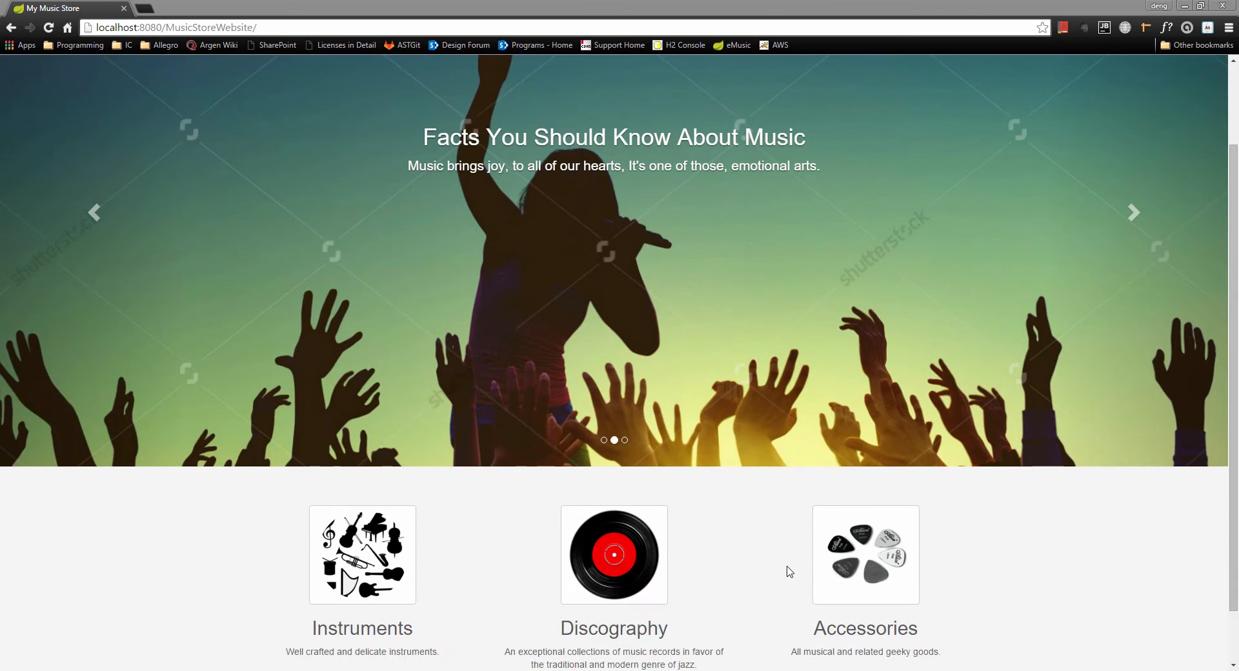
scroll(down, 3)
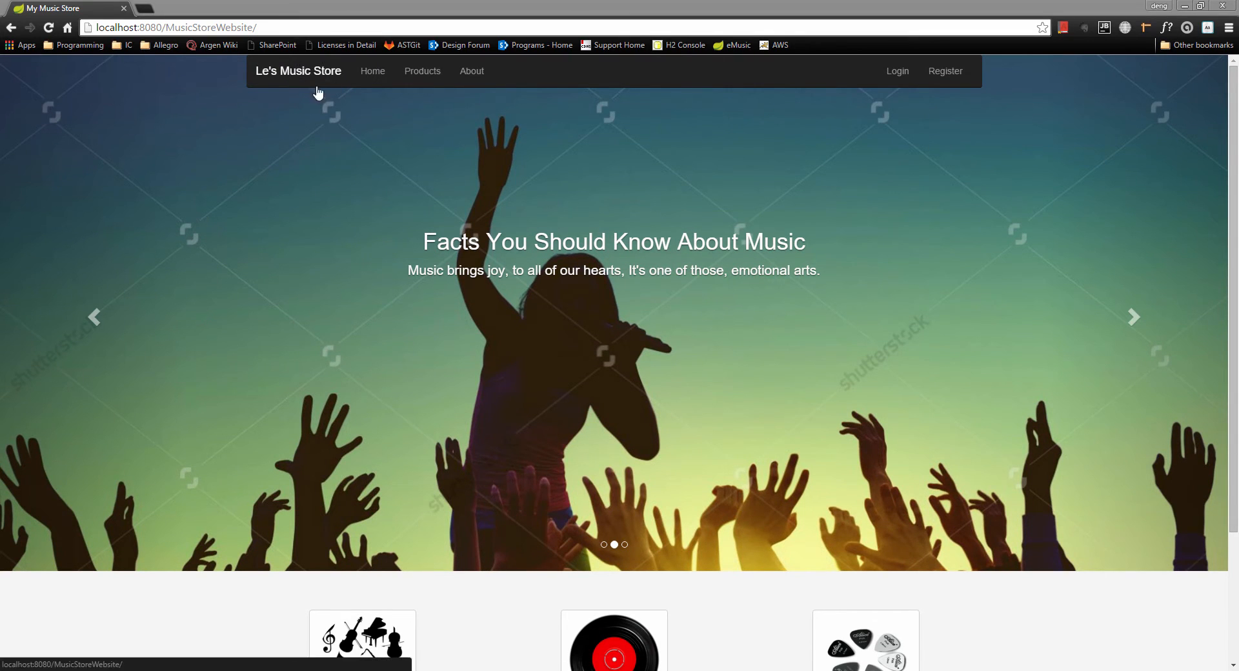
mouse_move(357, 121)
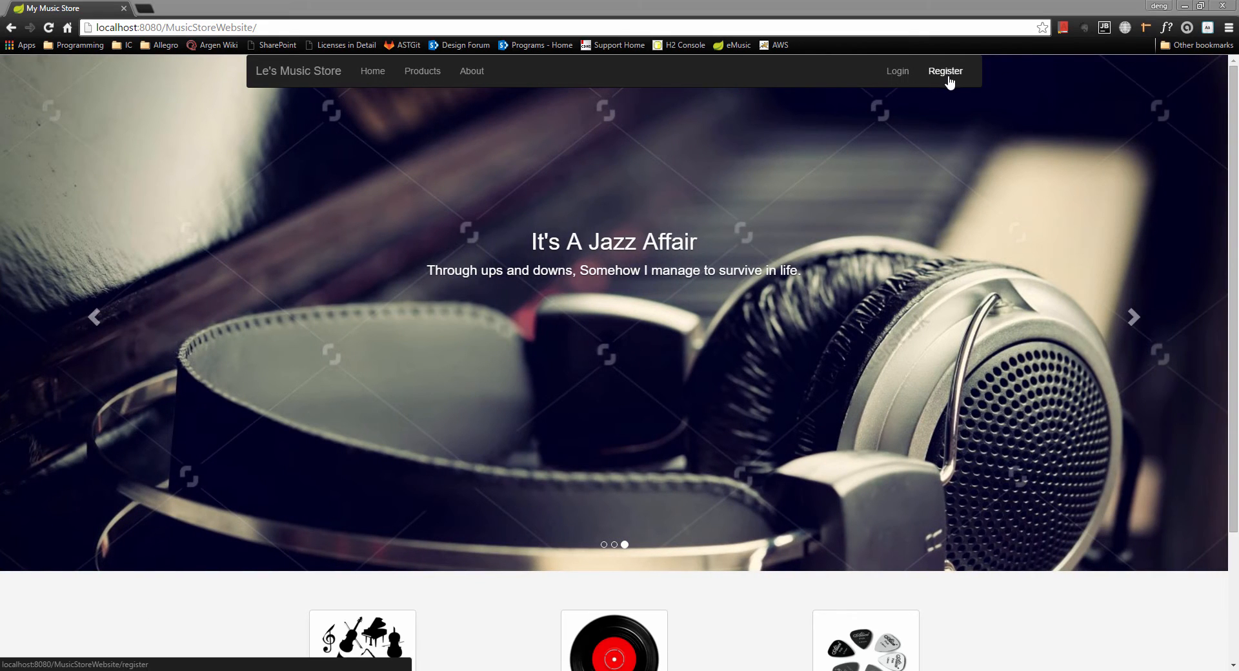
mouse_move(865, 245)
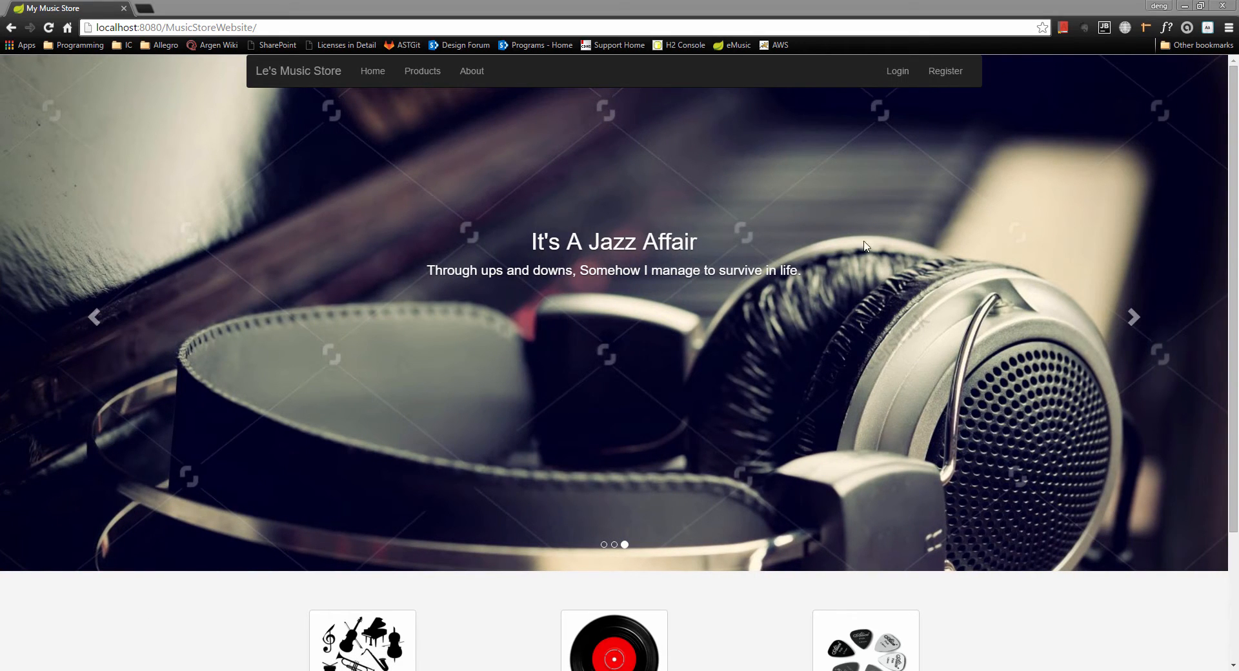
mouse_move(787, 424)
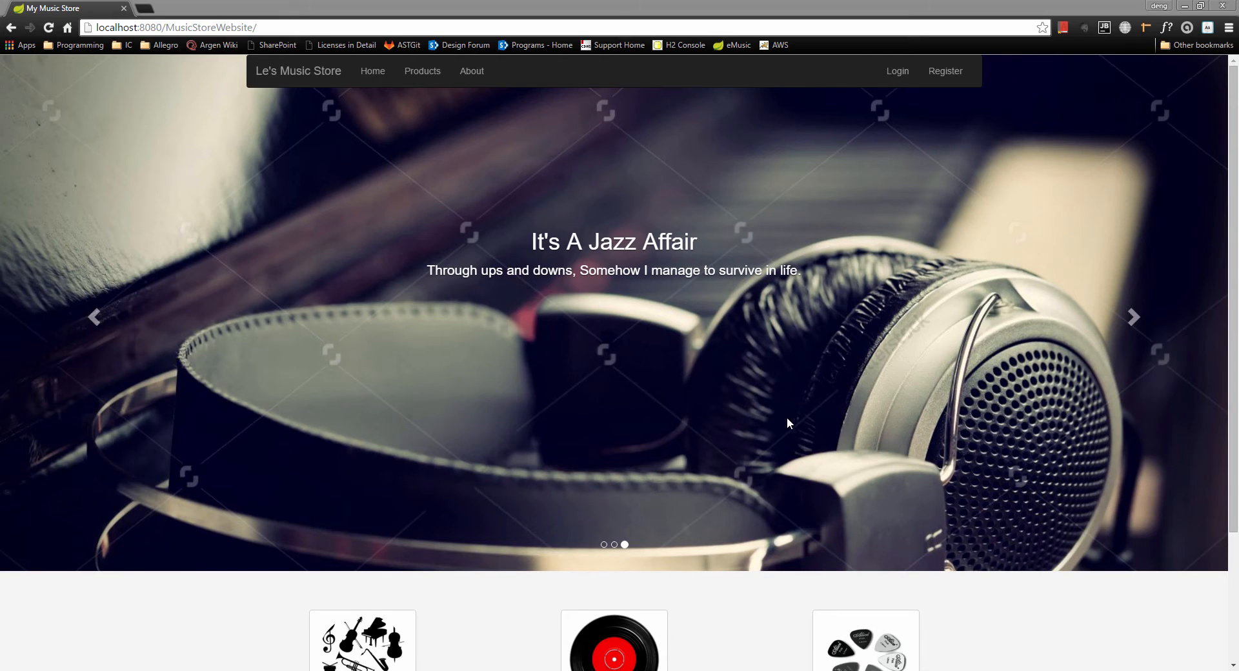
mouse_move(823, 402)
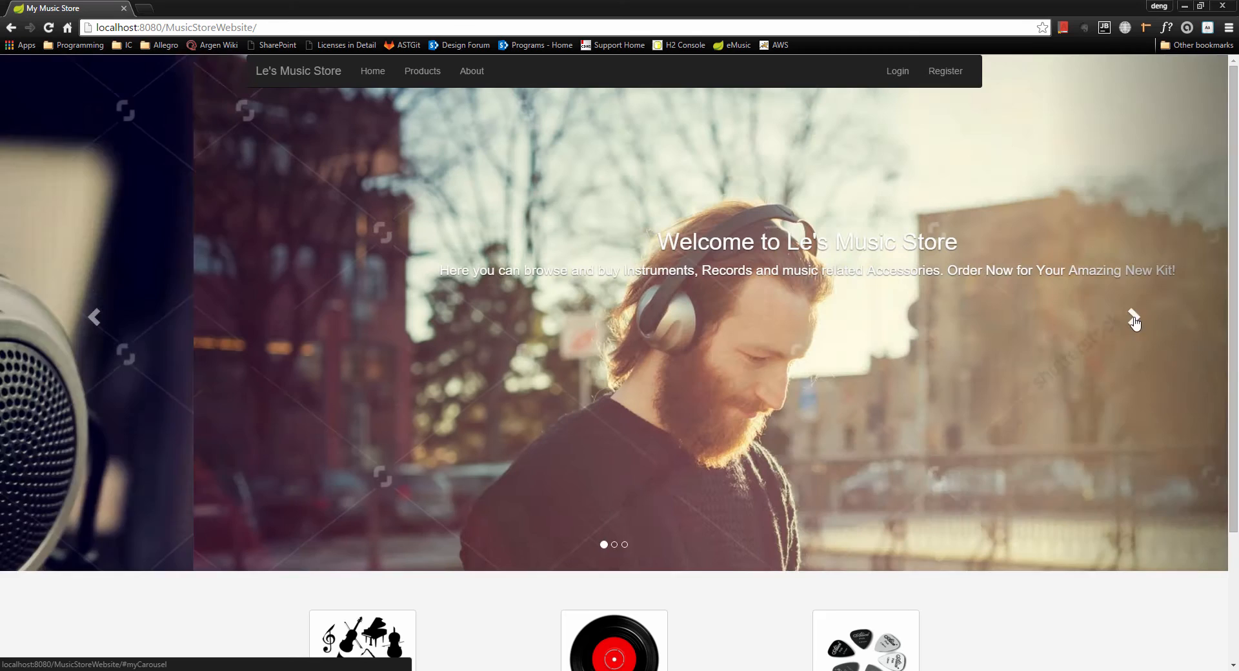
click(1133, 317)
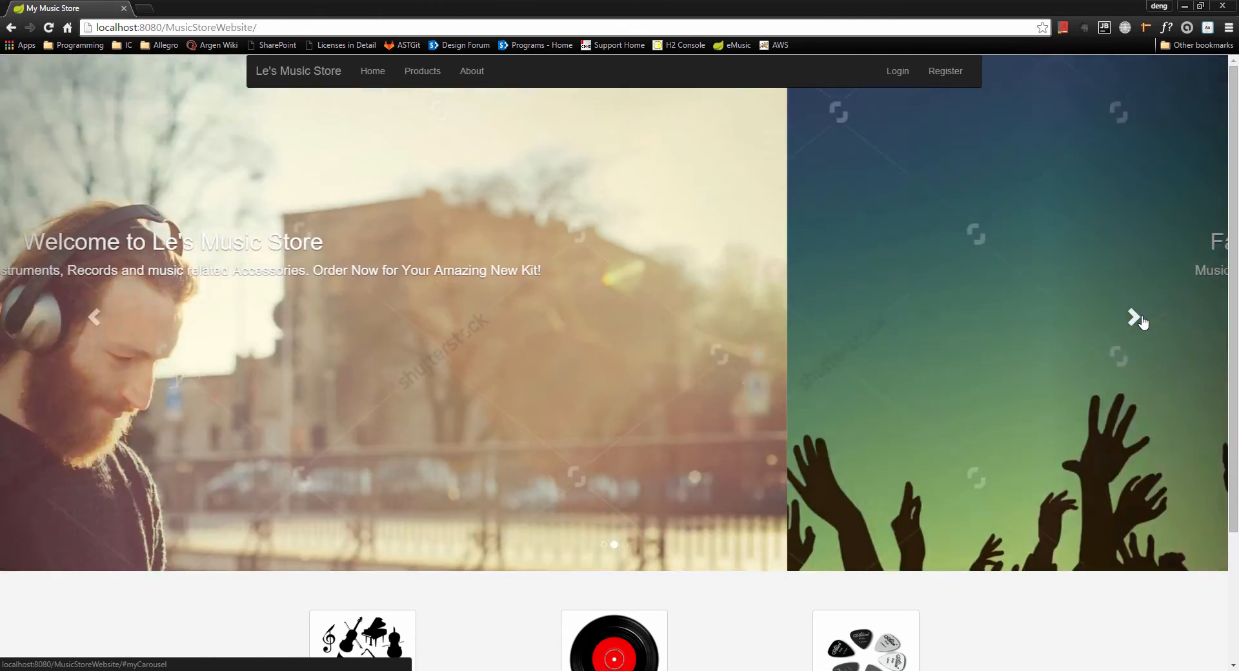
click(1133, 317)
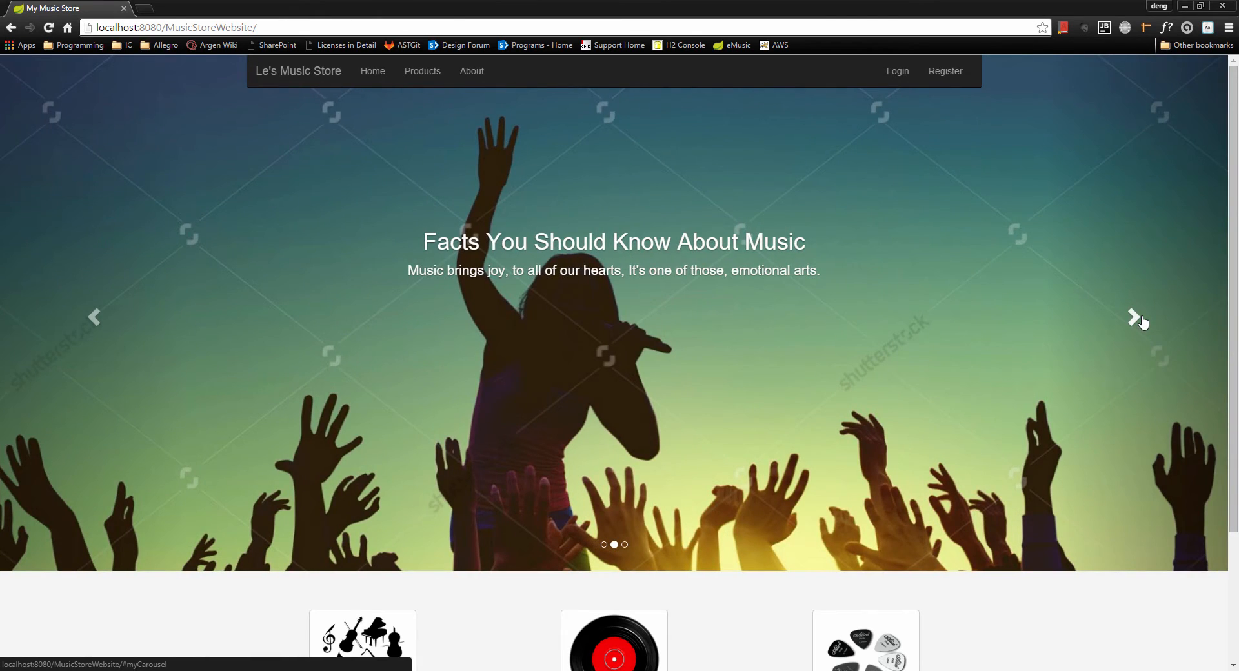
mouse_move(1128, 302)
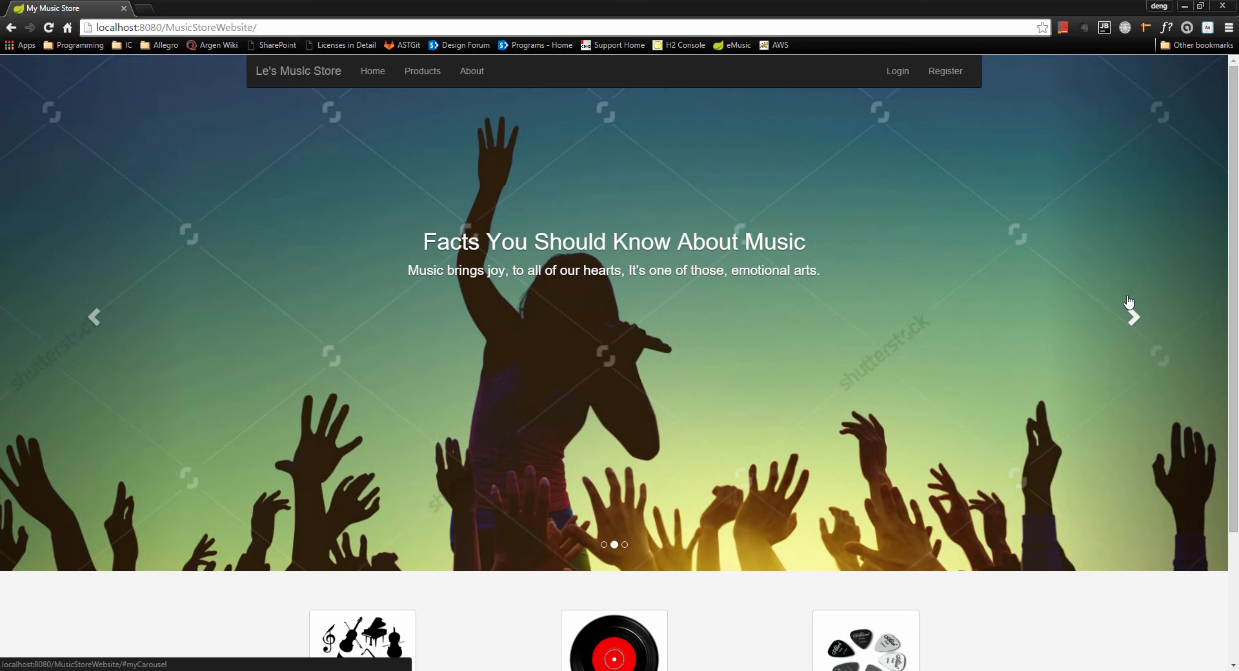
scroll(down, 3)
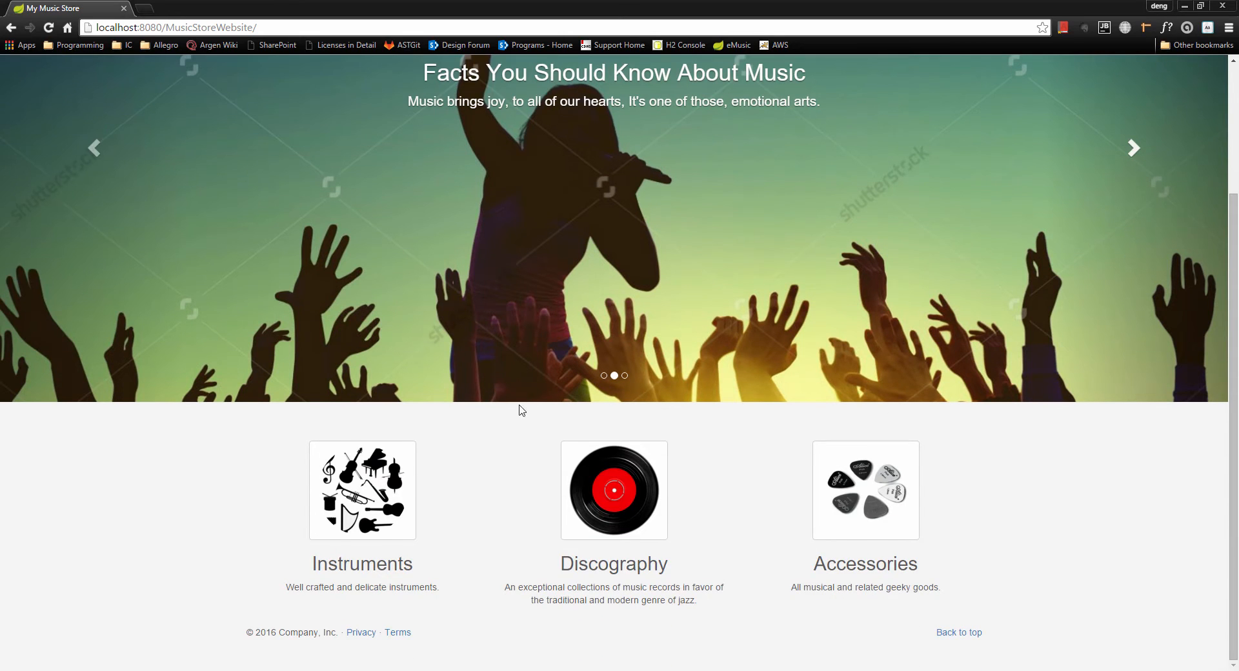
mouse_move(613, 490)
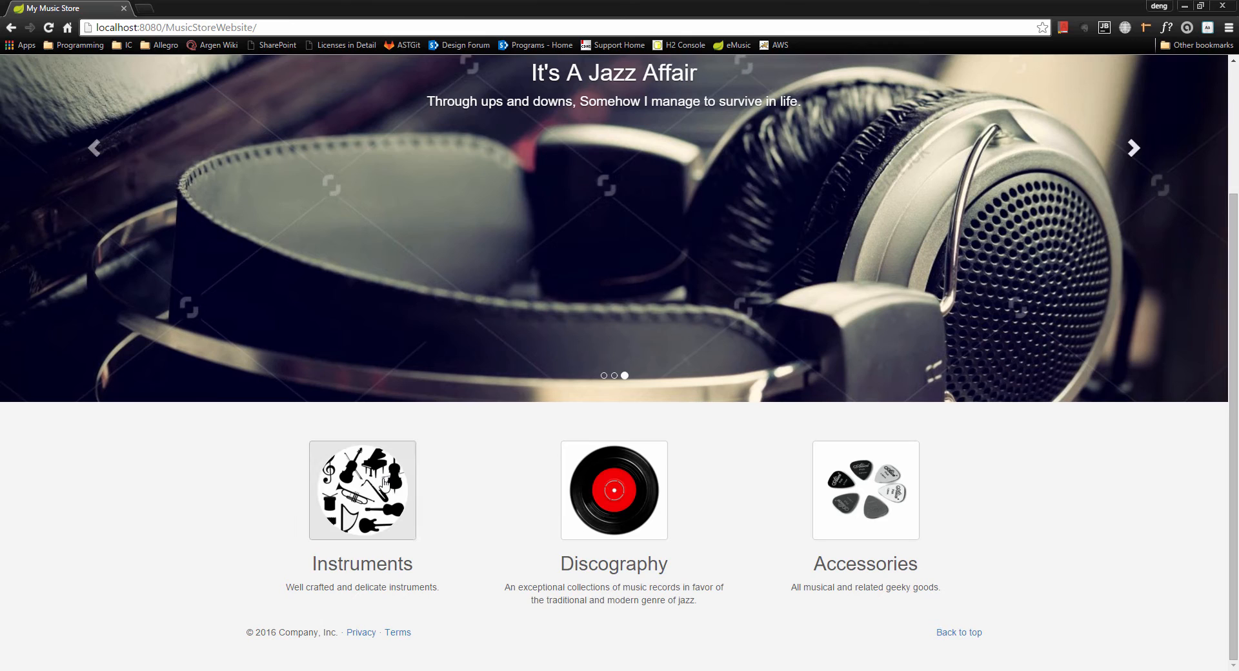
scroll(down, 3)
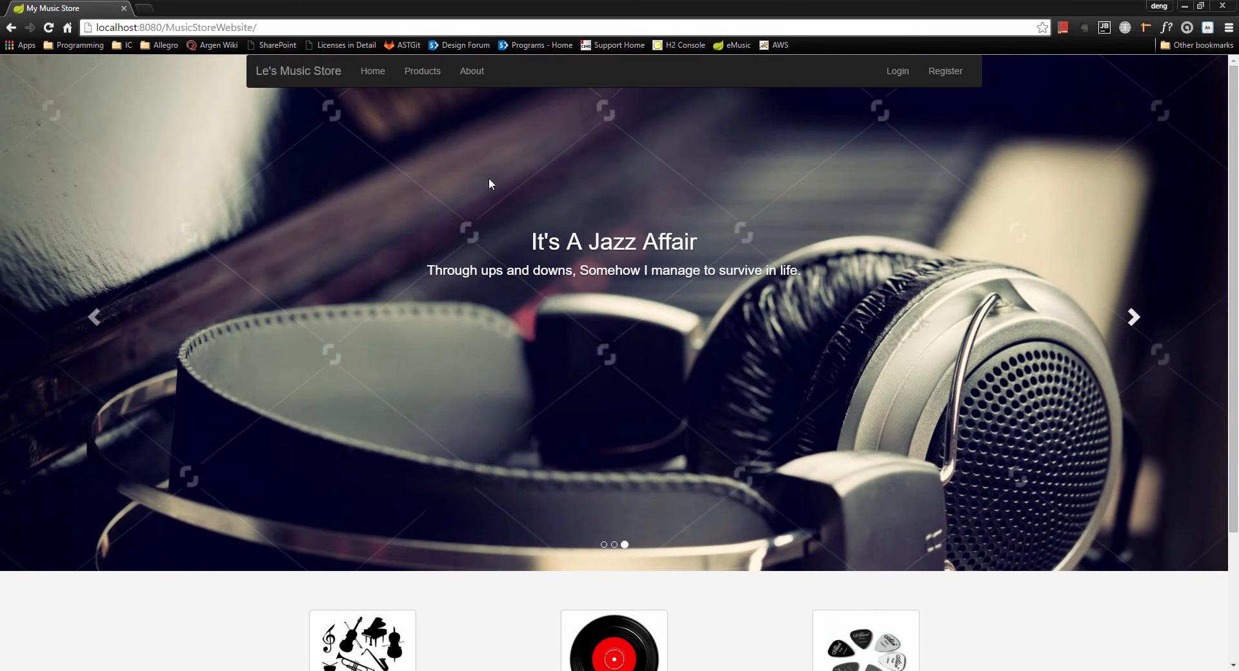
mouse_move(422, 75)
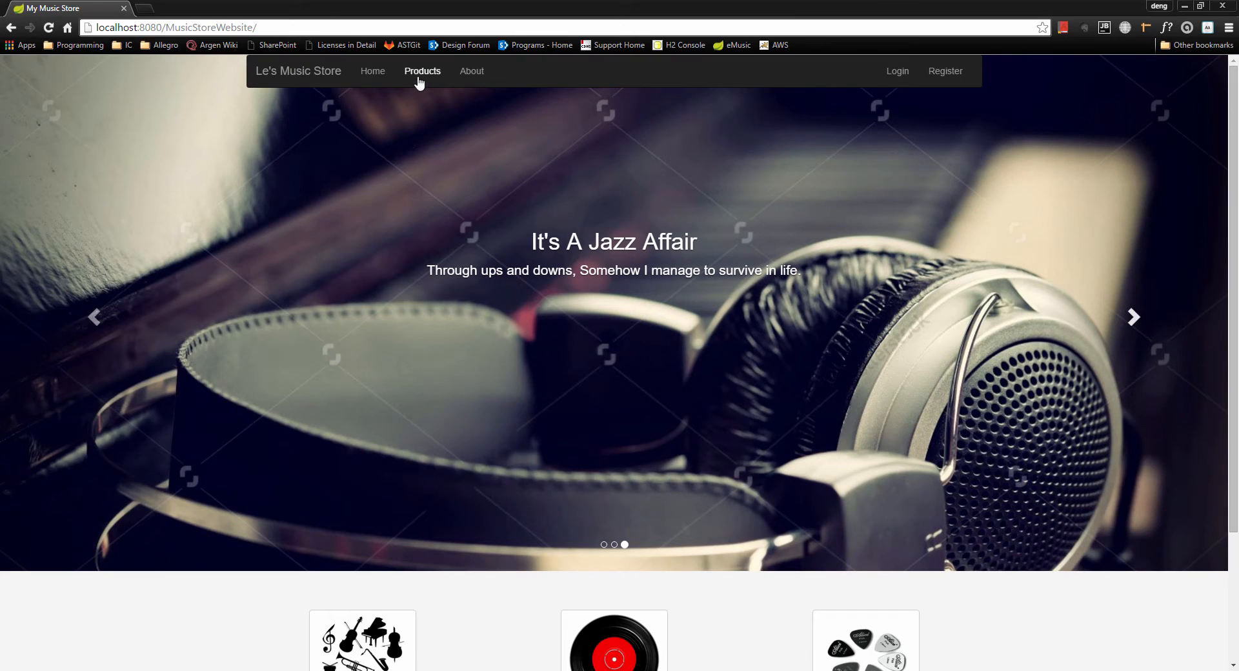
Show All Products at 5 entries per page, listing Guitar1, Record and Accessory.
click(422, 71)
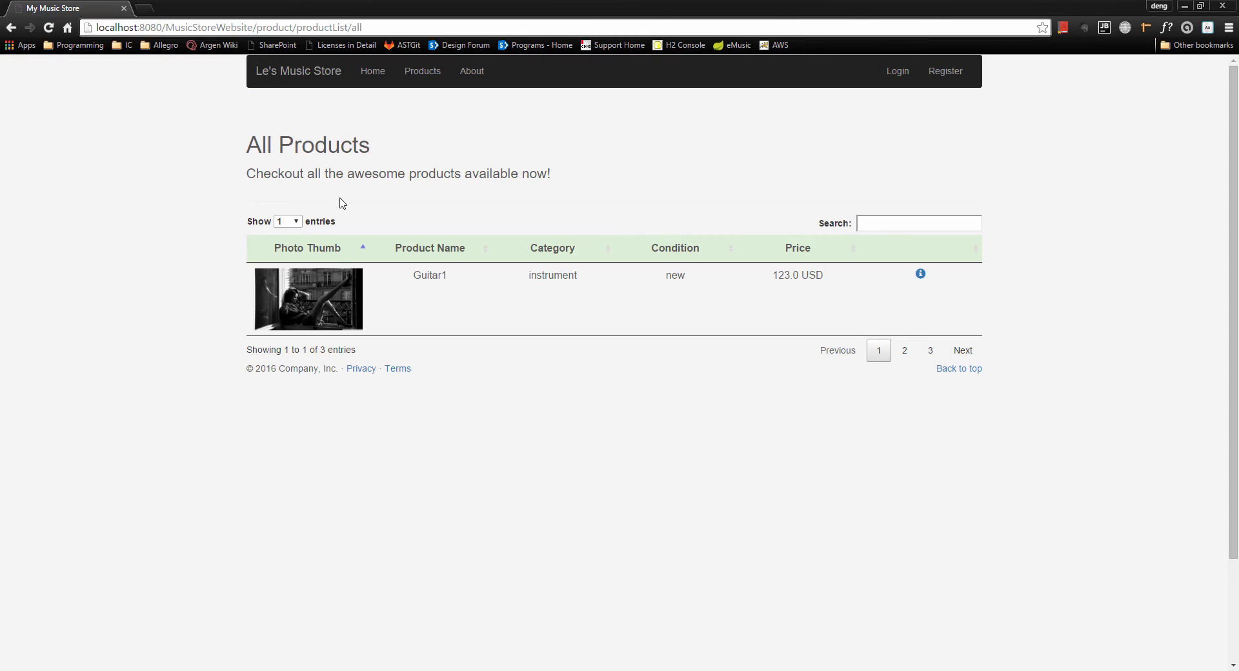
mouse_move(574, 313)
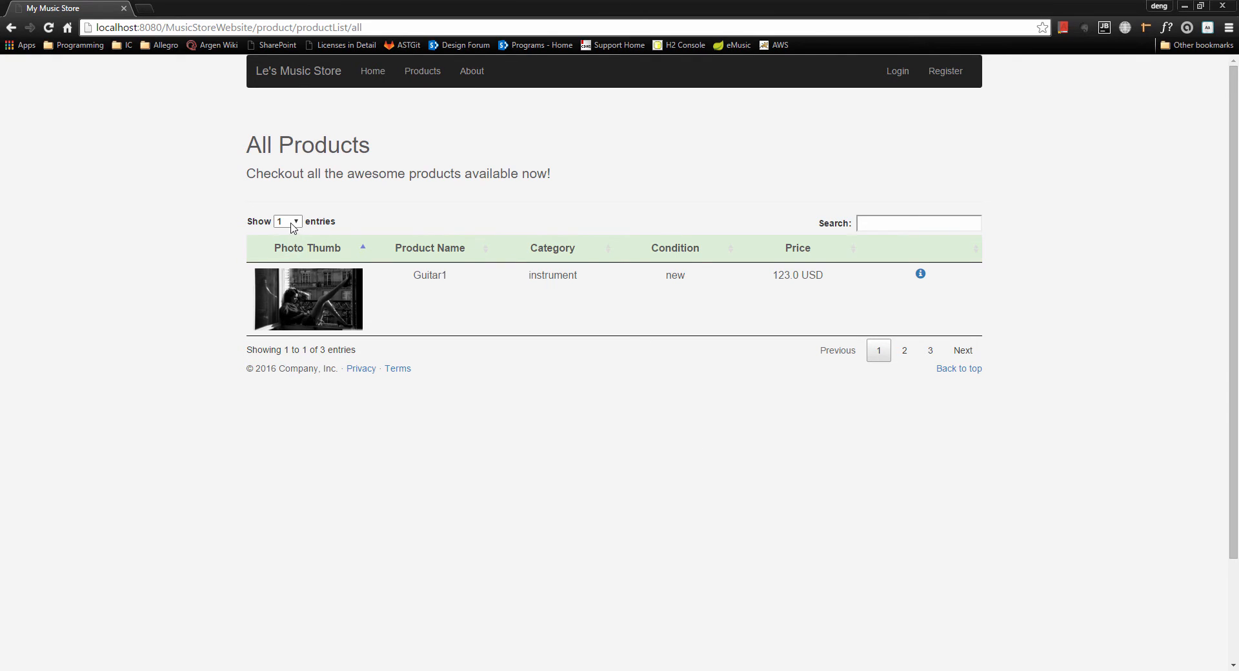
click(286, 221)
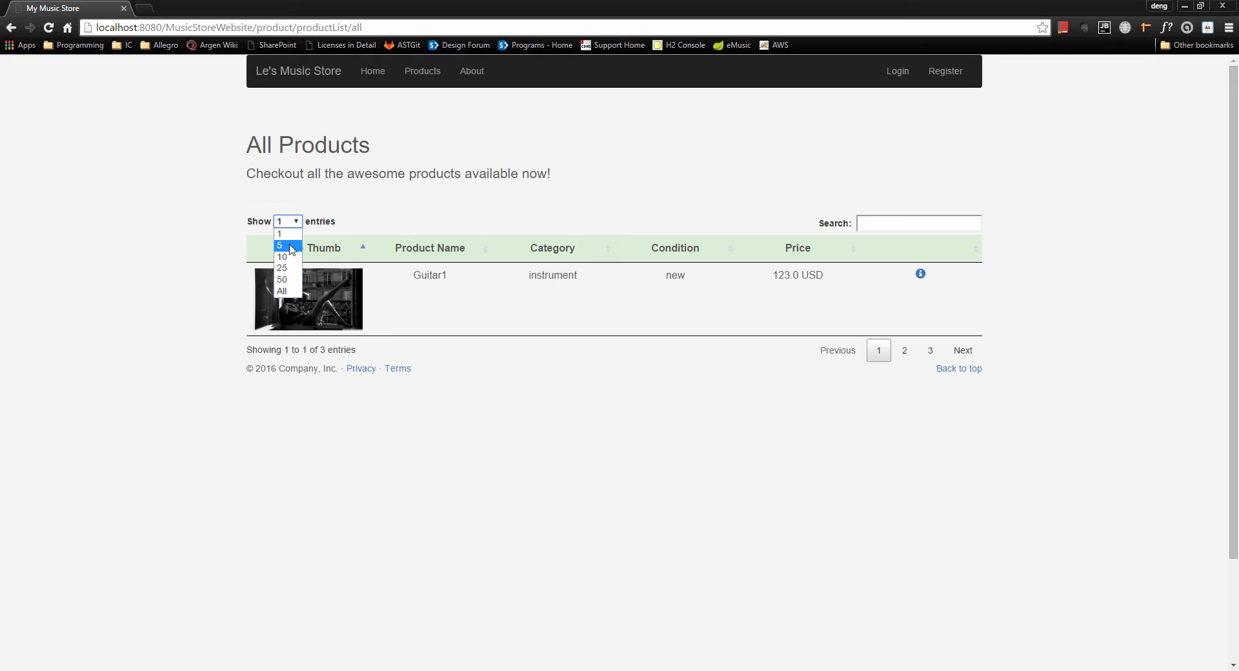
click(280, 245)
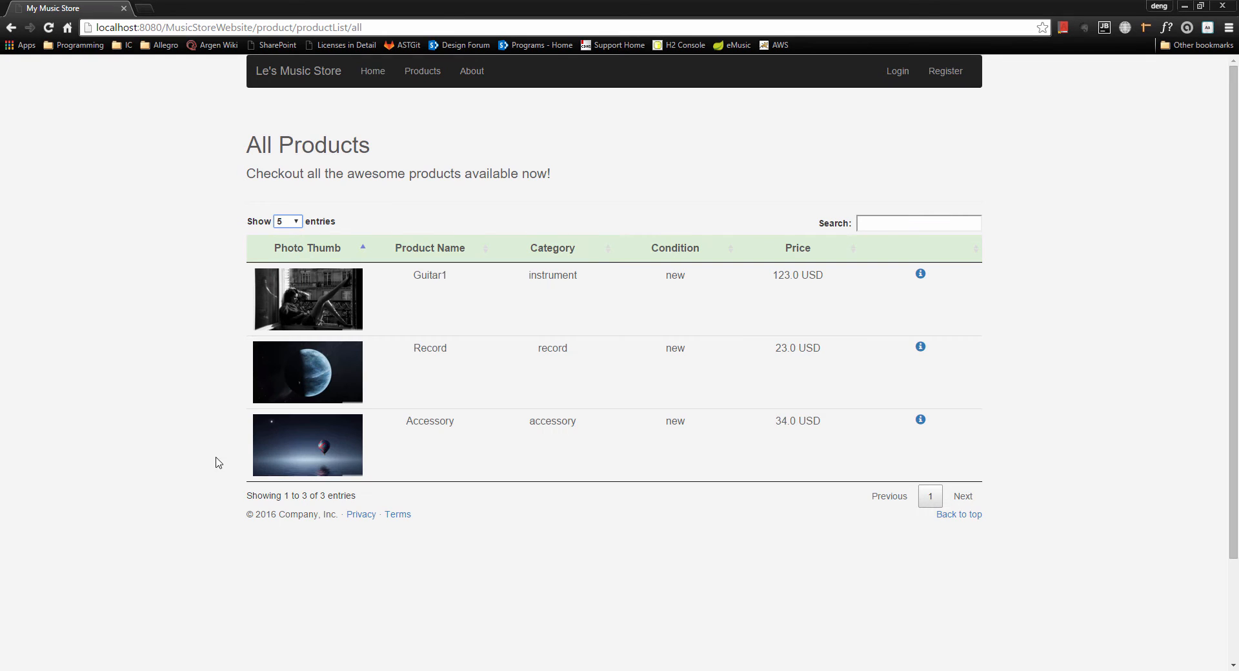
mouse_move(648, 337)
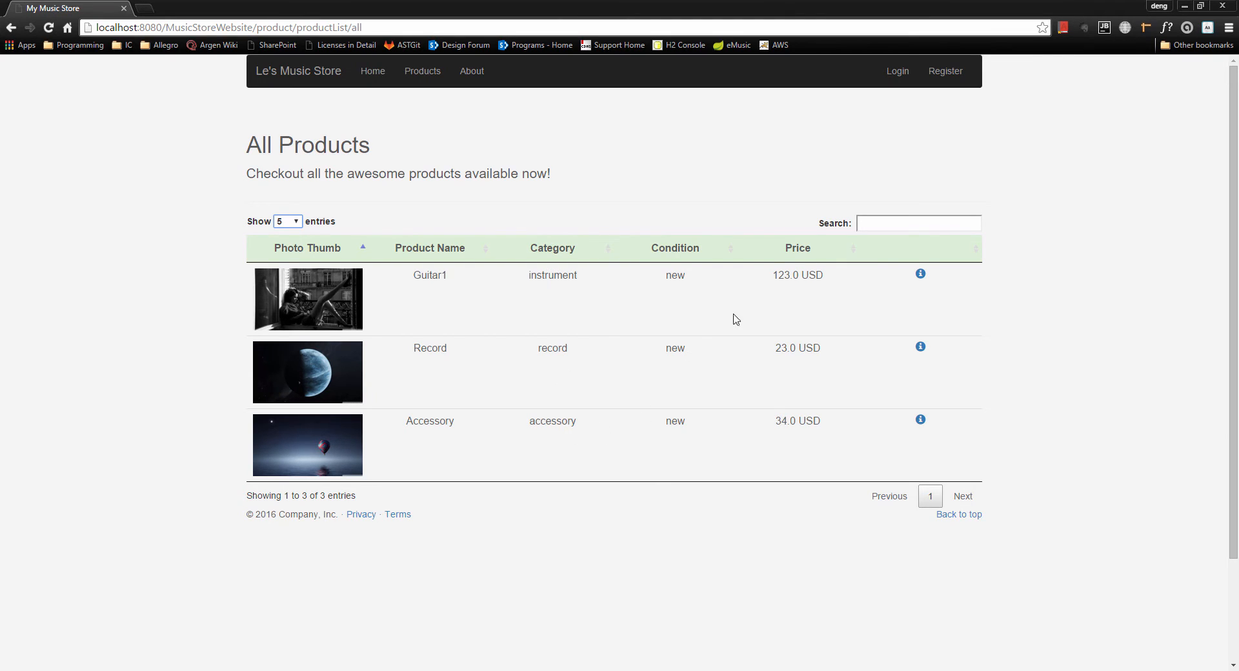
click(918, 222)
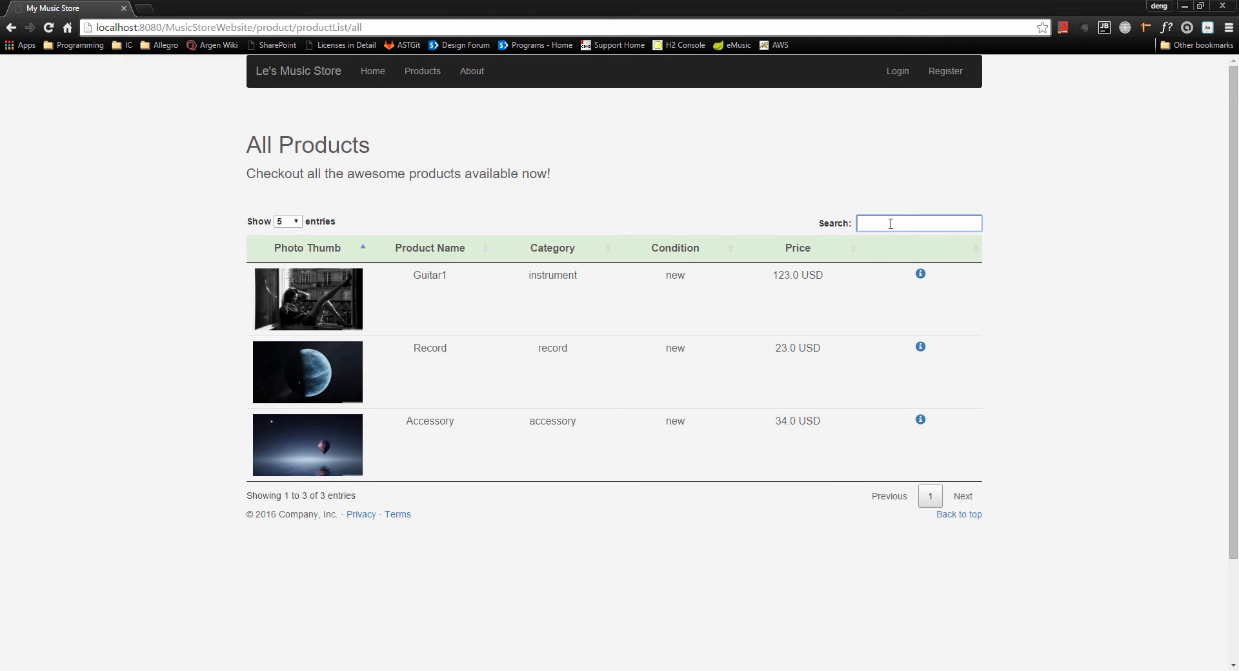
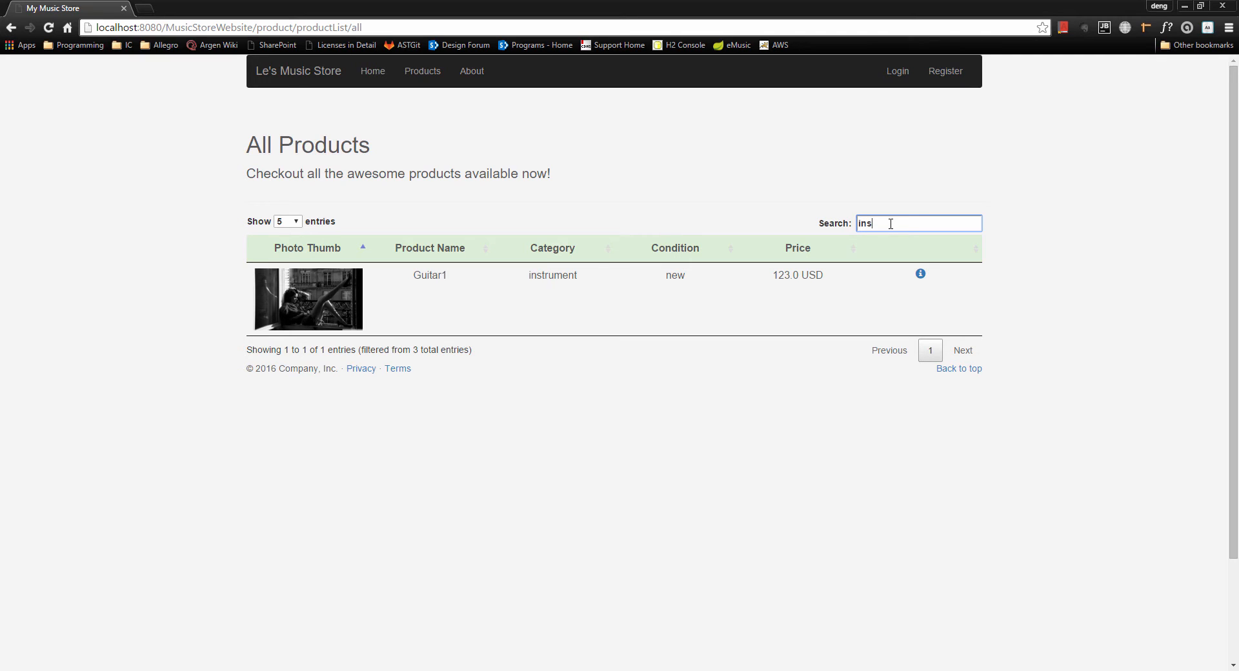
key(BackSpace)
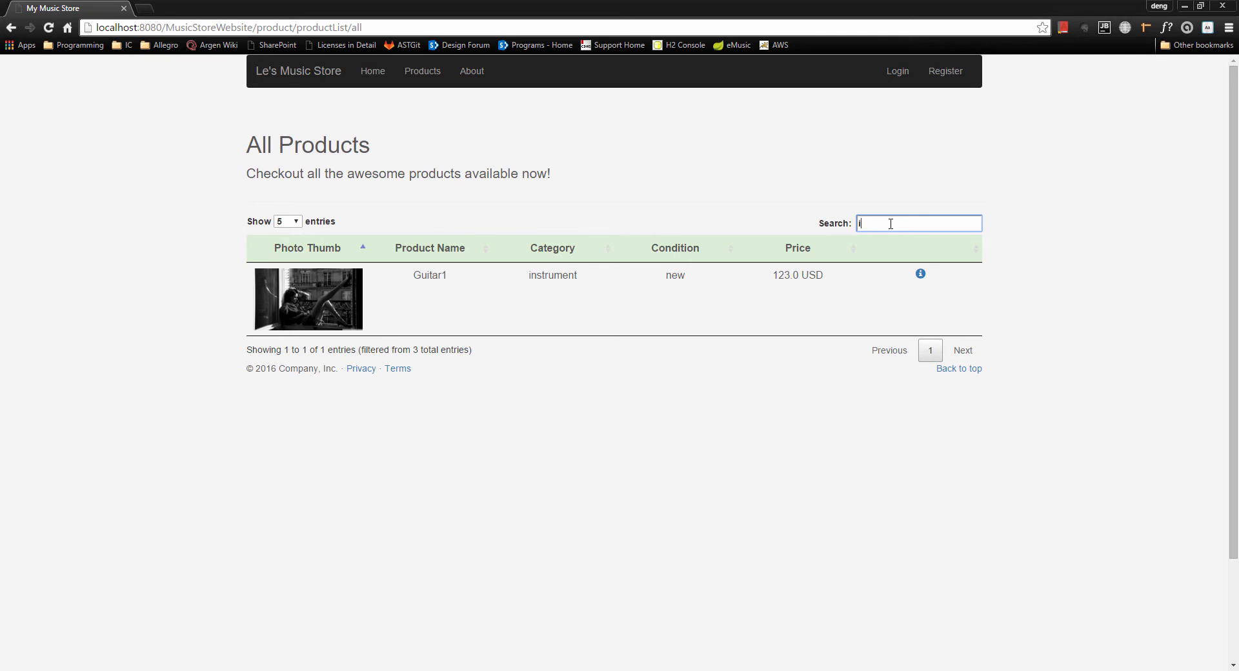
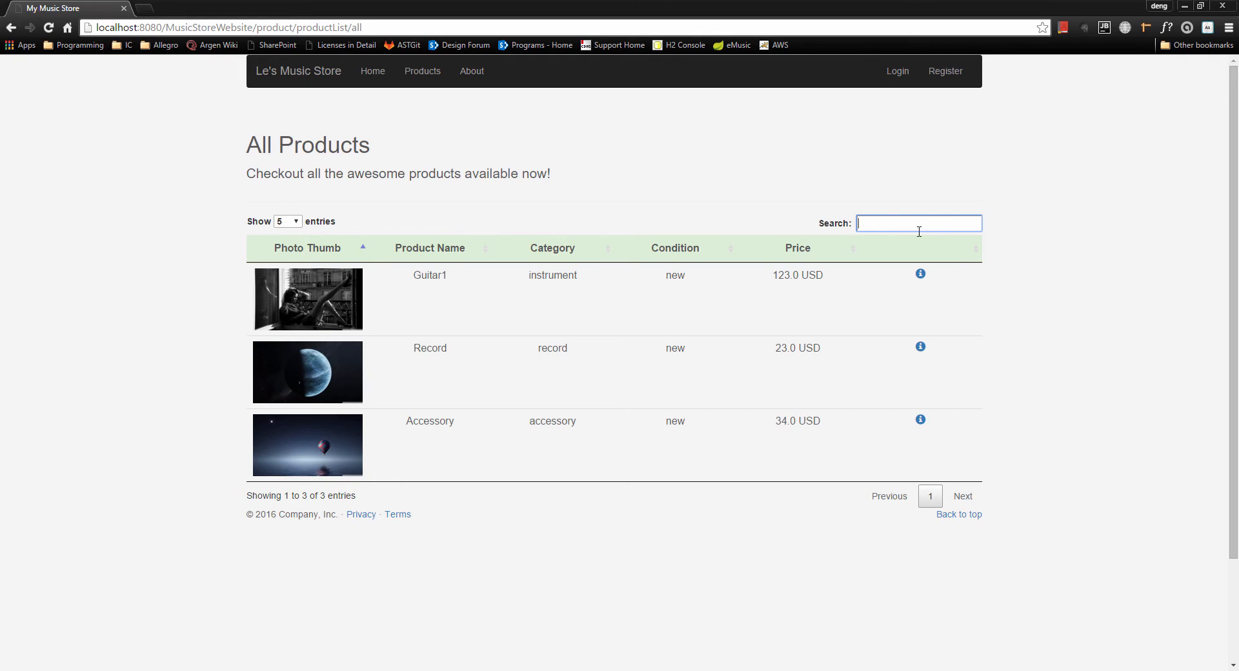
mouse_move(920, 274)
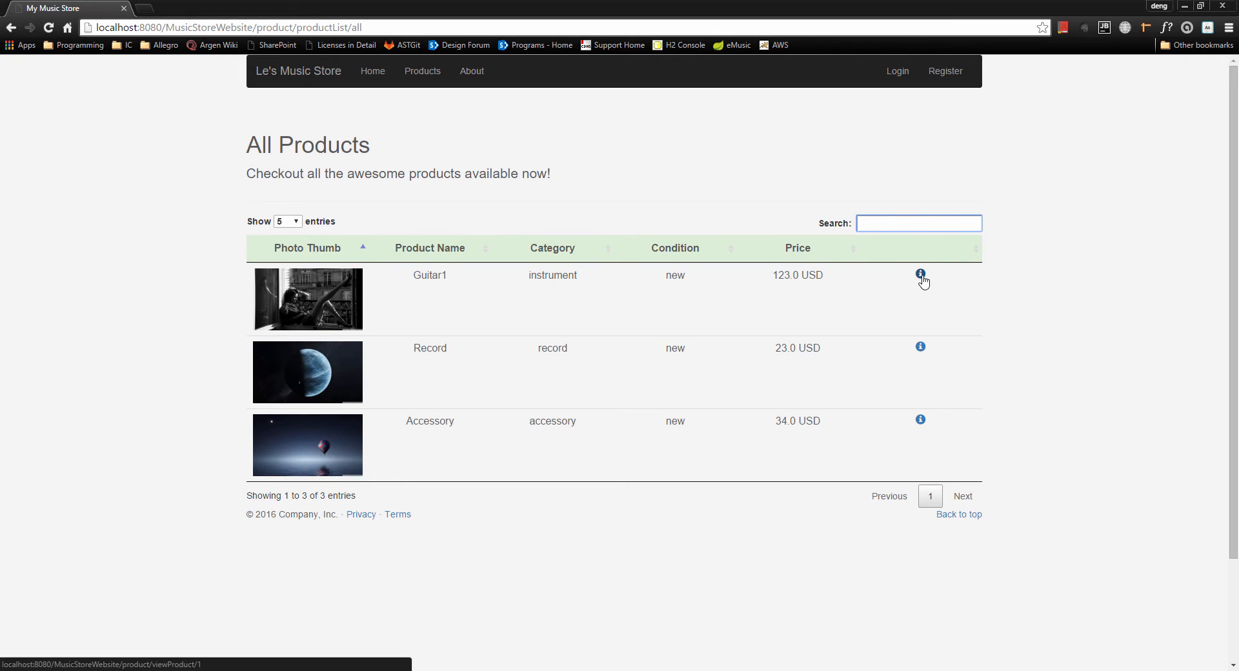
View Guitar1's detail page, then go back to the All Products list.
click(919, 274)
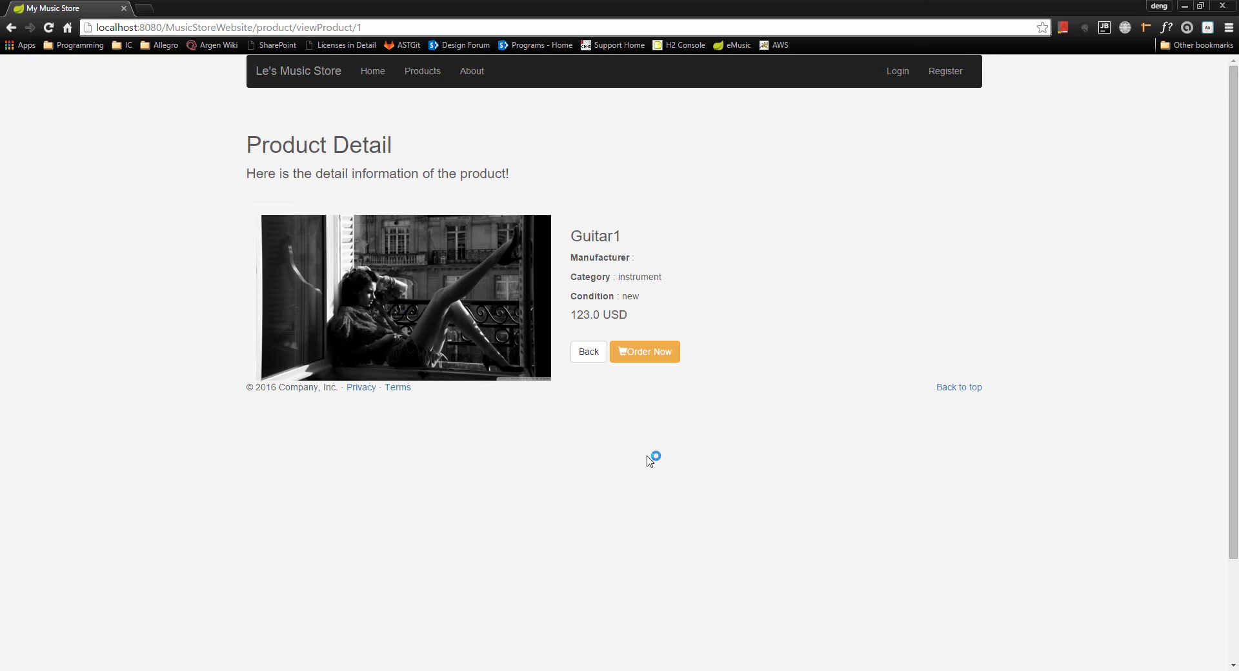
mouse_move(588, 415)
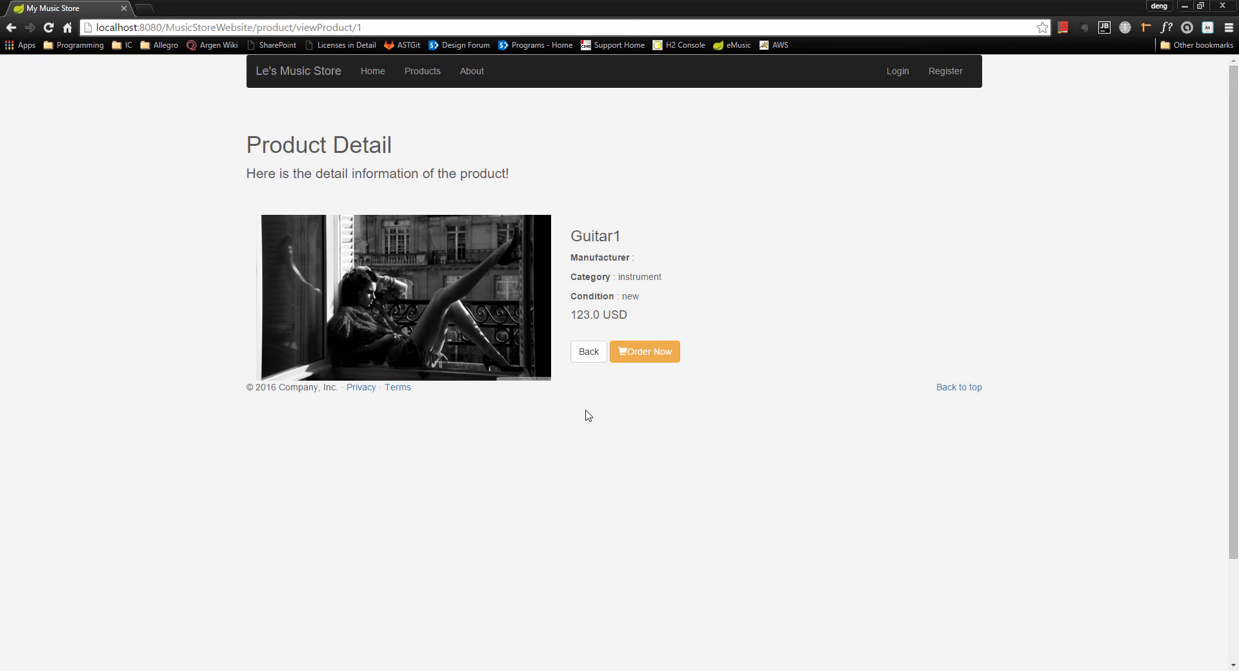
click(588, 351)
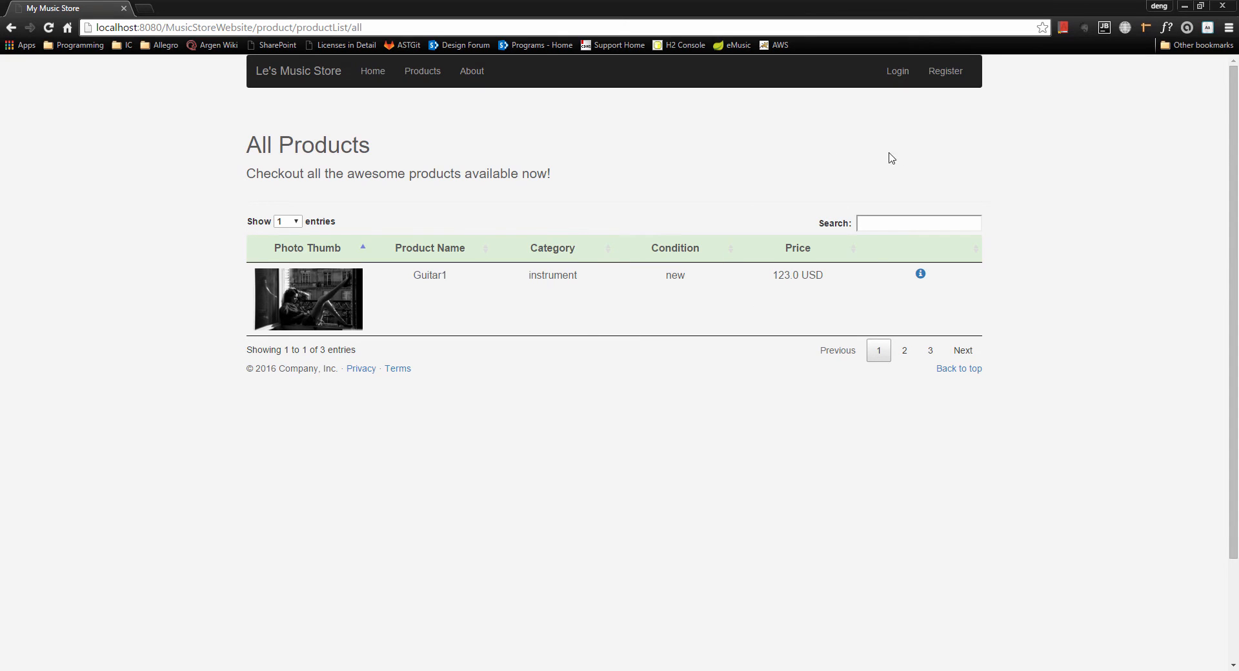
mouse_move(944, 71)
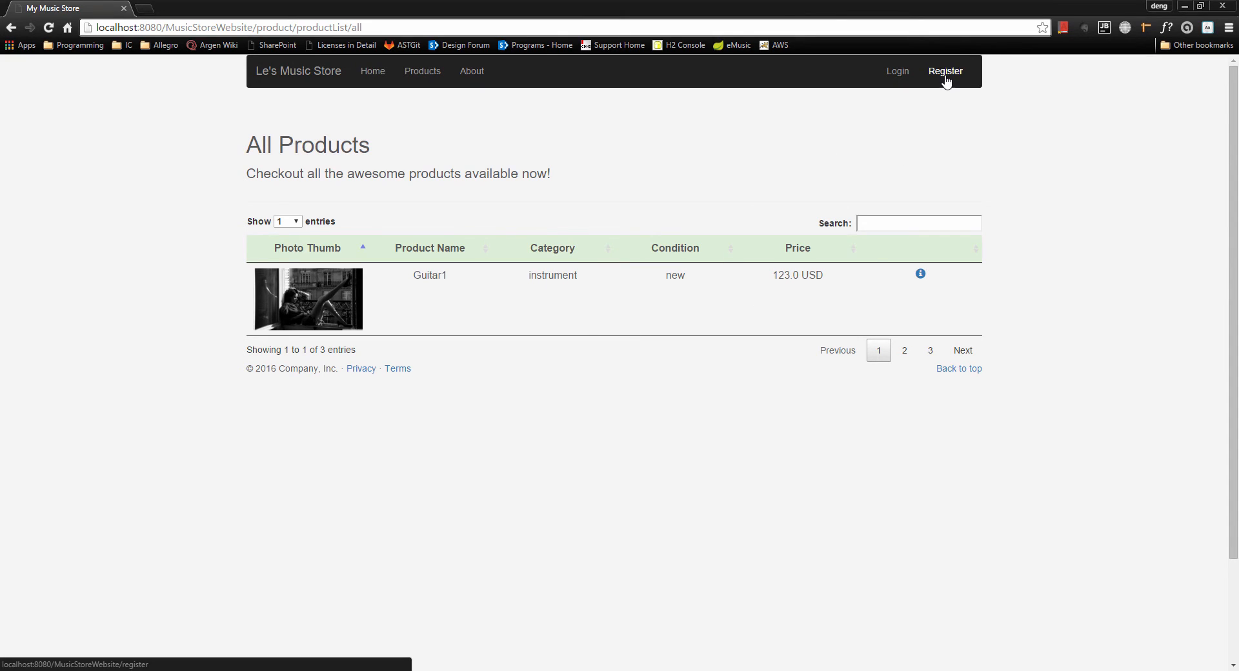
click(943, 71)
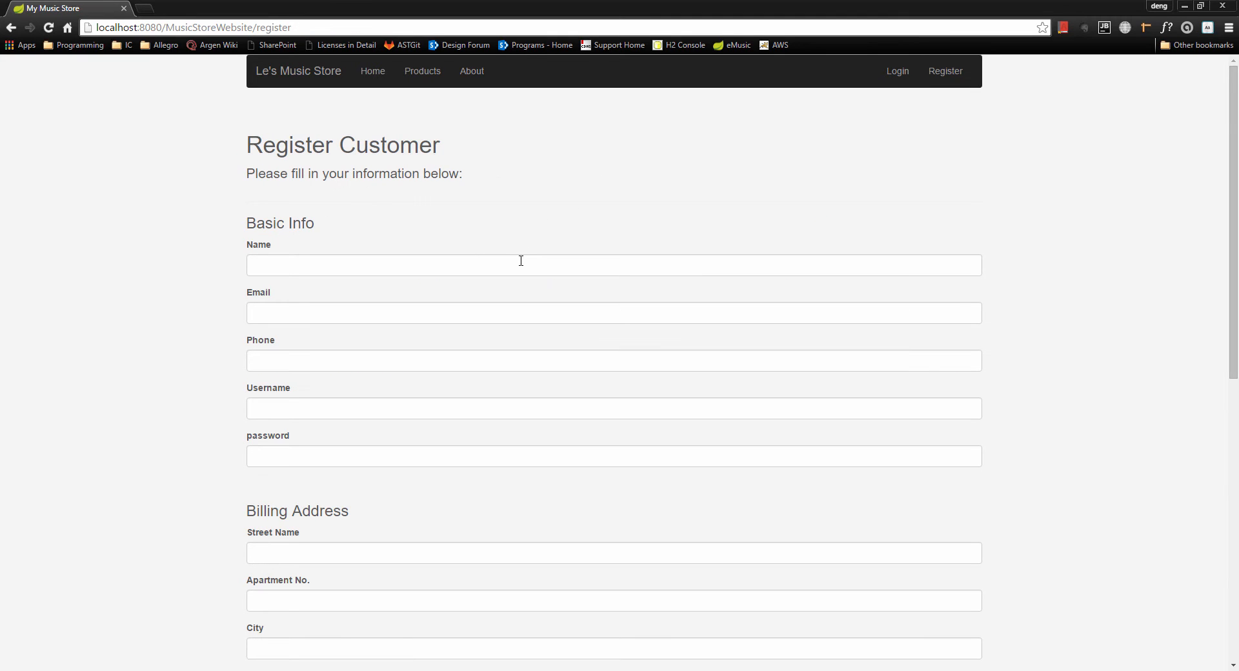
scroll(down, 3)
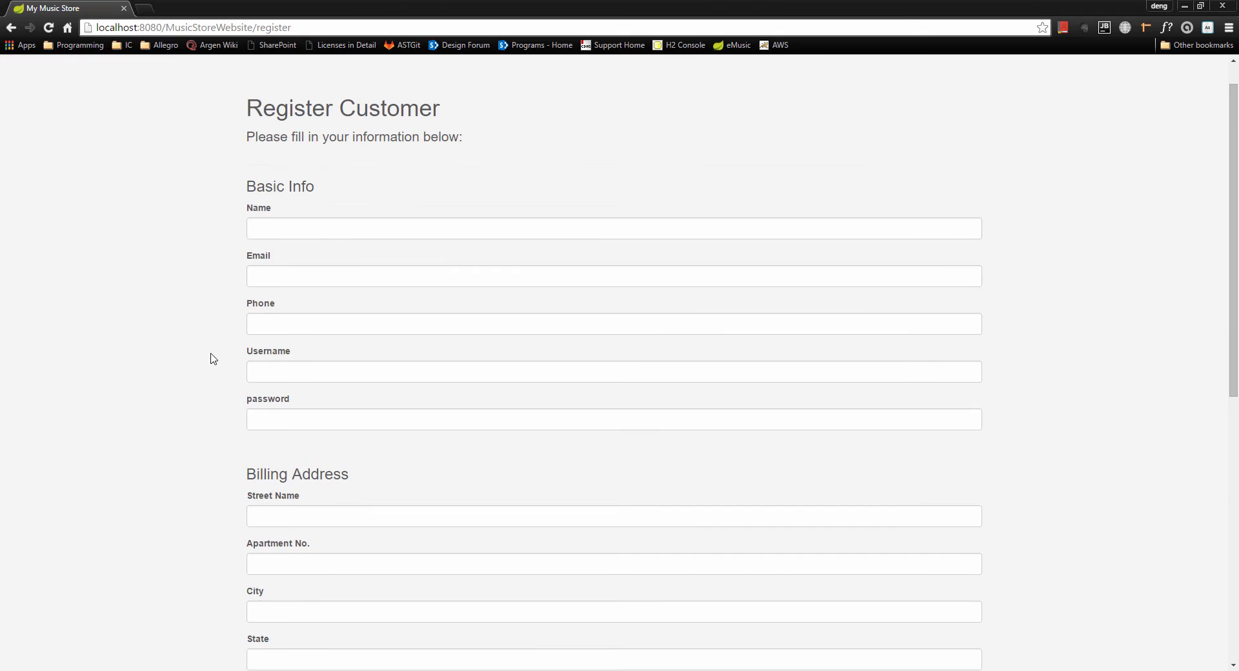
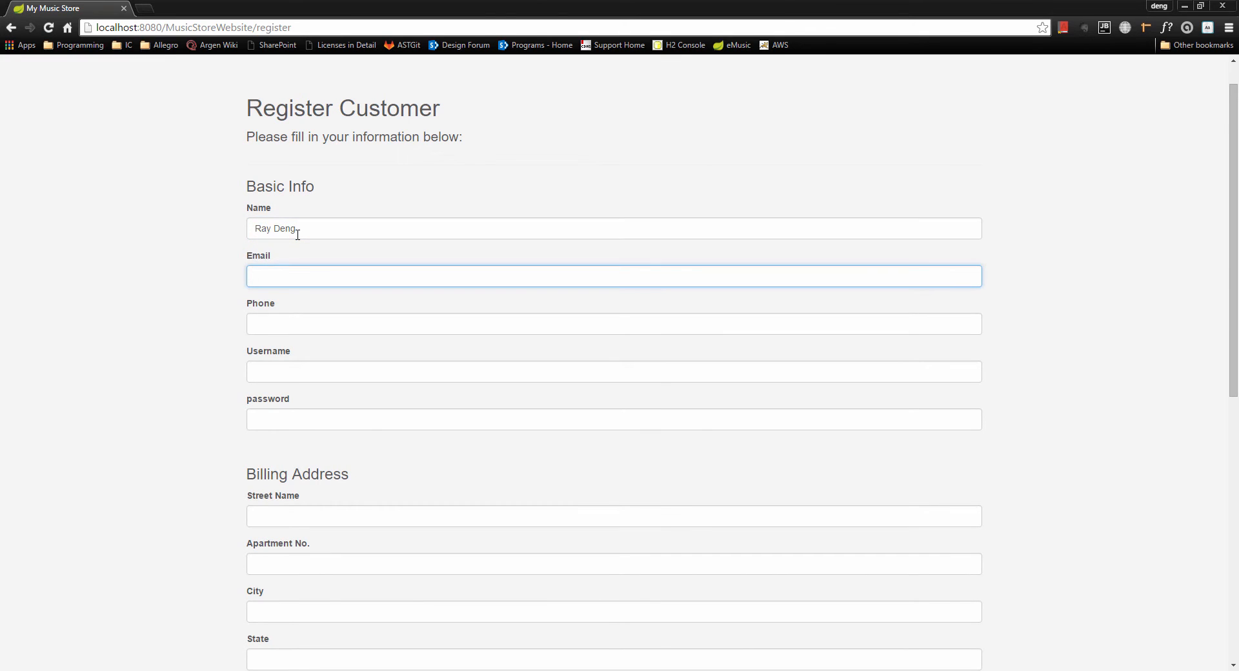
text(ray)
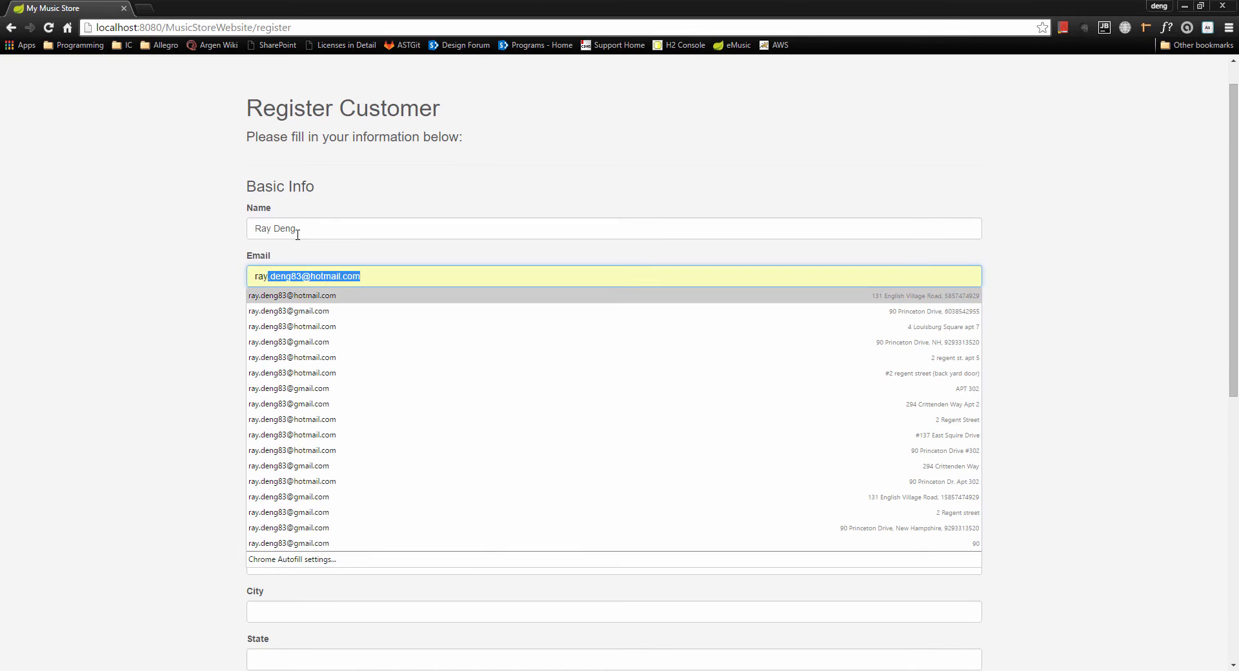
click(291, 295)
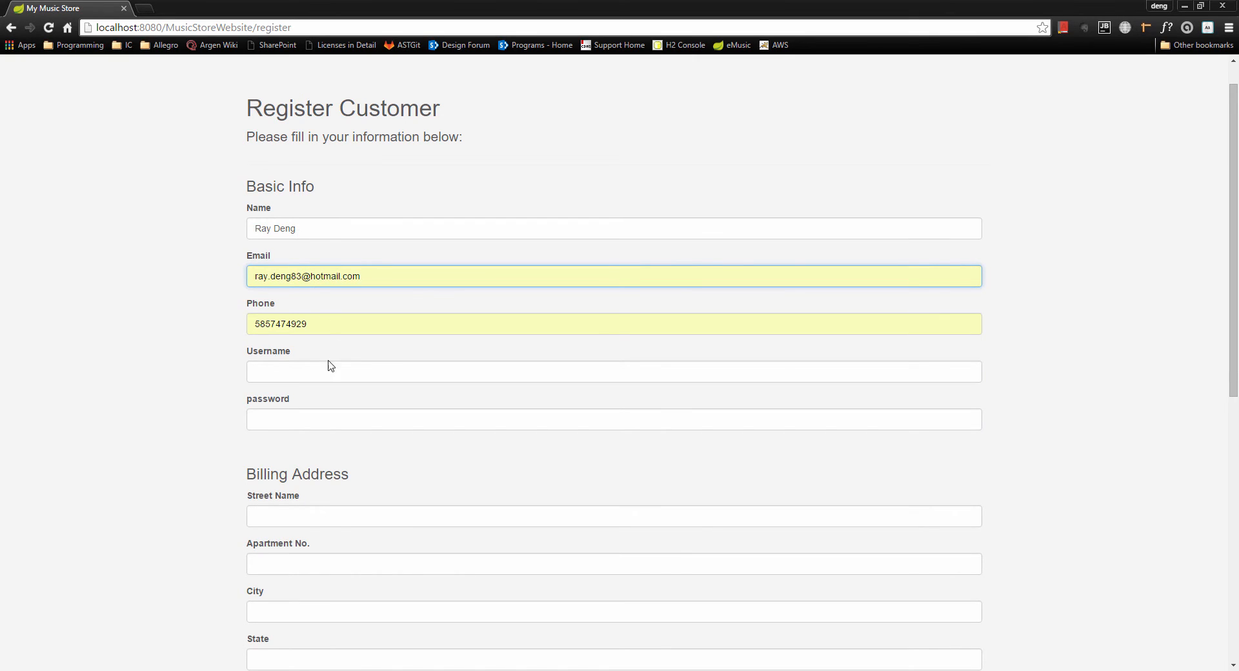
click(613, 371)
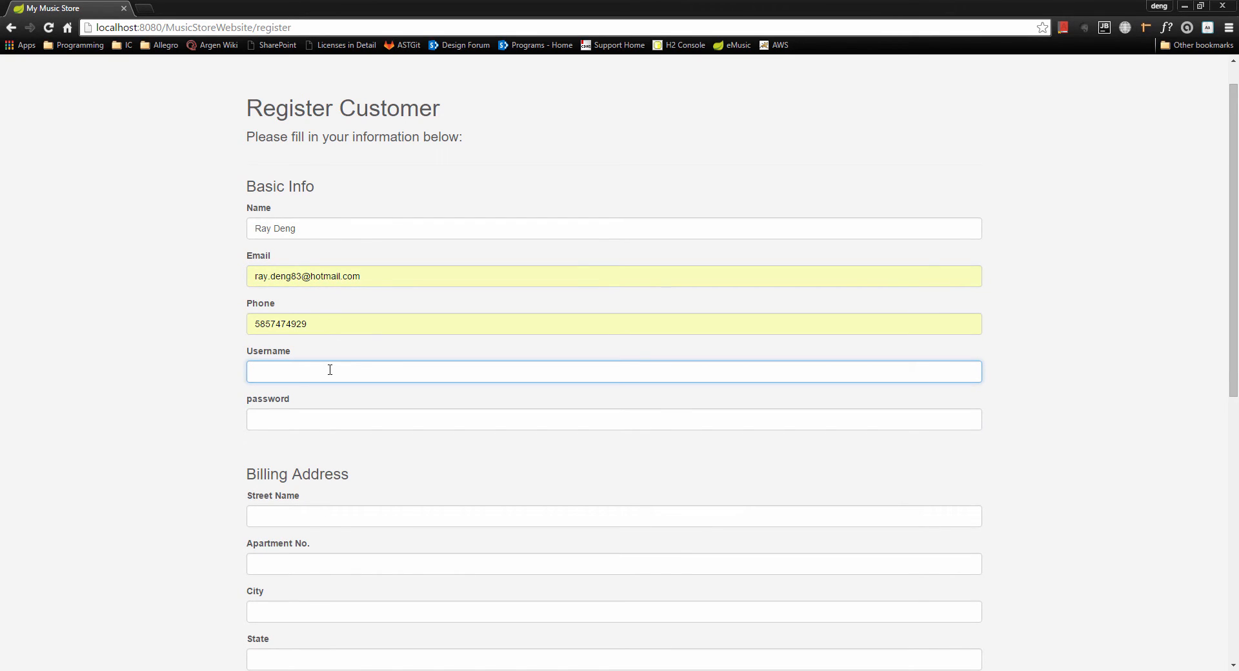
text(user1)
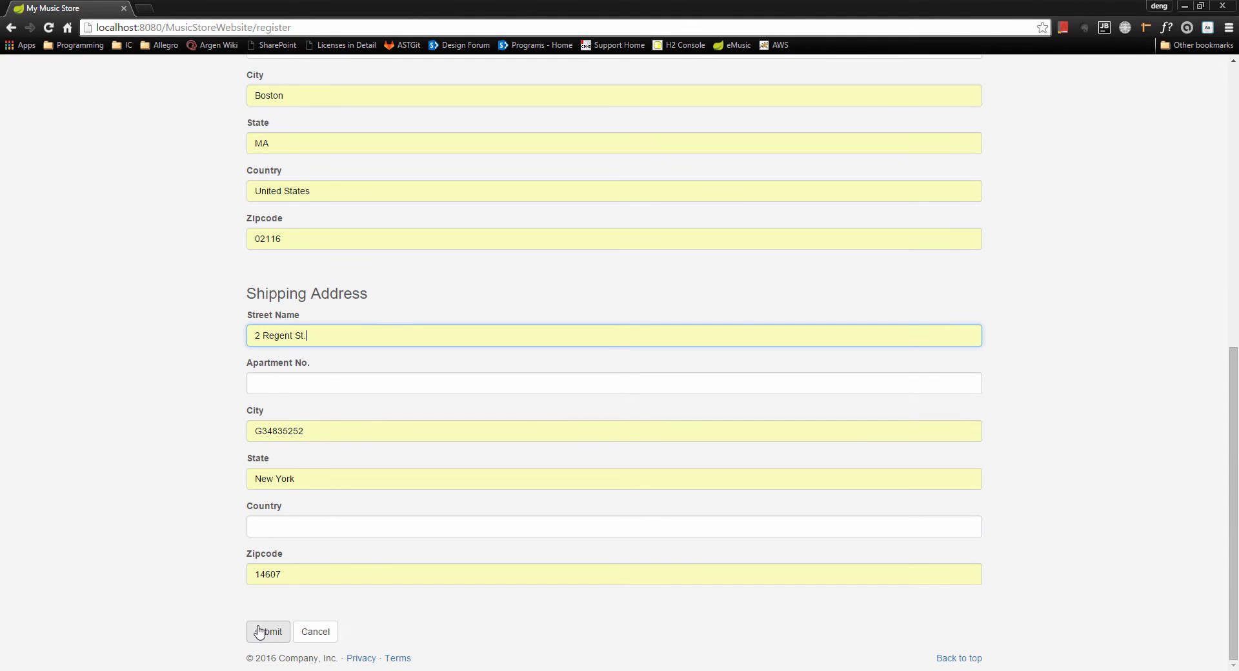
click(267, 632)
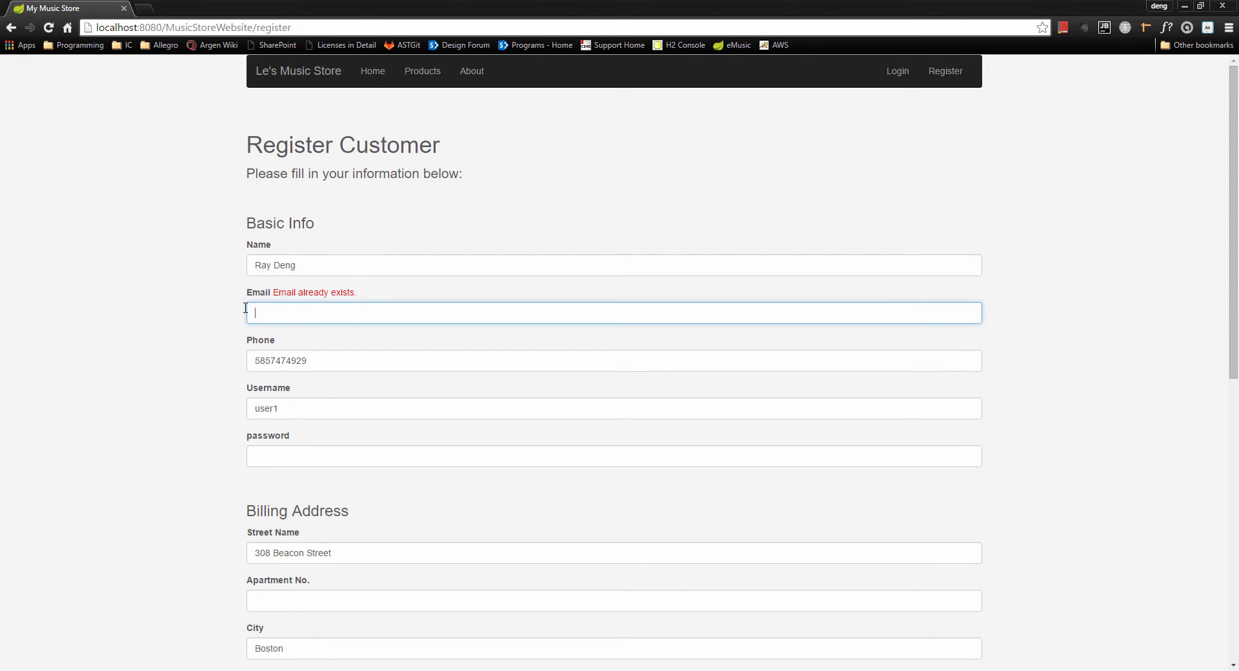
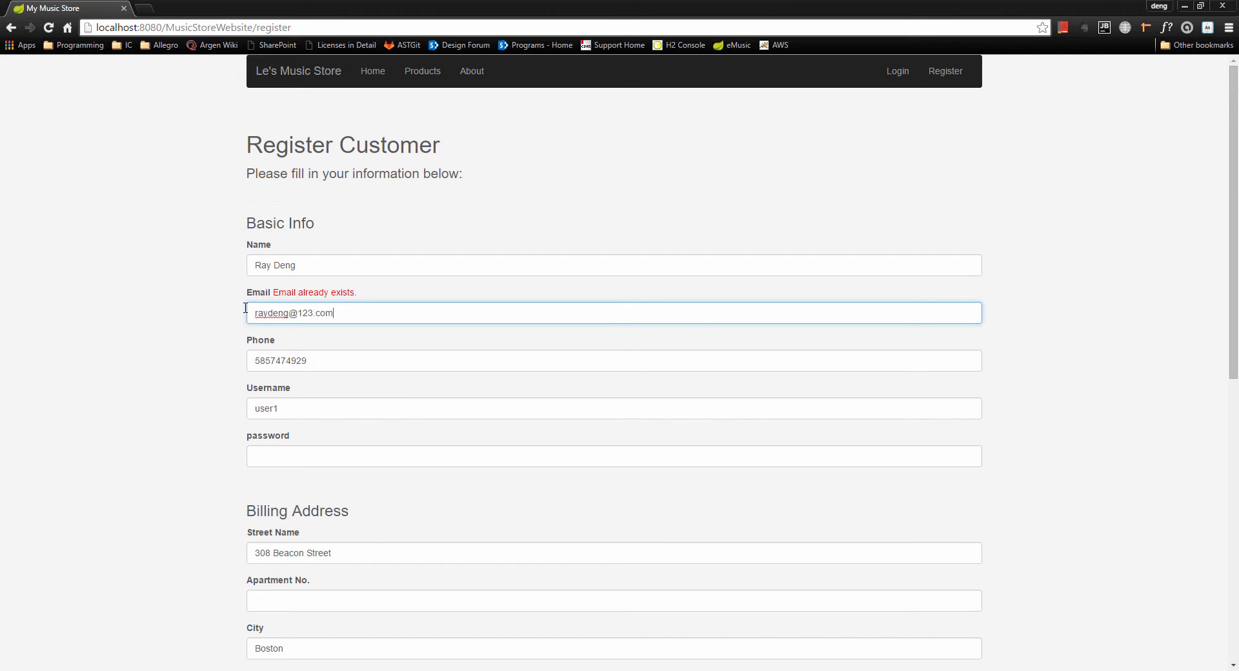
scroll(down, 3)
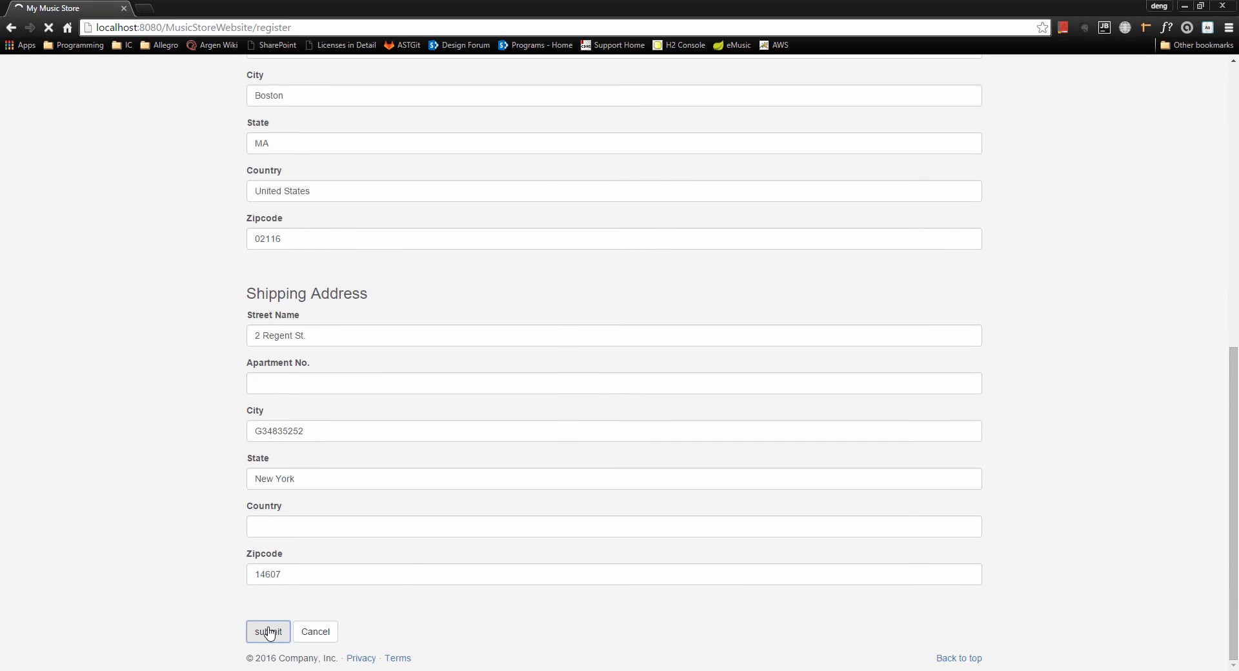
click(268, 632)
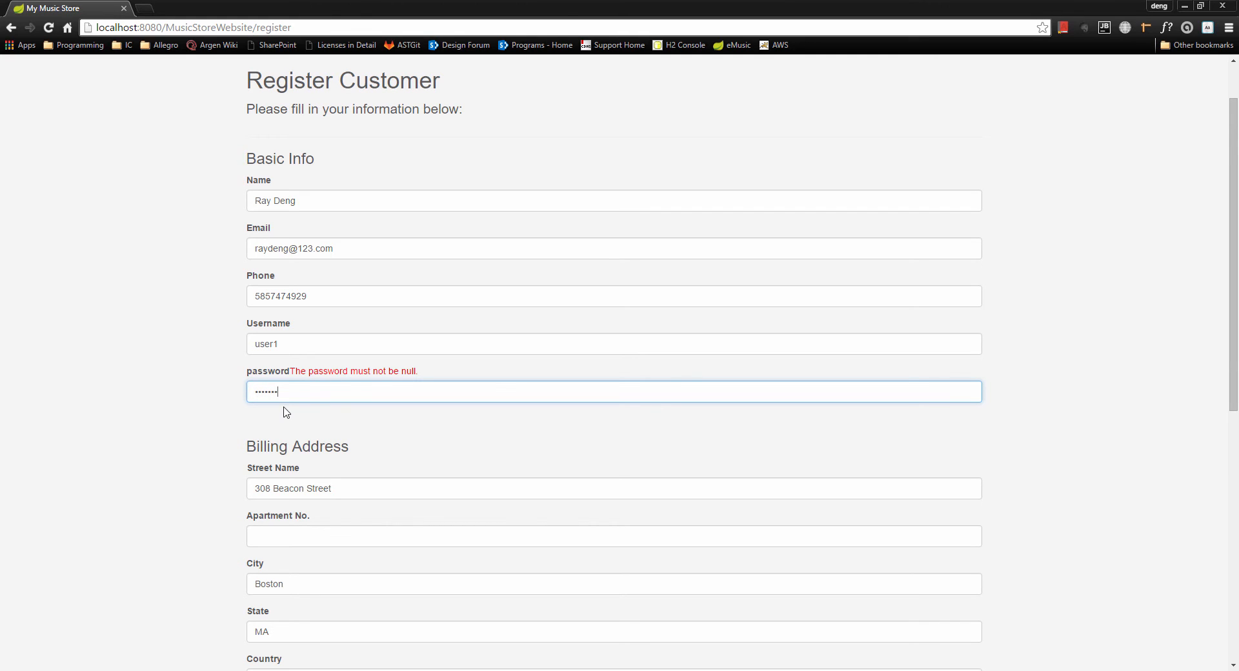
scroll(down, 3)
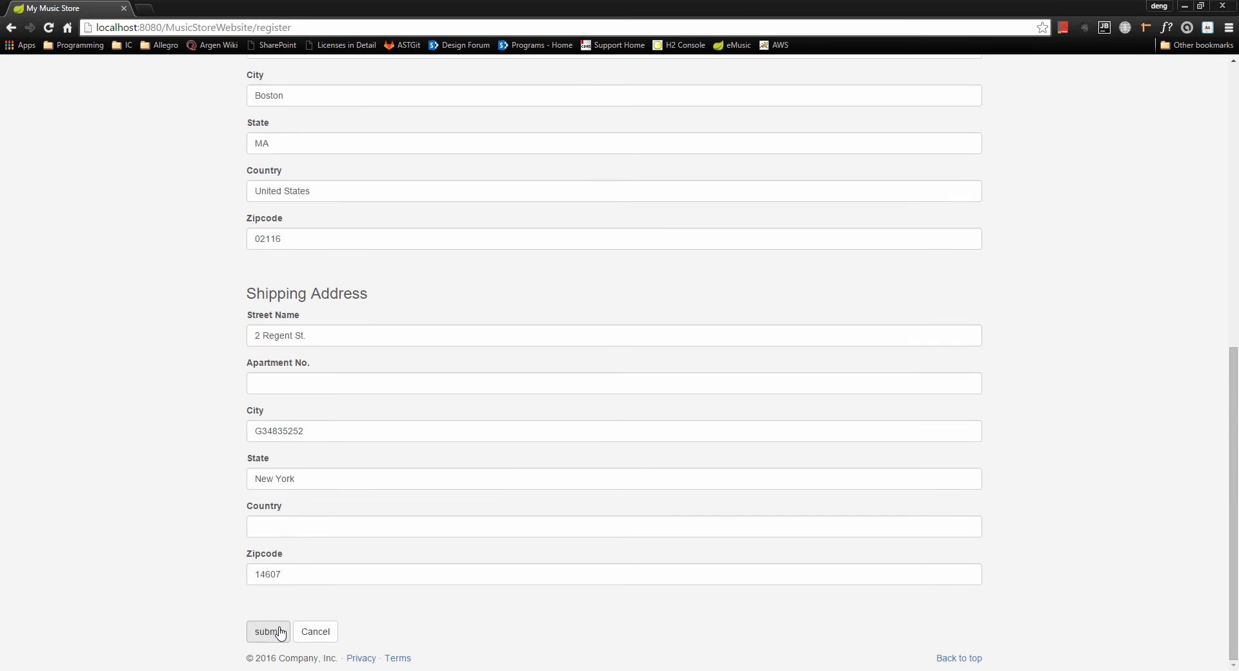
click(267, 632)
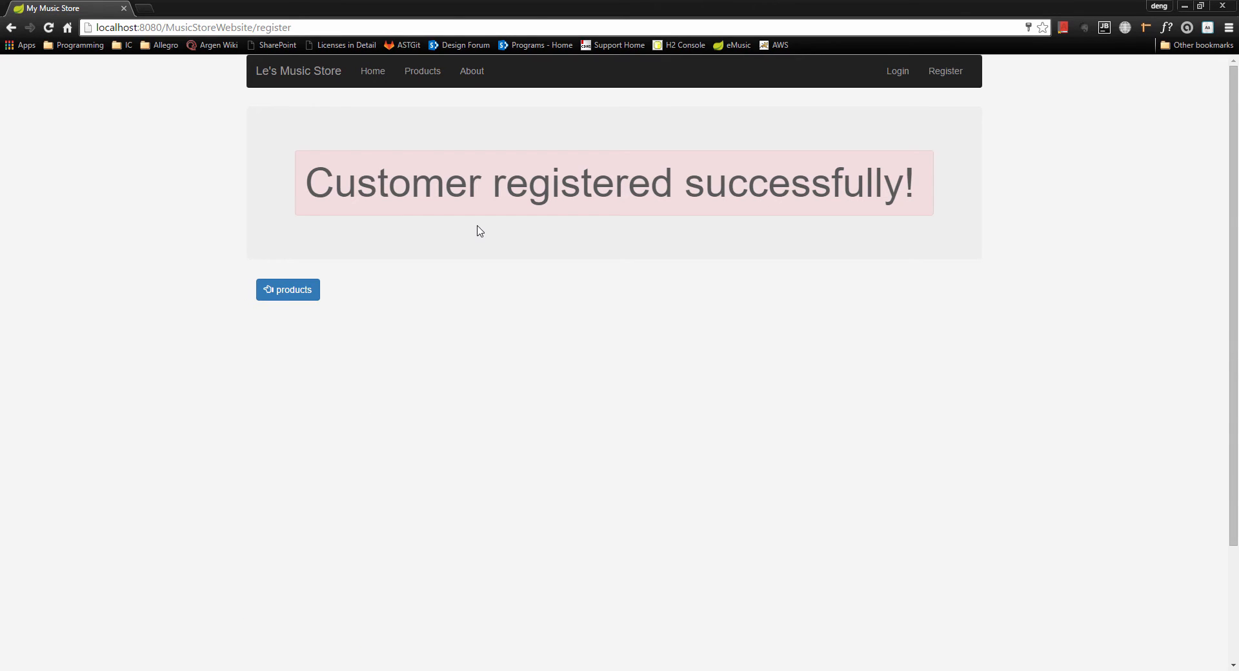
mouse_move(602, 263)
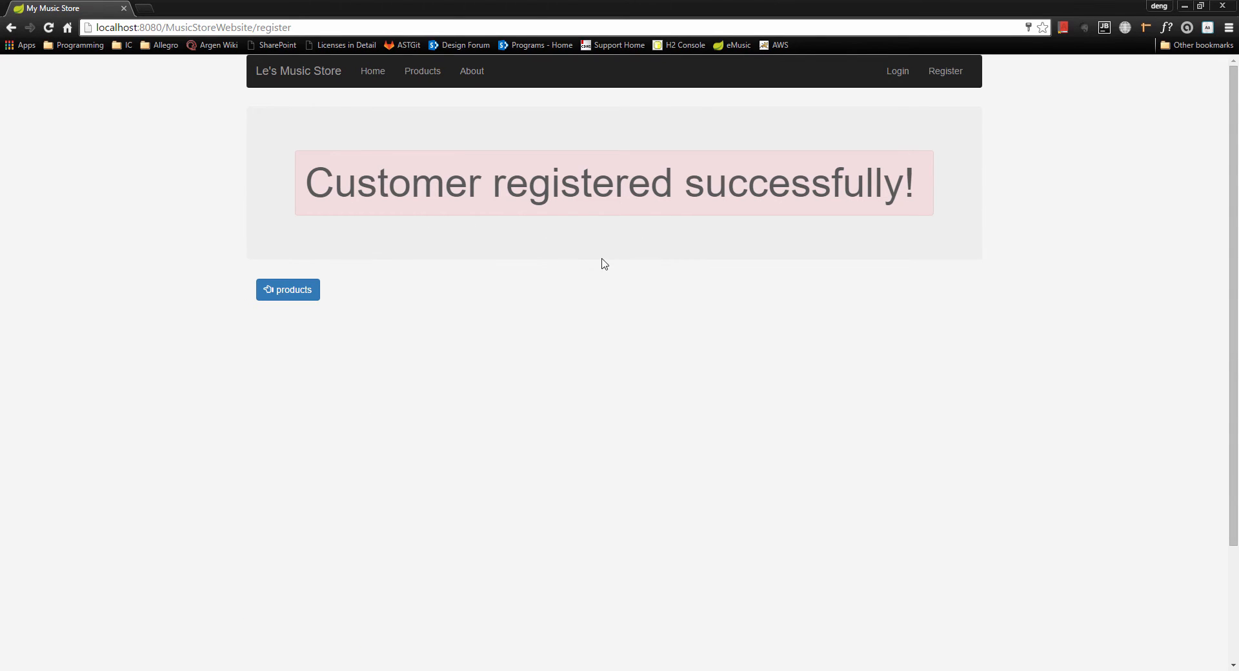
Log in as user1, re-entering the credentials after the invalid-credentials error.
click(897, 71)
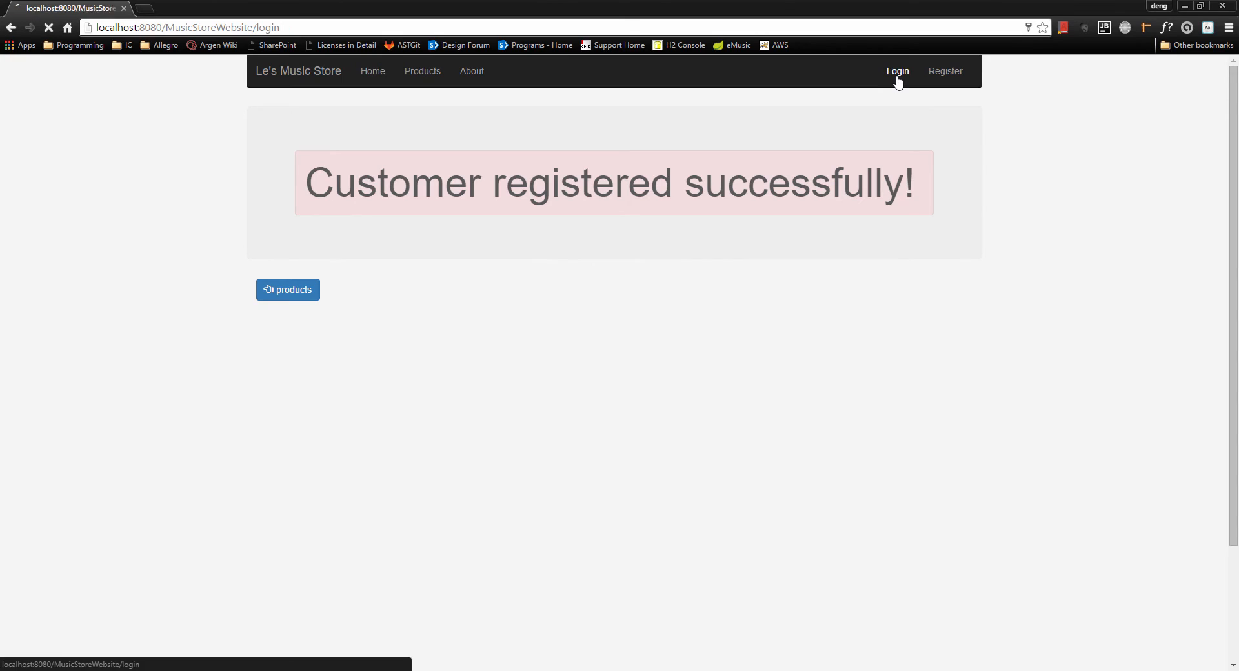
click(897, 71)
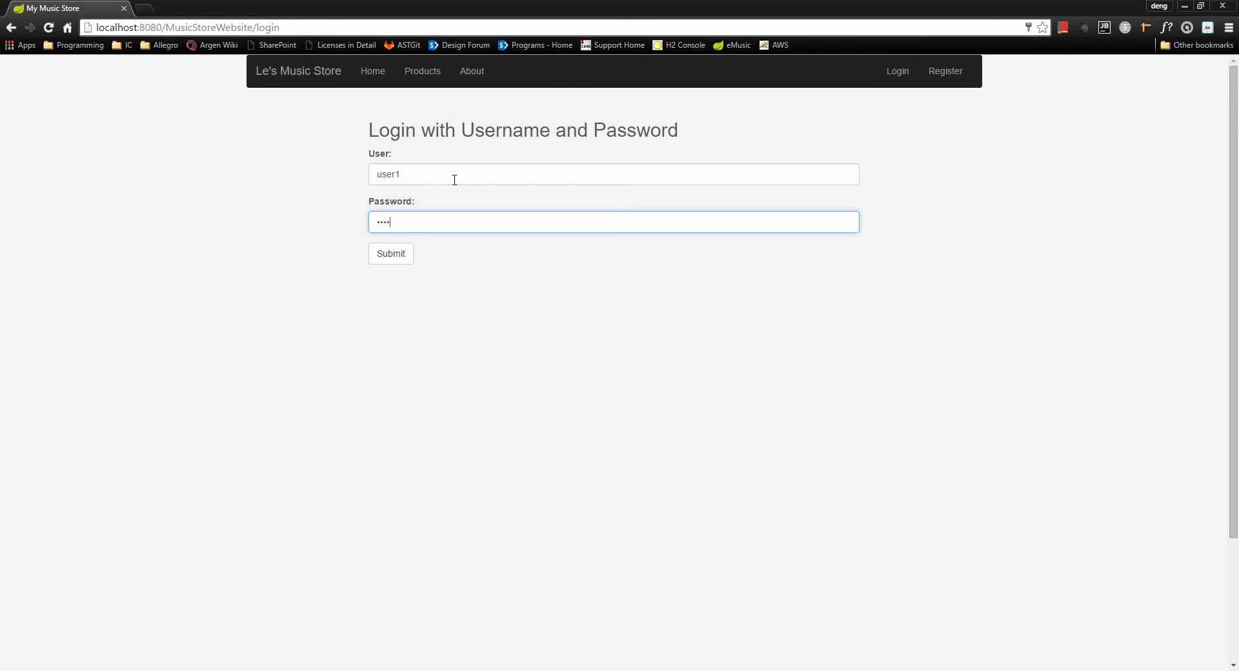
click(391, 253)
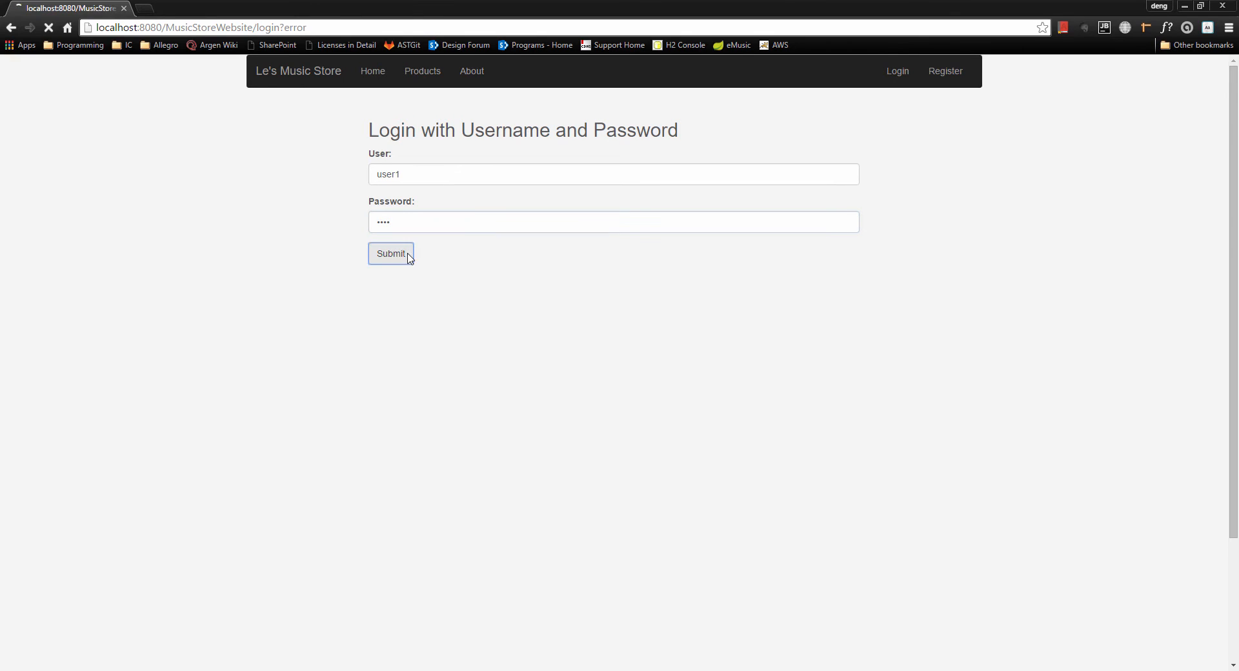
click(390, 253)
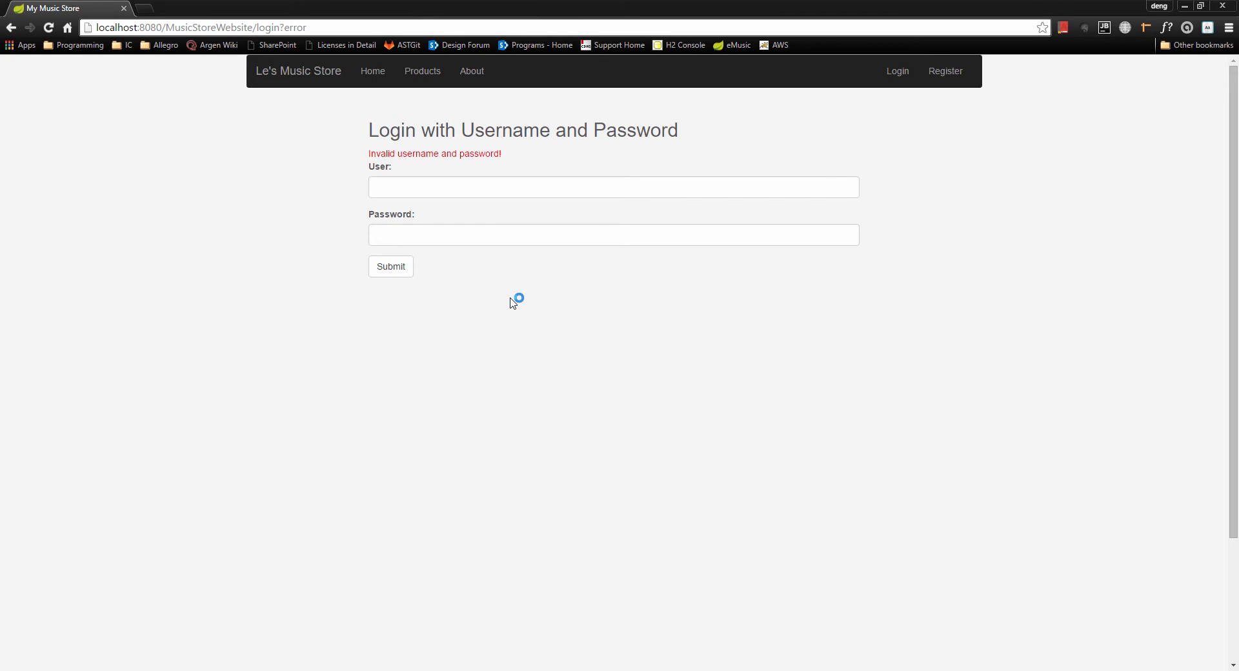
click(613, 187)
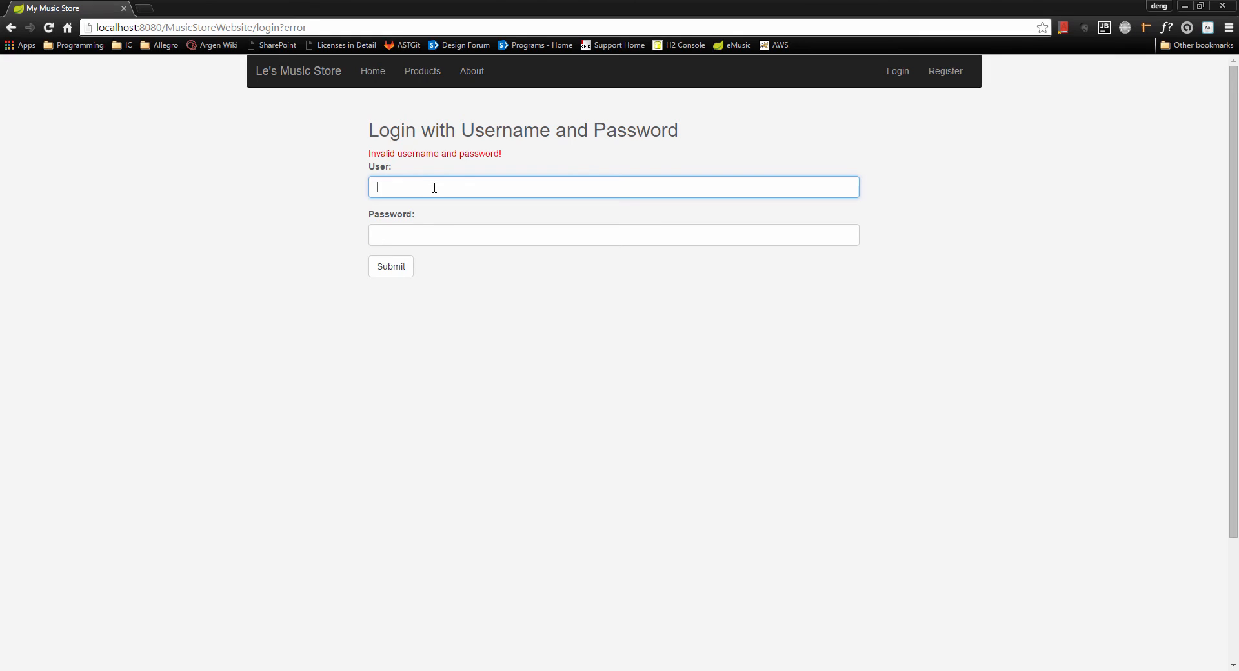
text(user1)
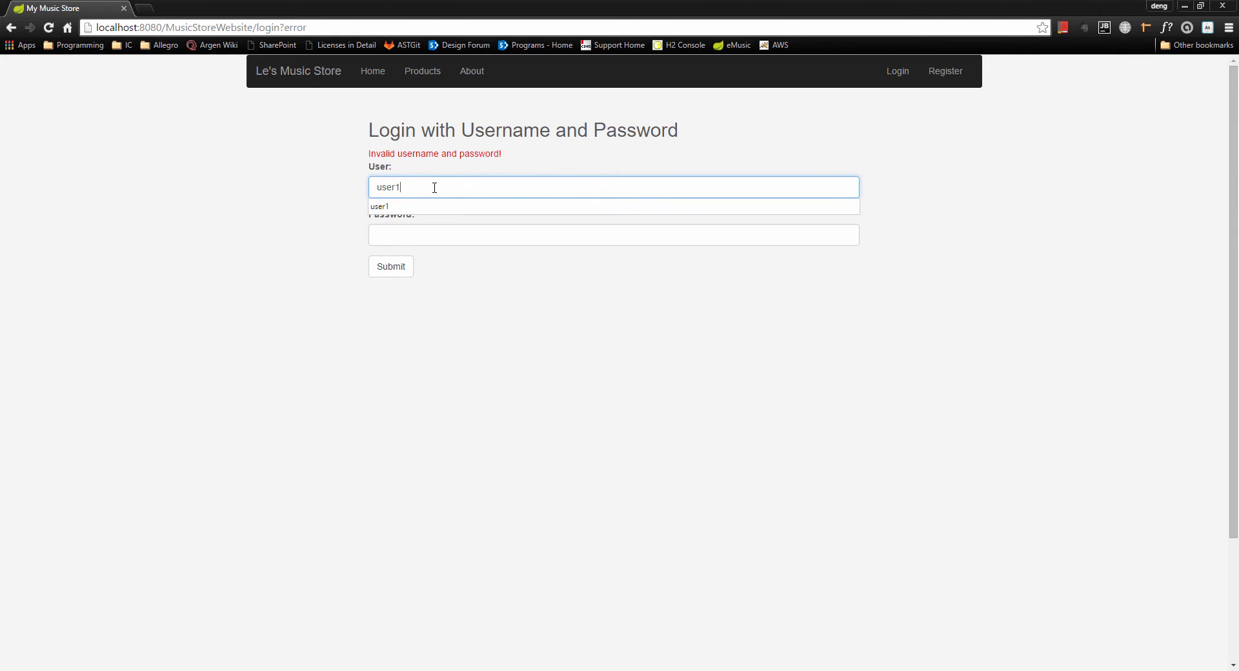
text(•••••)
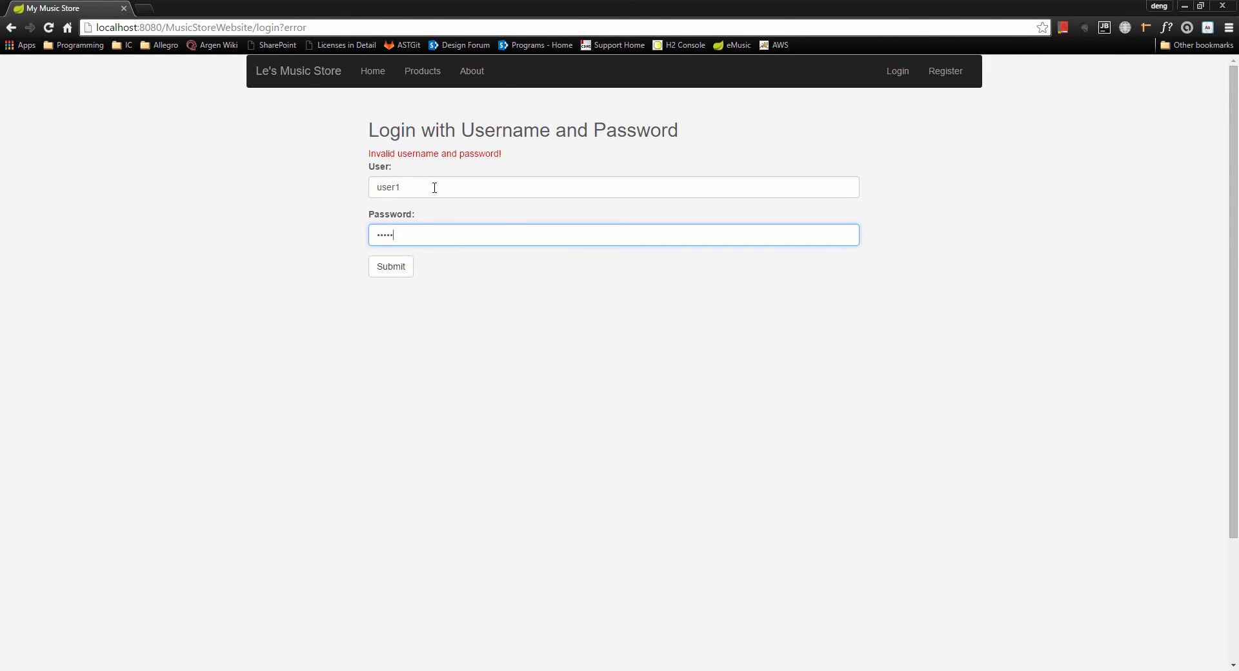
click(390, 267)
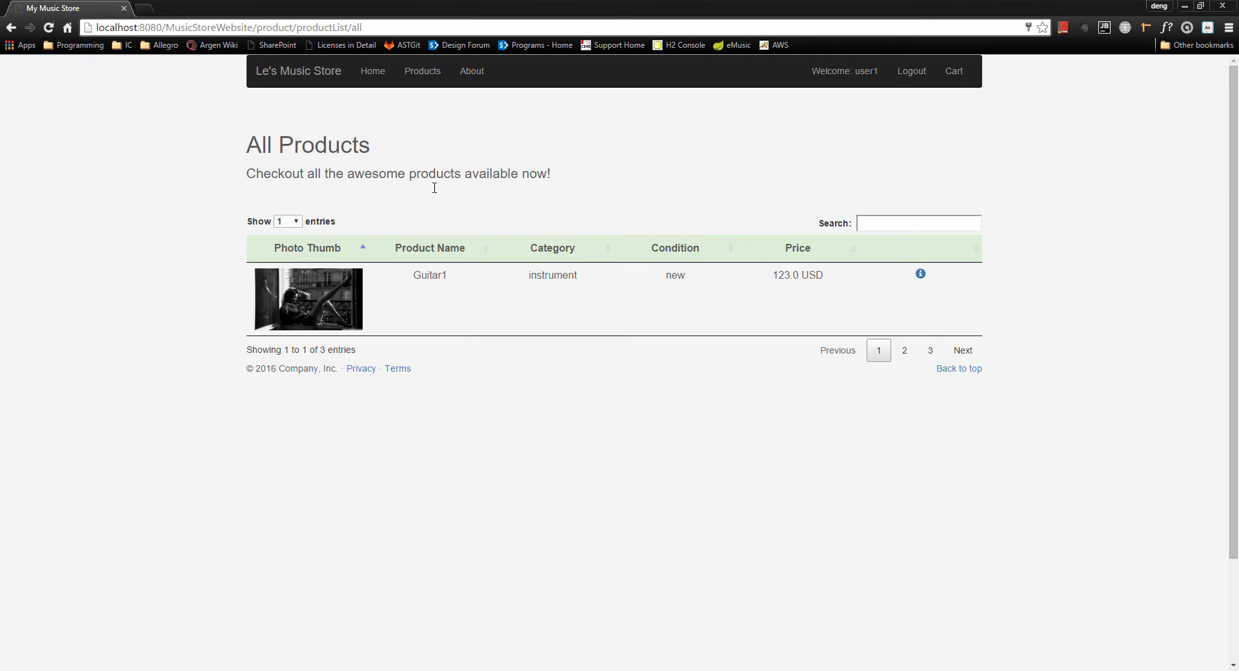
mouse_move(858, 101)
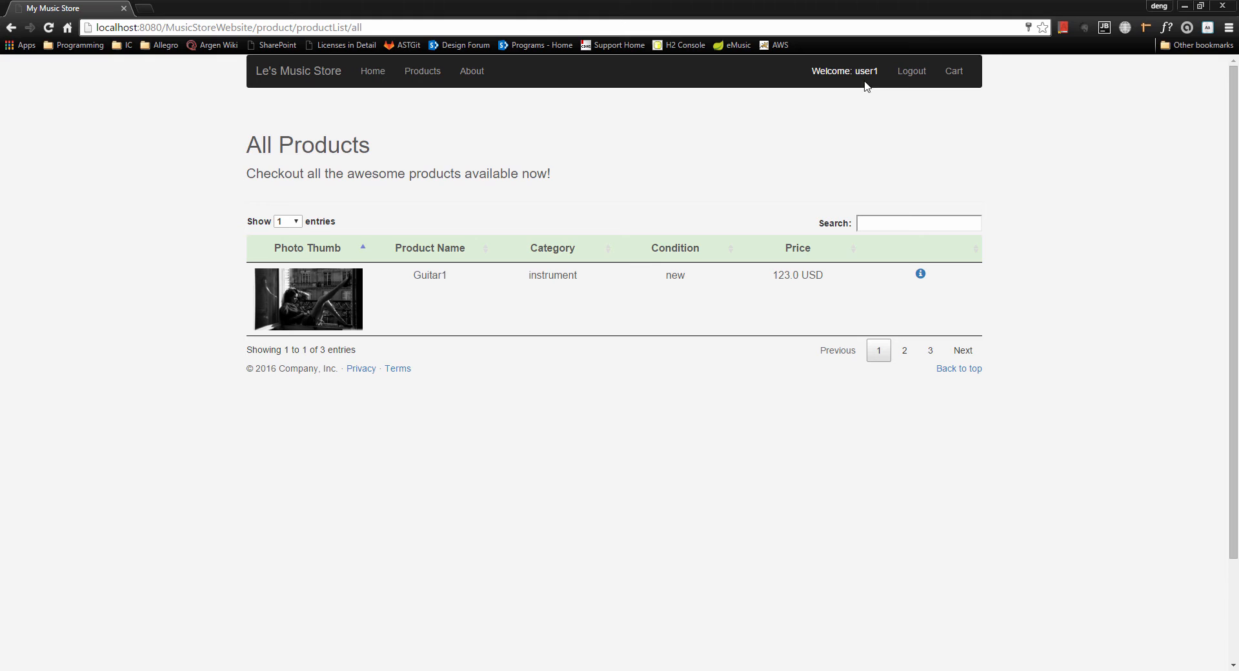
mouse_move(852, 85)
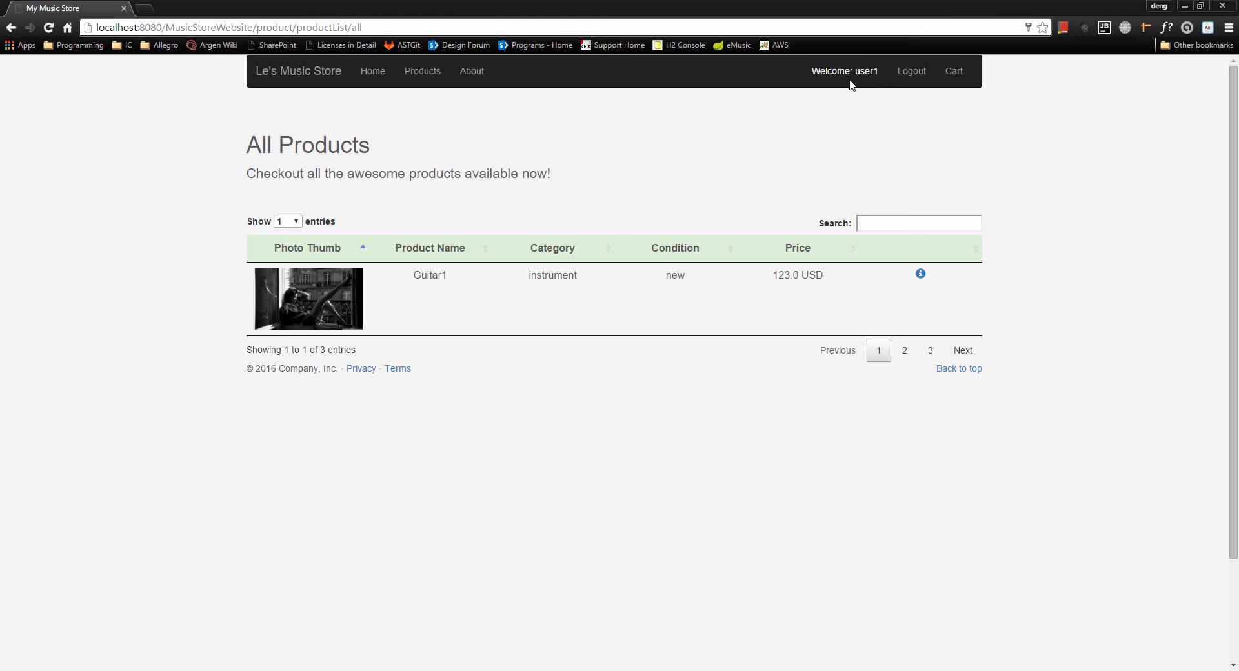
mouse_move(803, 313)
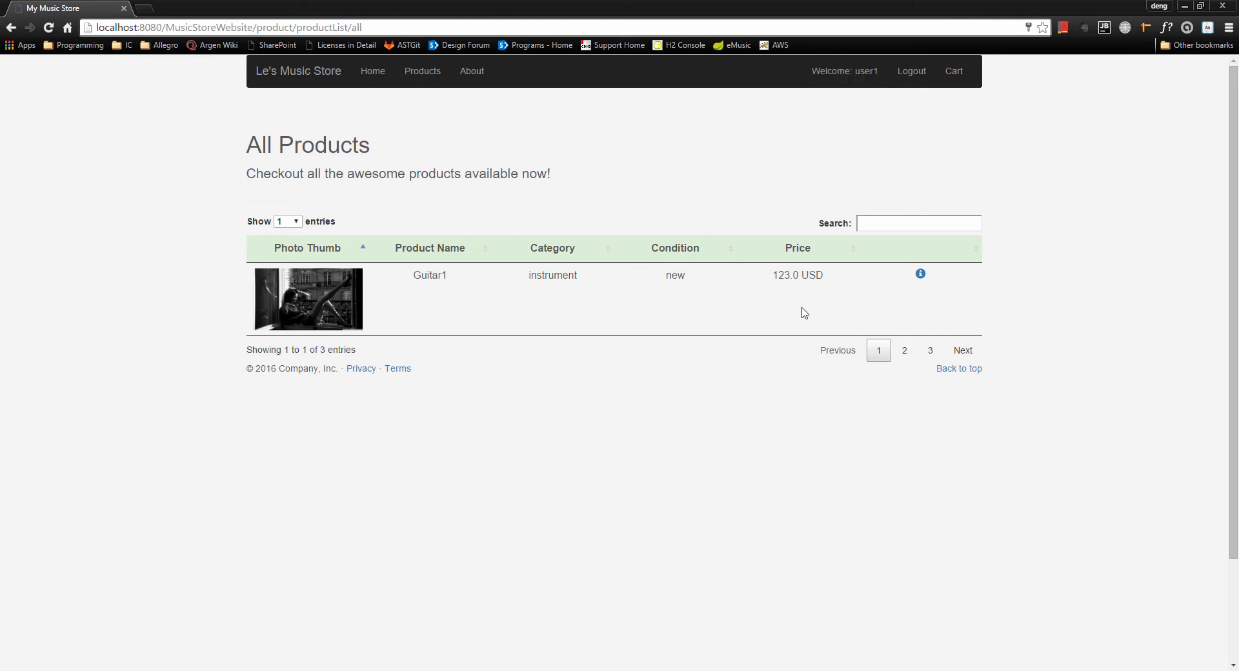
Order Guitar1 and a Record, then view the cart totalling 269.
click(918, 274)
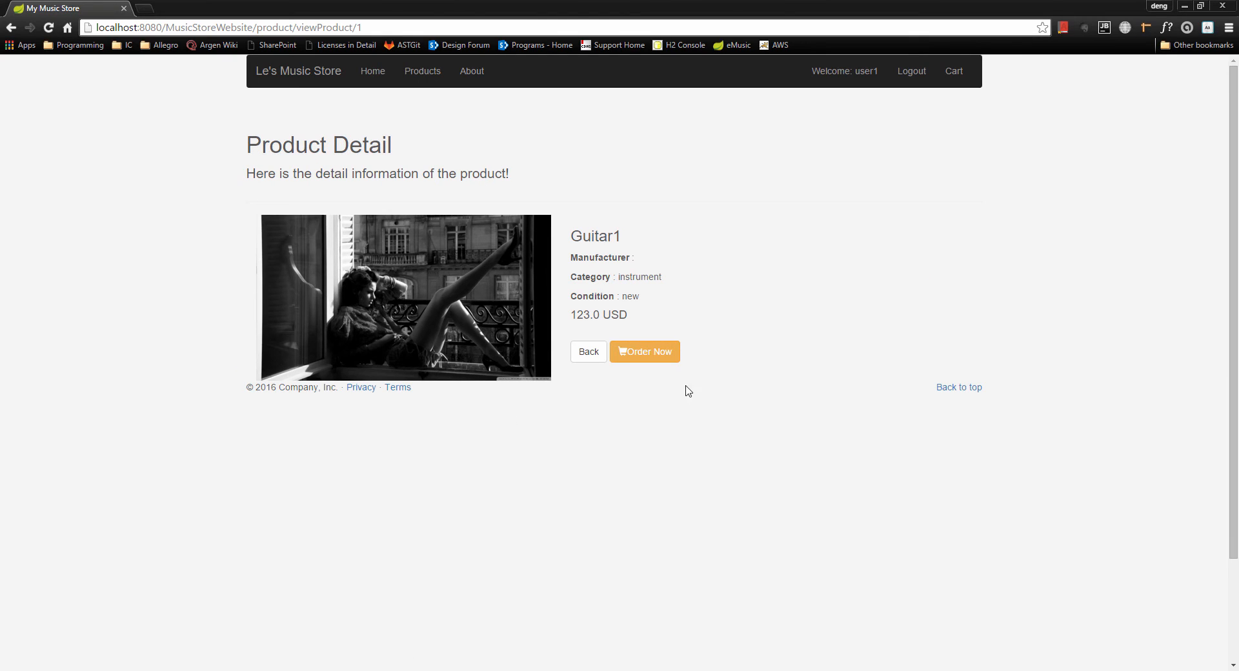
click(644, 351)
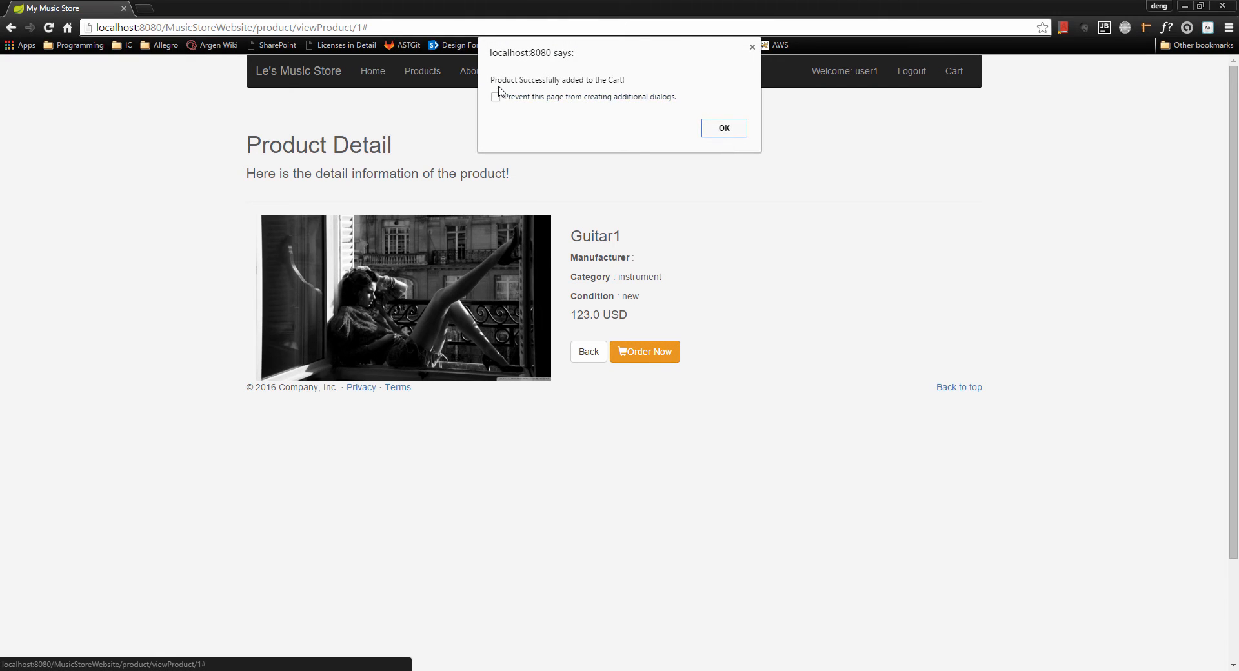
click(721, 127)
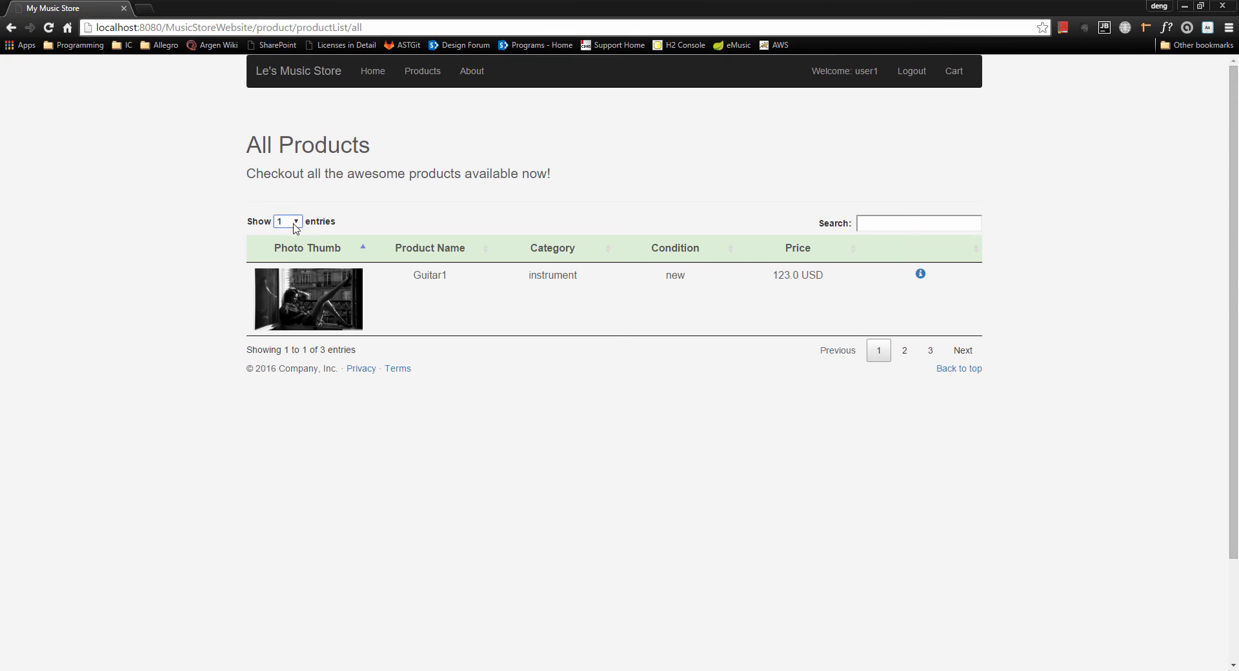
click(286, 222)
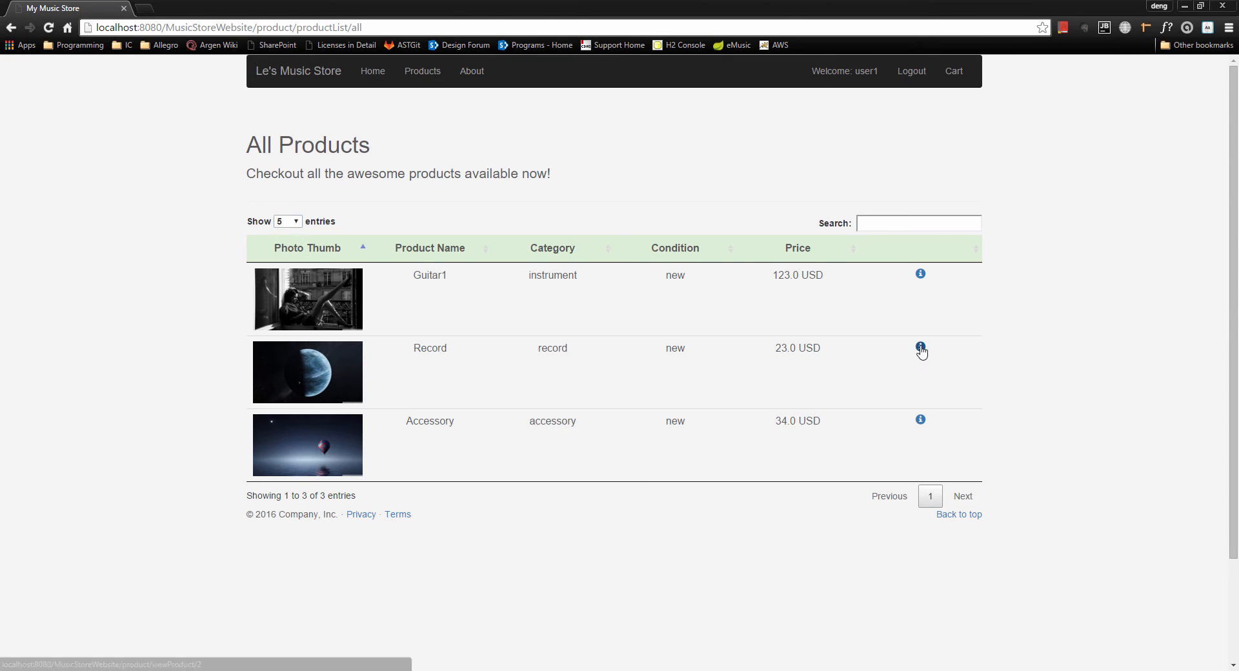
click(920, 349)
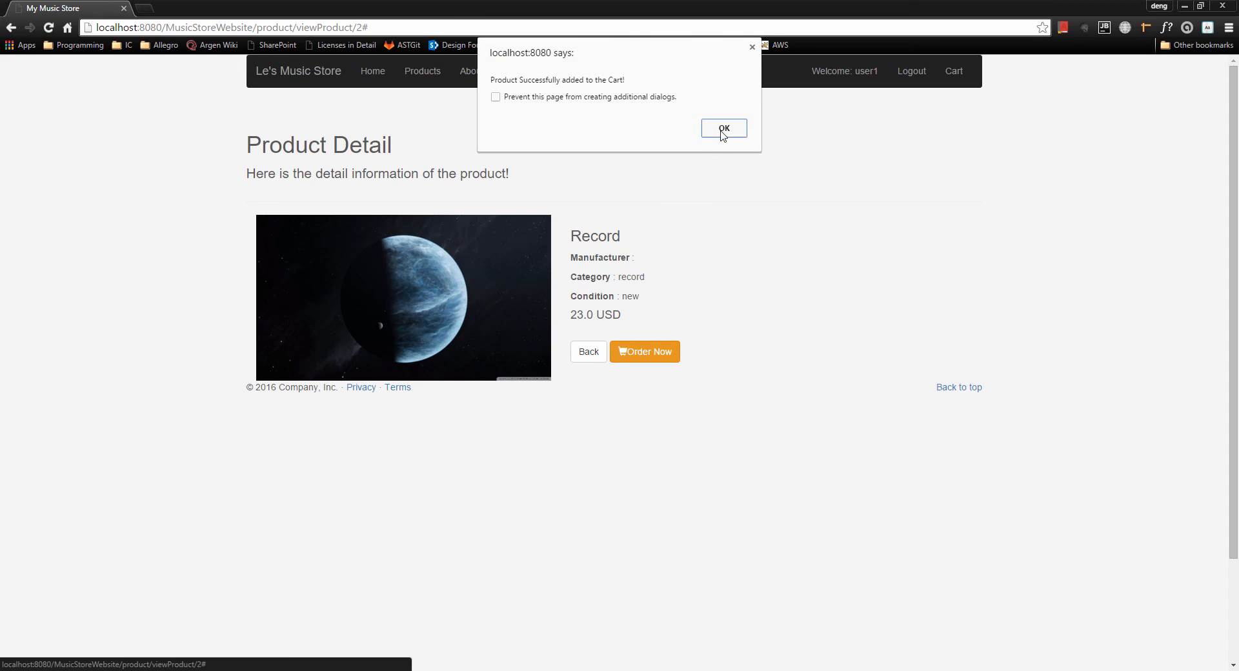
click(721, 128)
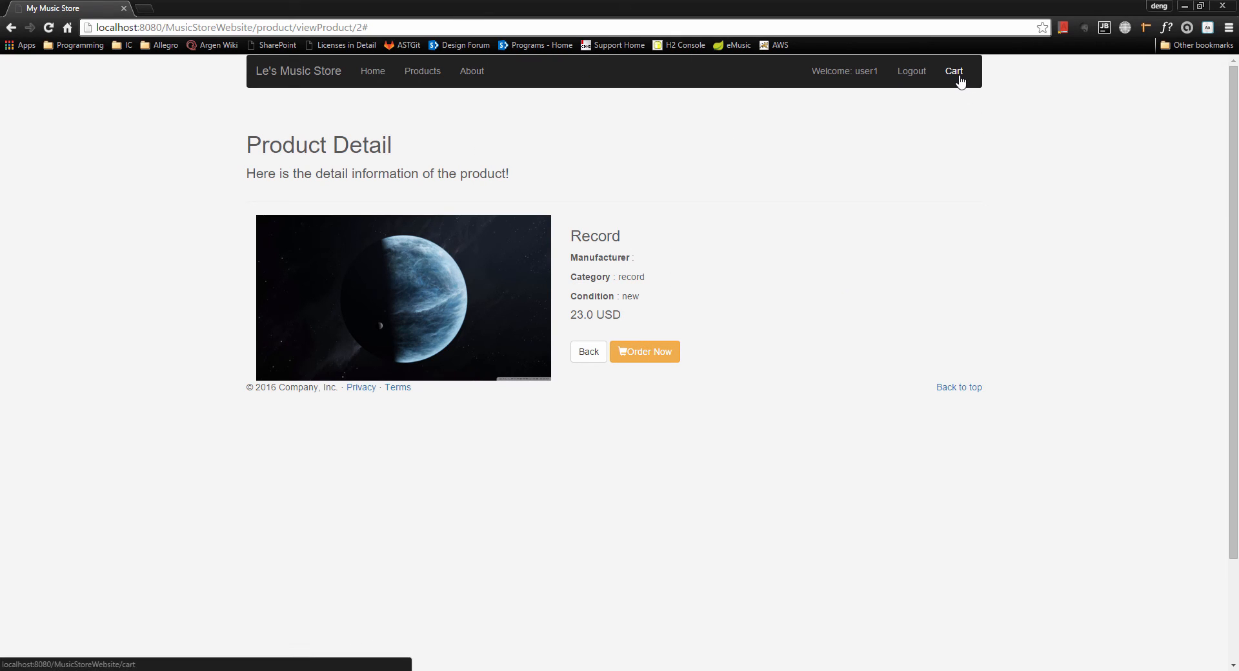
click(952, 71)
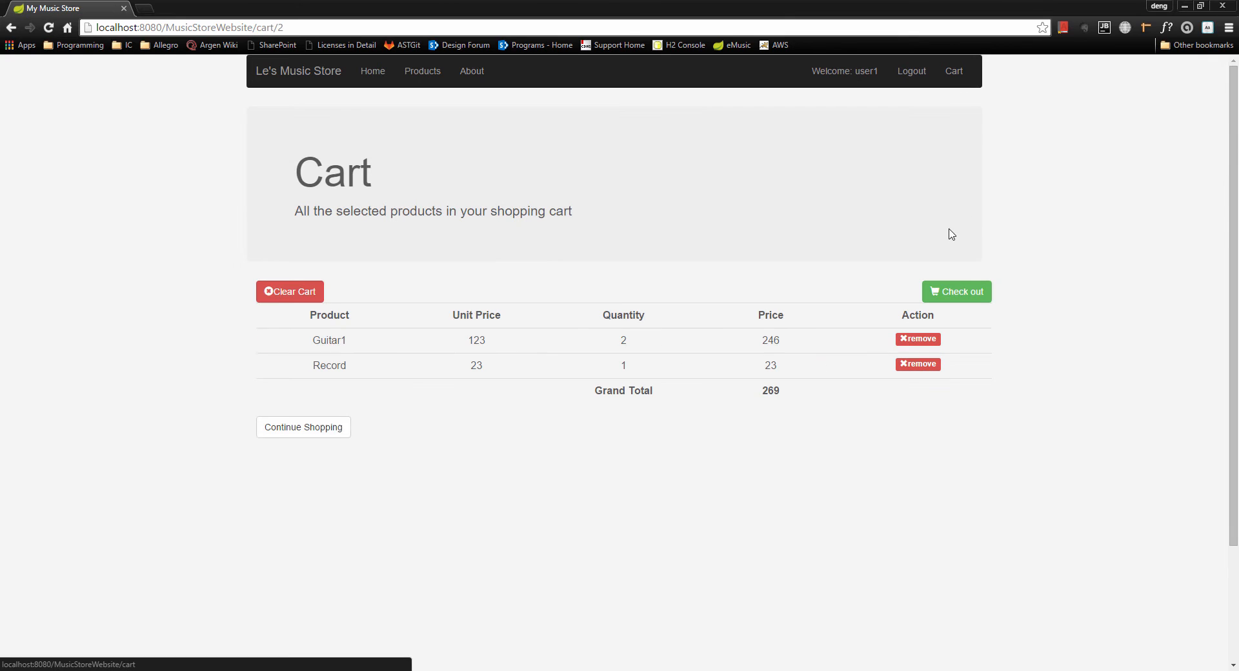
mouse_move(589, 453)
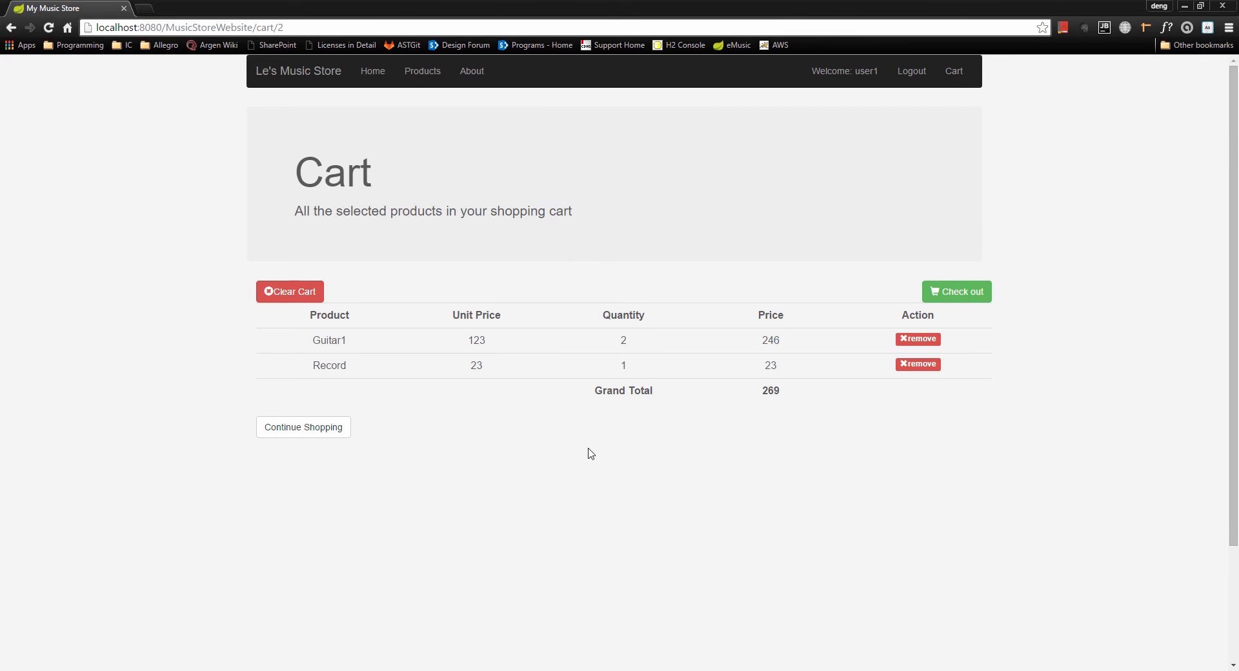
mouse_move(520, 355)
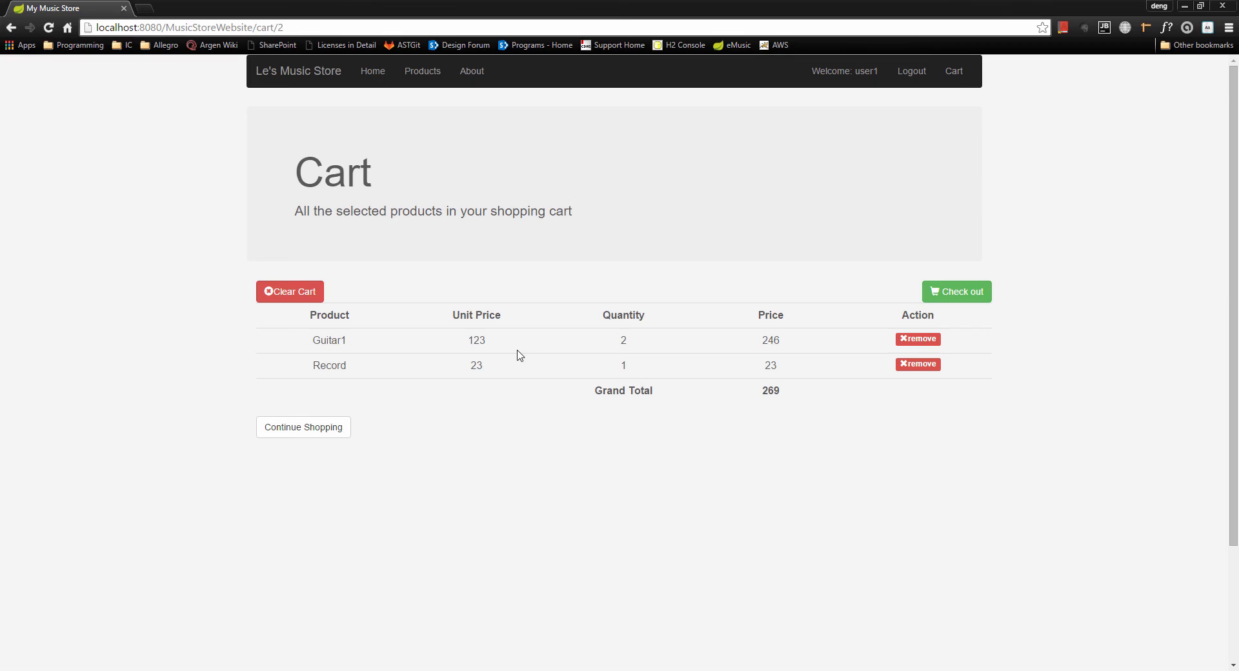
mouse_move(638, 352)
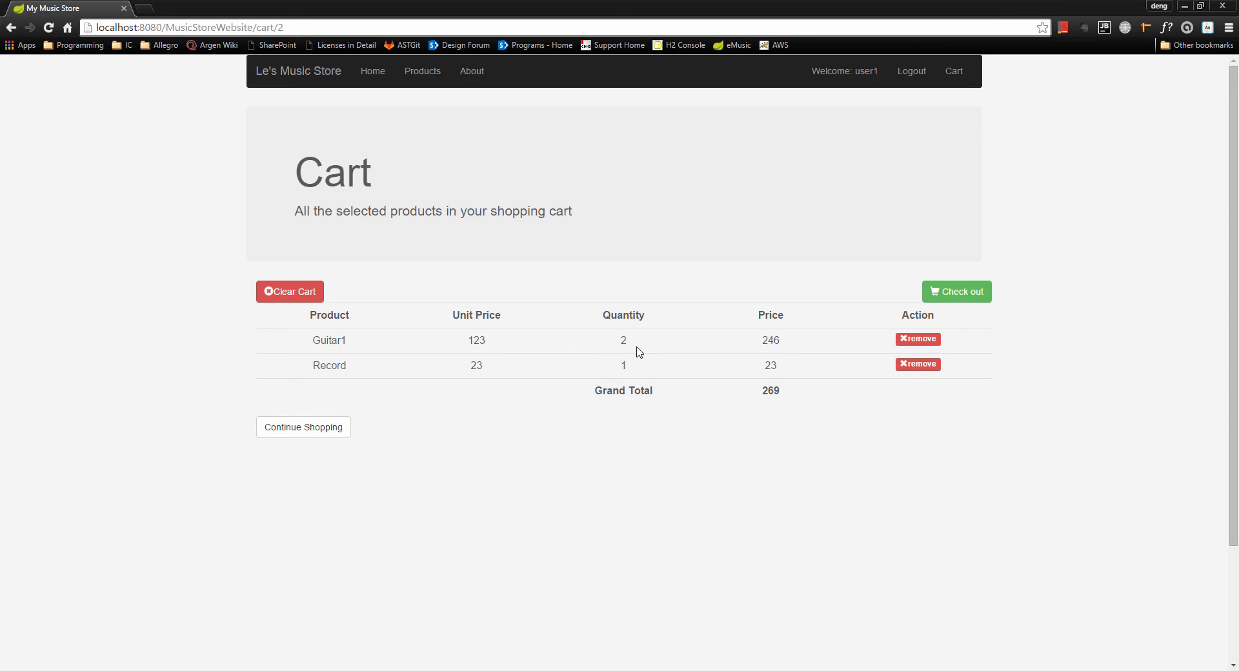
mouse_move(634, 348)
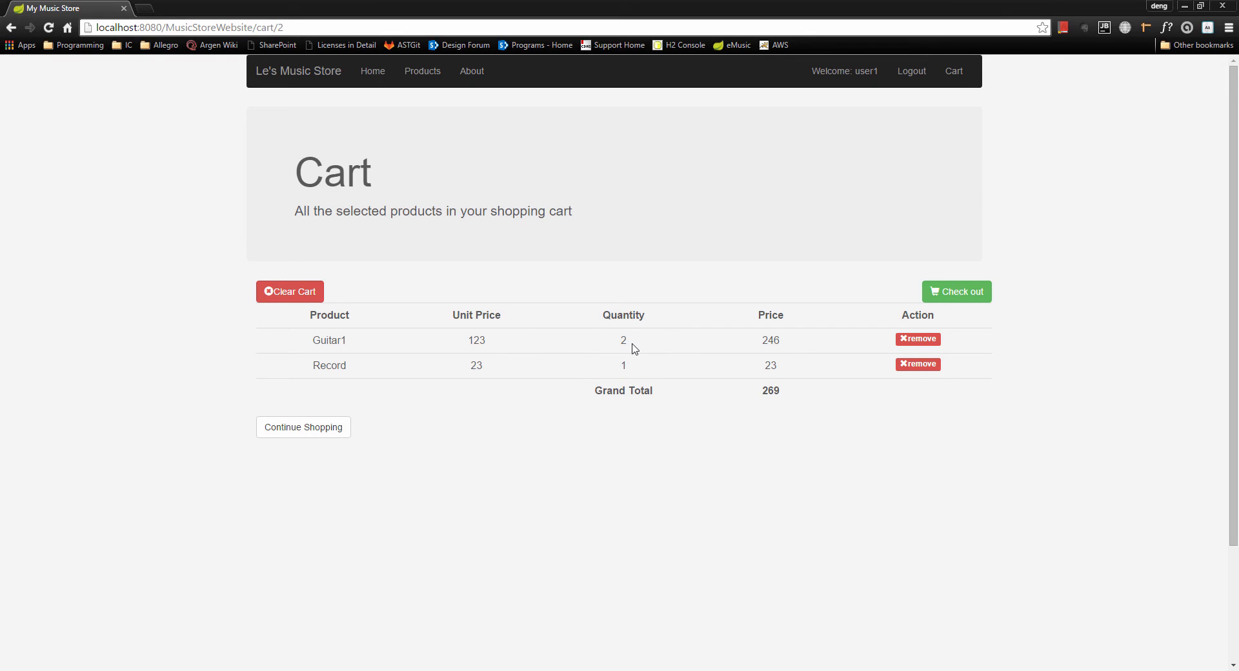
mouse_move(431, 375)
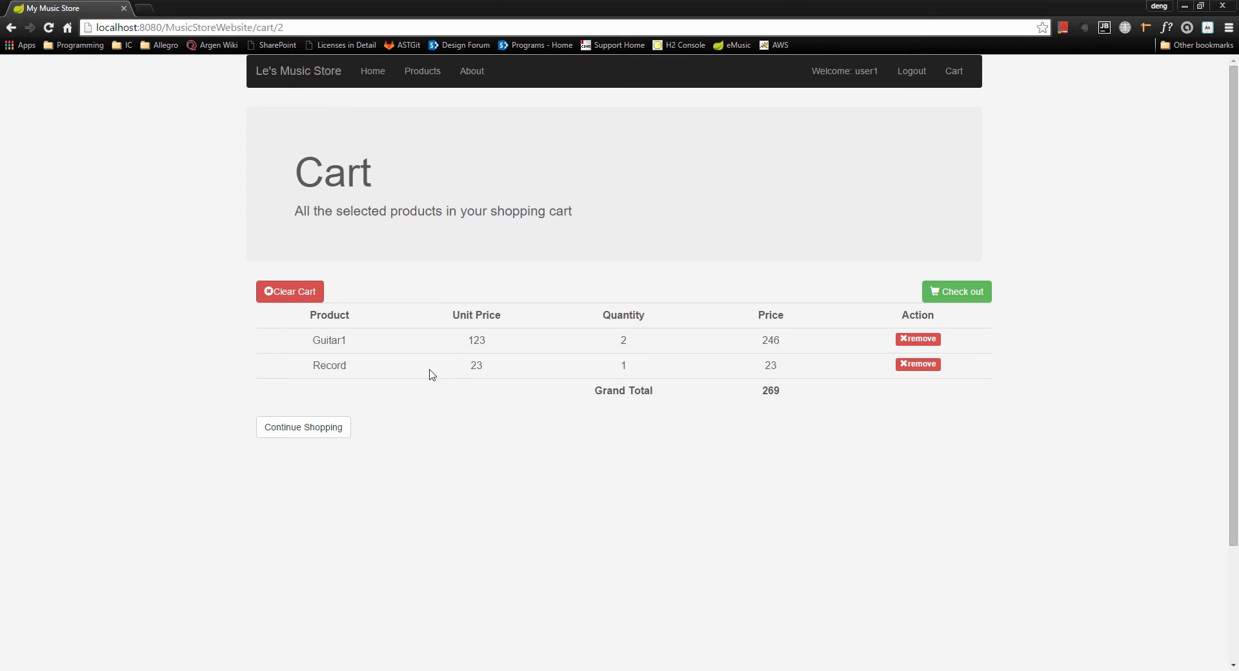
mouse_move(633, 380)
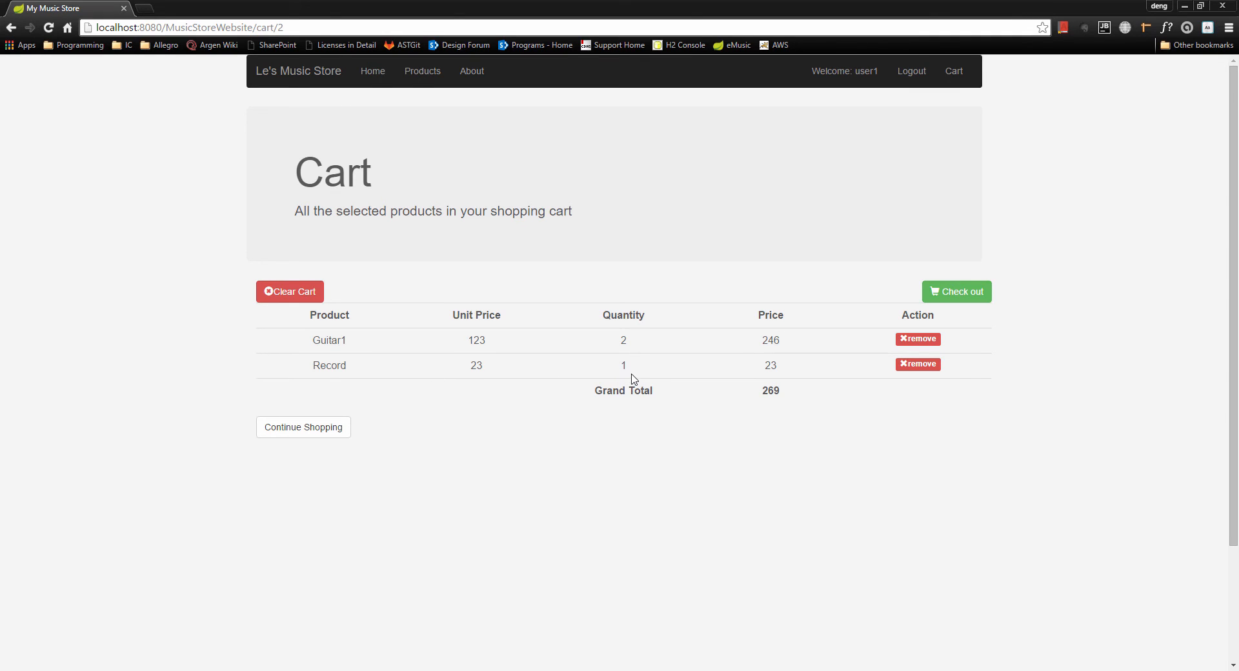
mouse_move(753, 332)
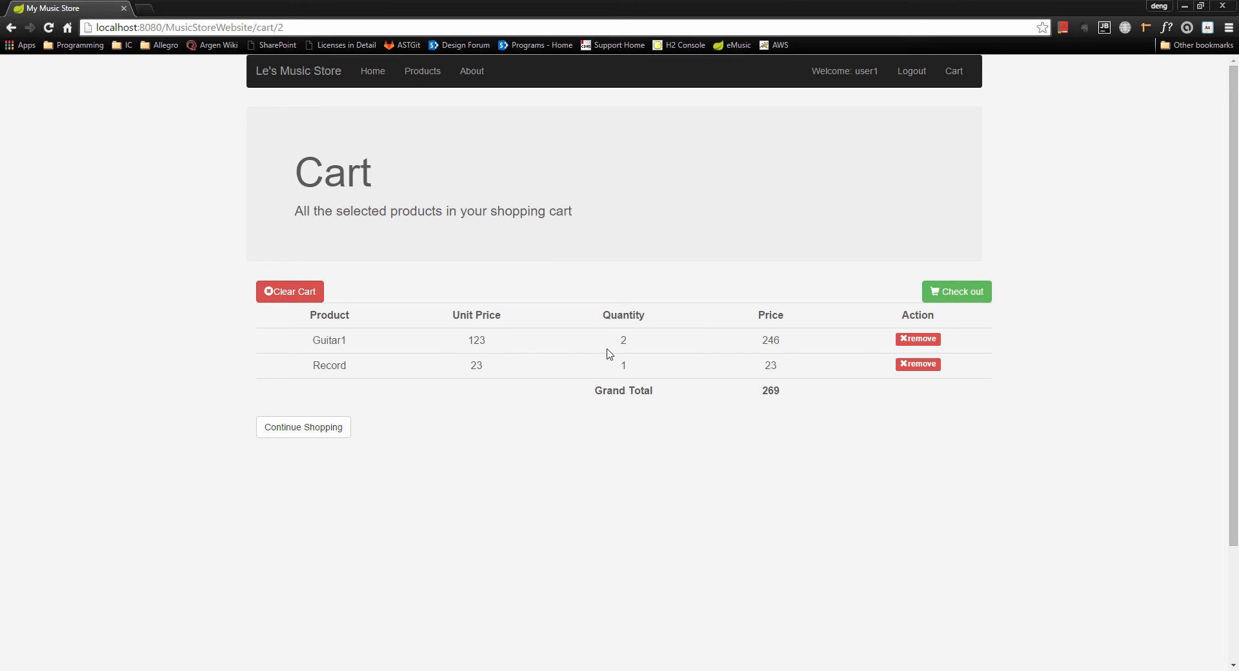
mouse_move(764, 389)
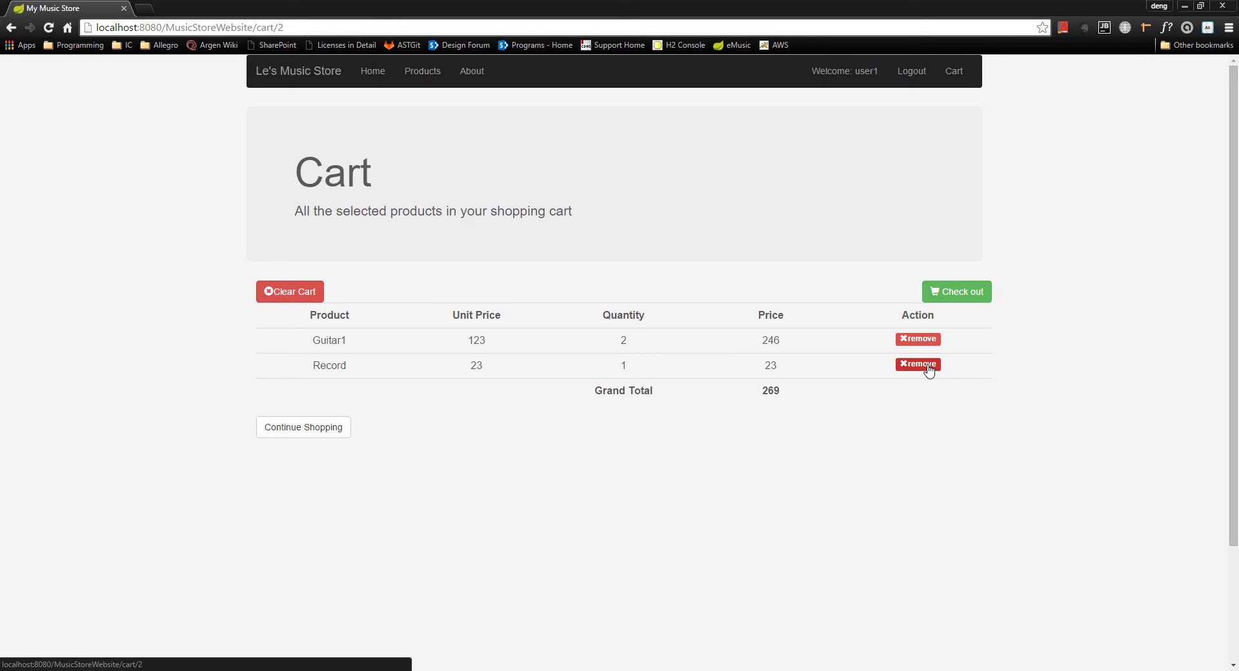
Remove the Record, leaving two Guitar1 at 246, and start checkout.
click(917, 364)
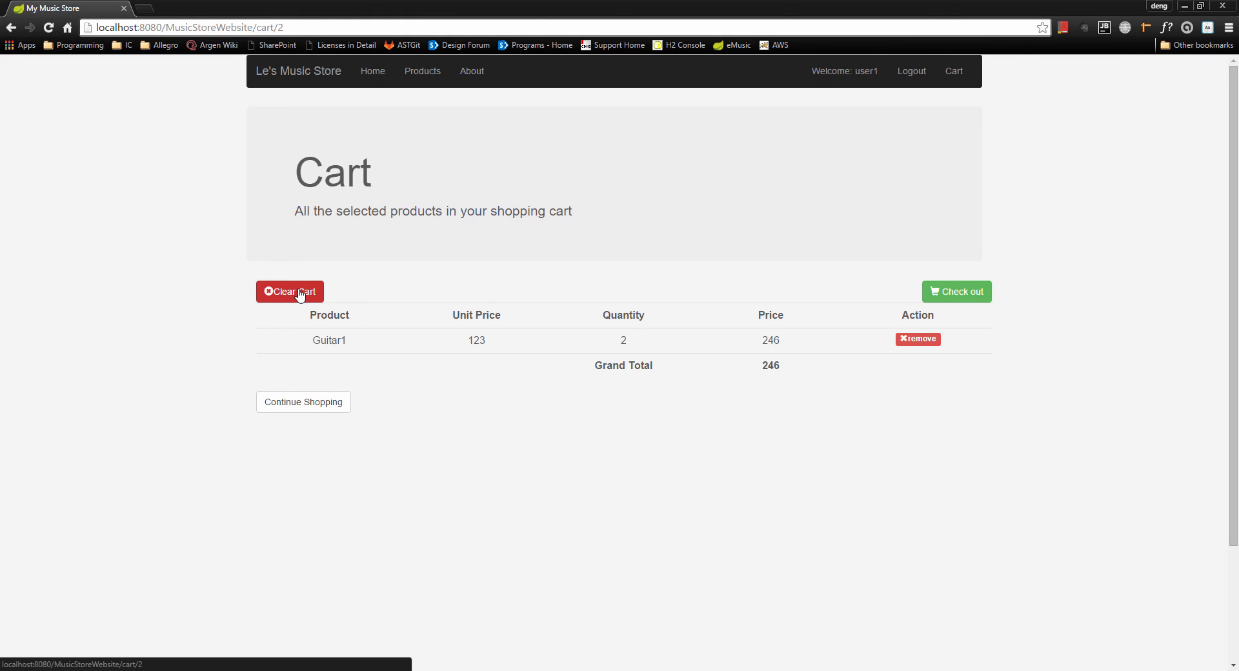
mouse_move(887, 258)
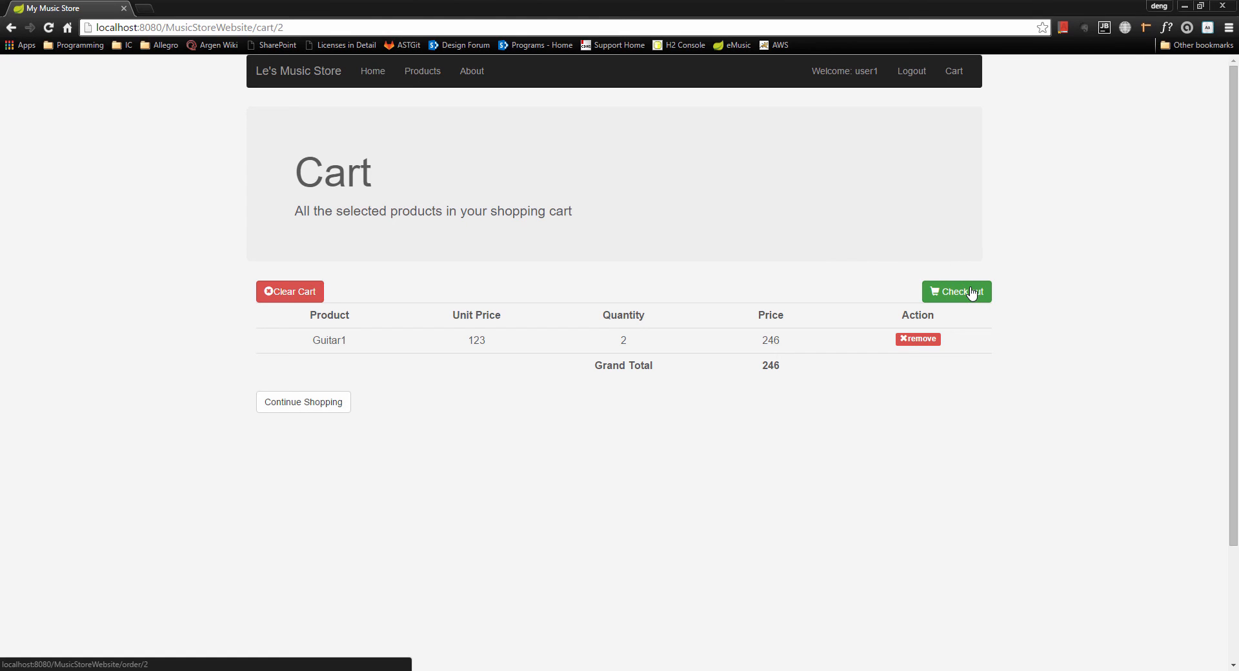
click(955, 291)
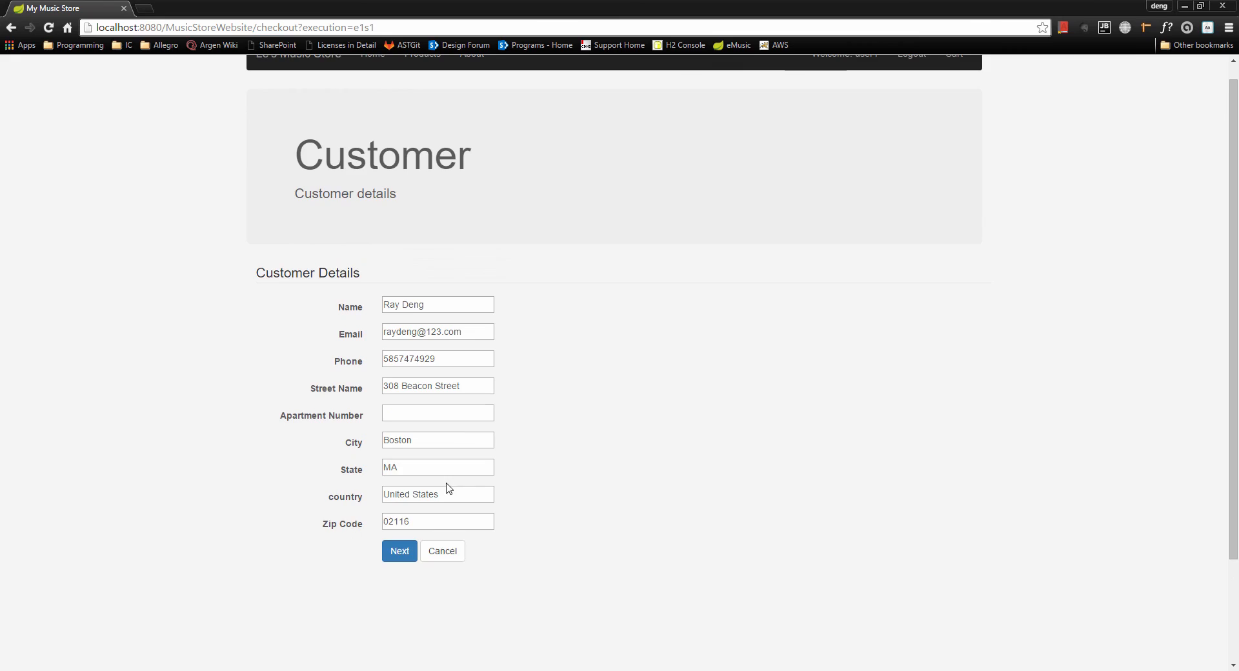
Step past customer and shipping details to the order receipt, then cancel checkout.
scroll(down, 3)
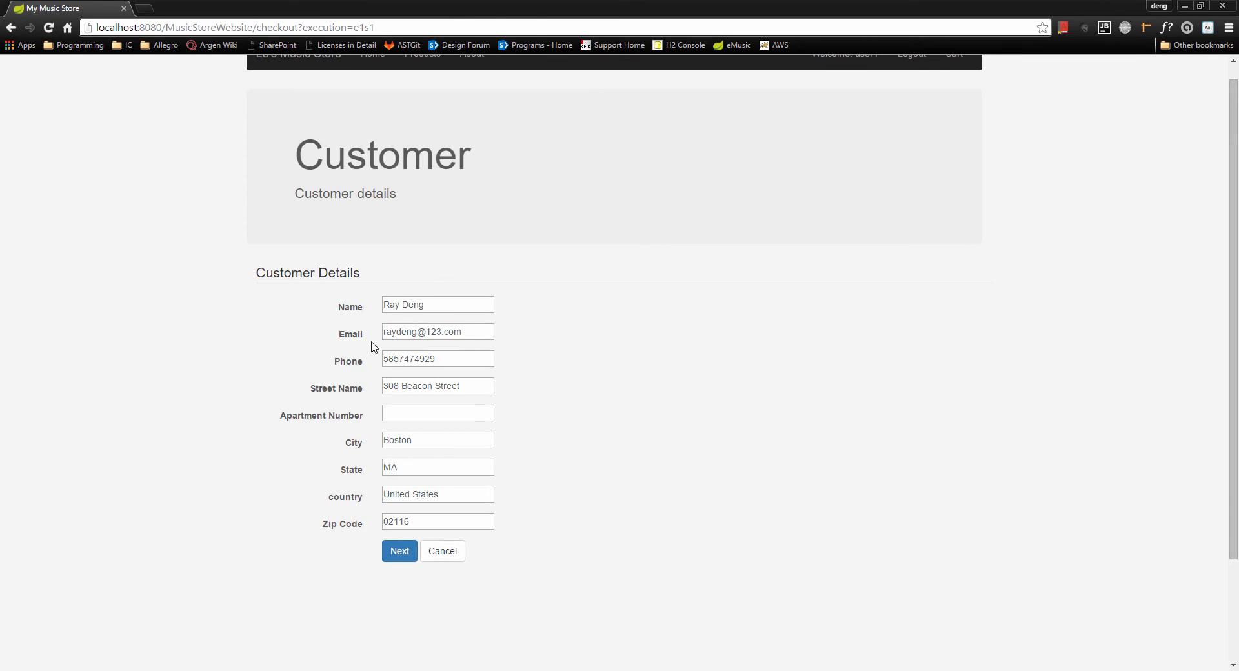
mouse_move(372, 460)
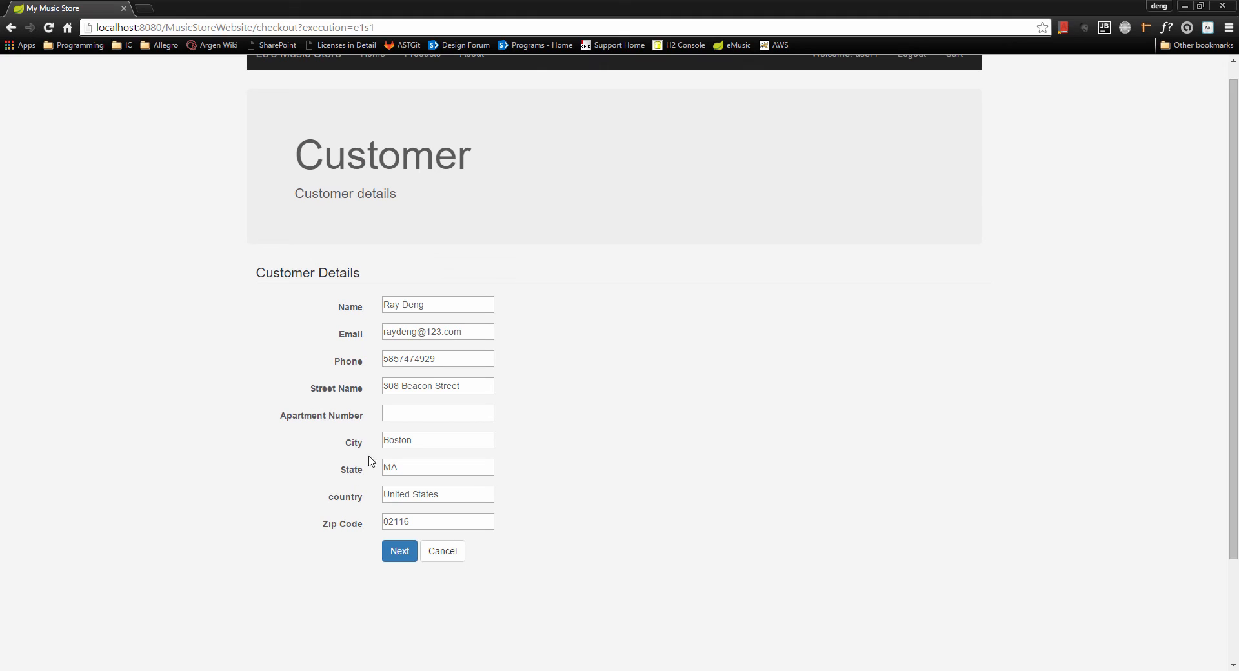
click(399, 551)
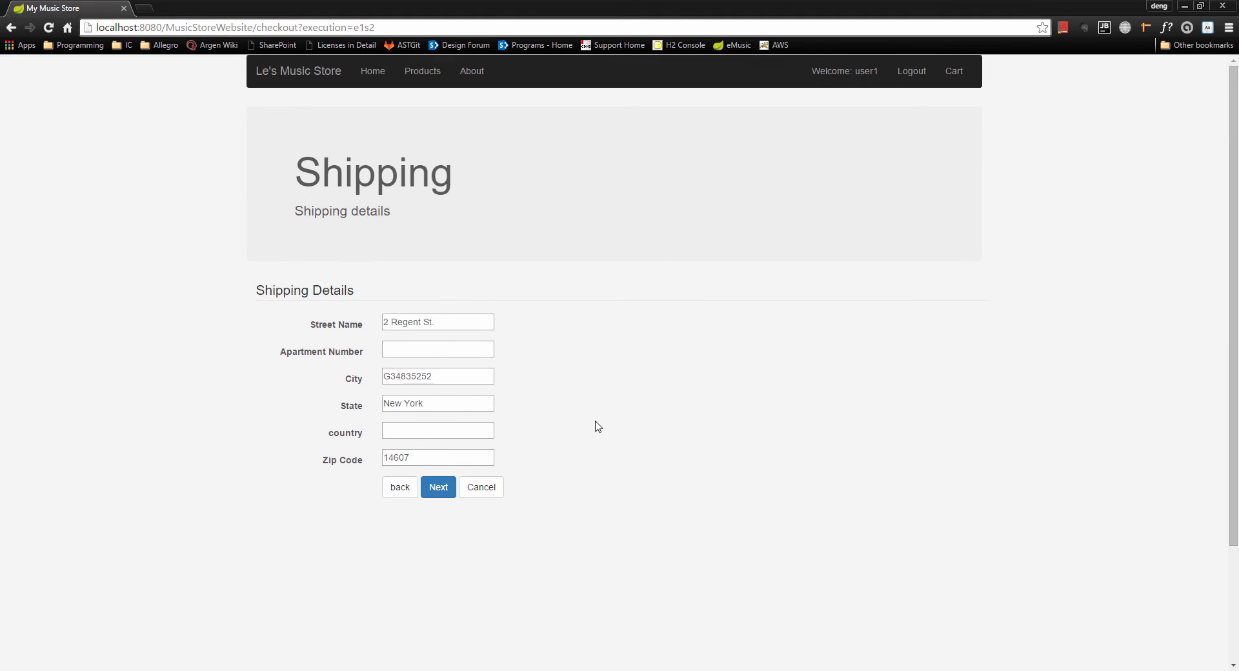
mouse_move(349, 387)
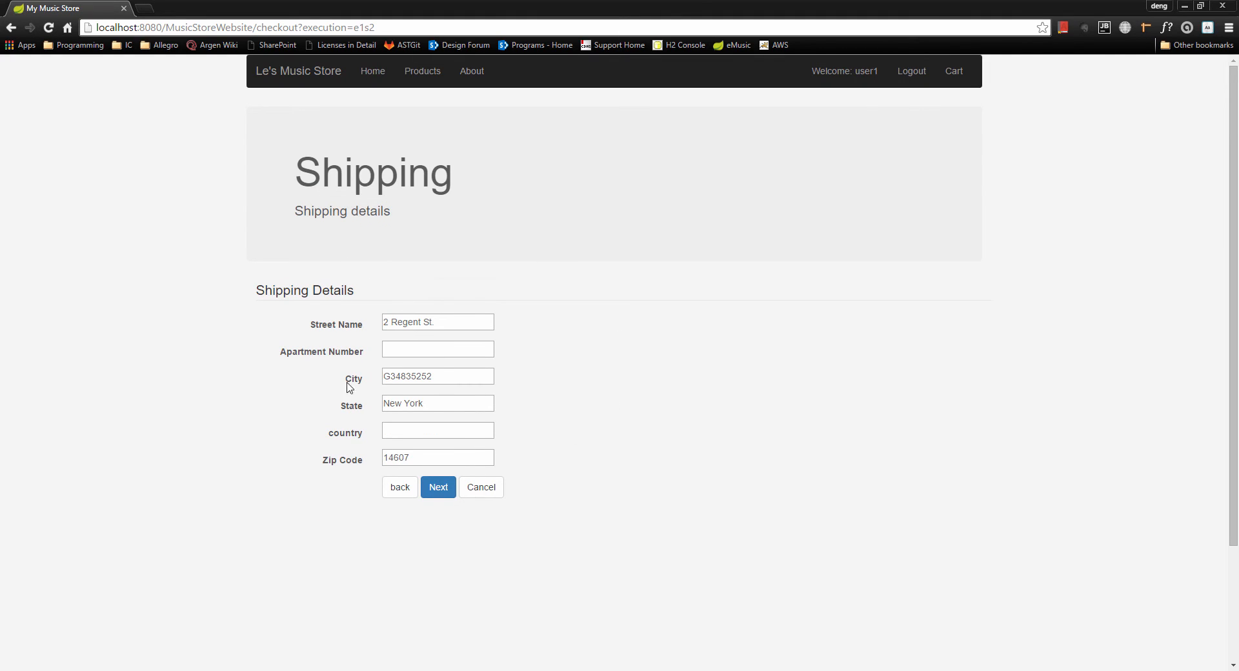
click(438, 487)
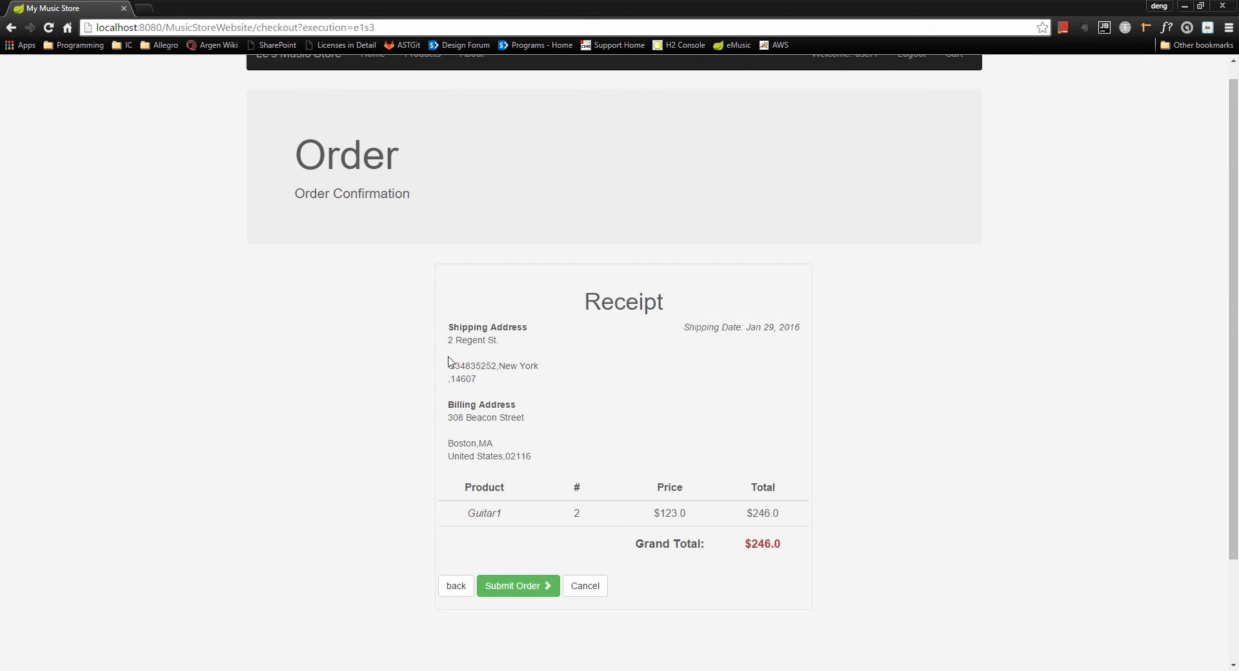
scroll(down, 3)
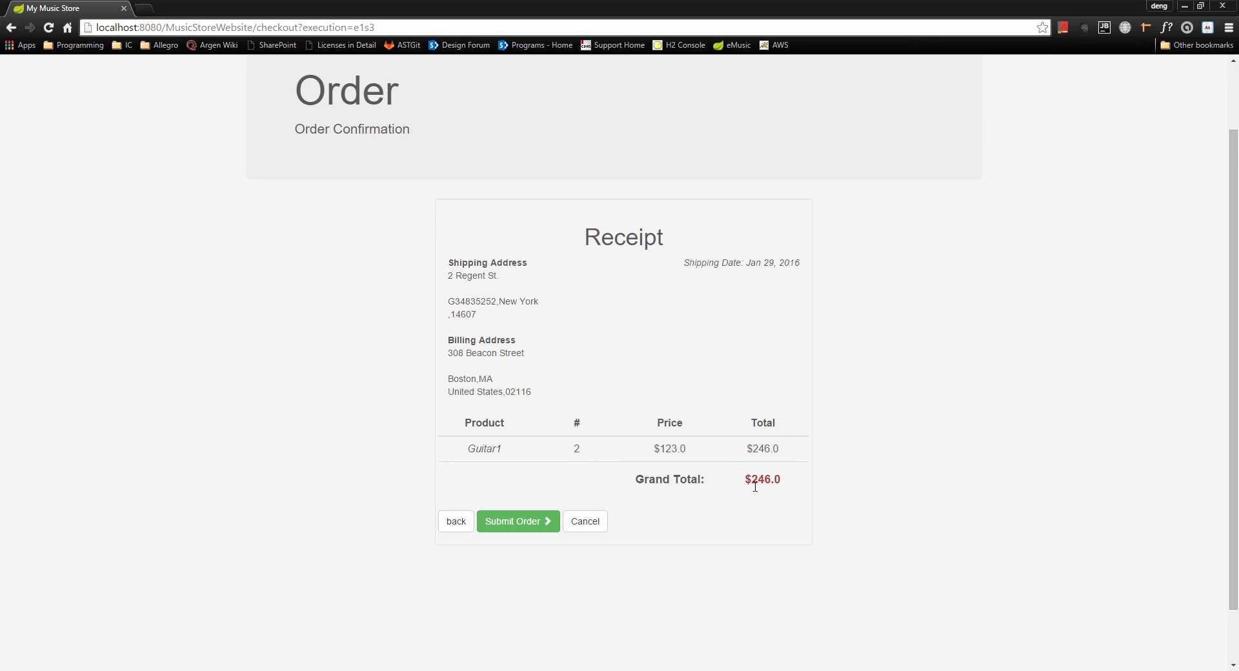
scroll(down, 3)
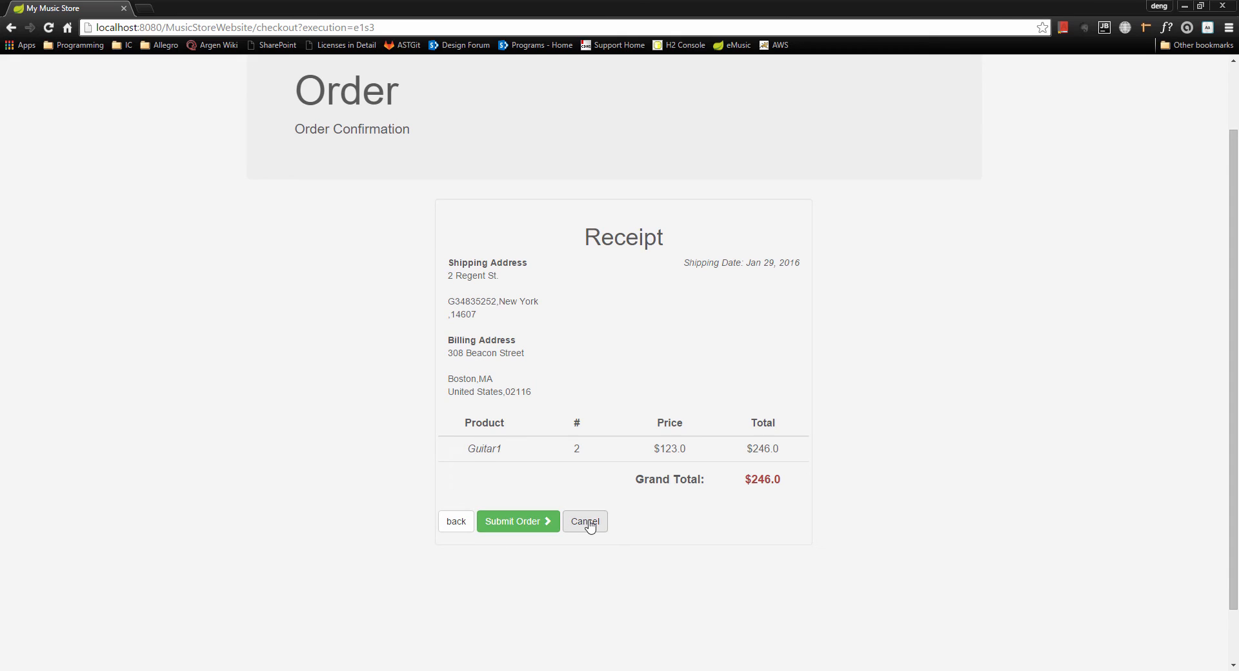
click(584, 521)
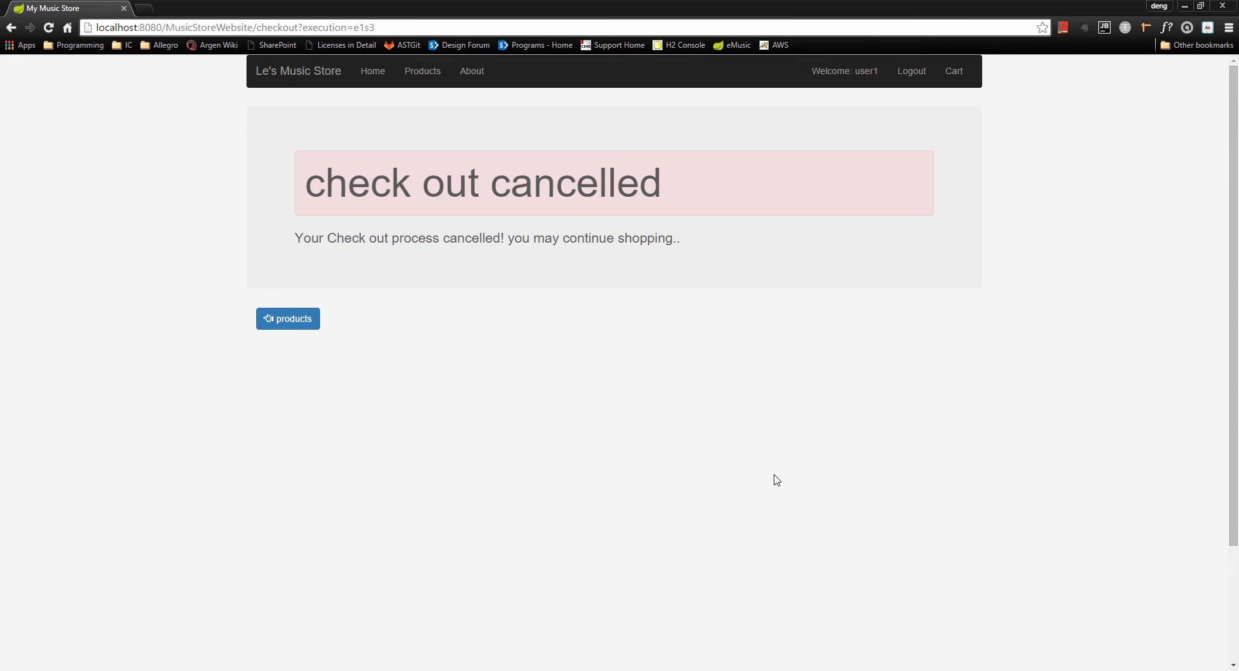
mouse_move(701, 194)
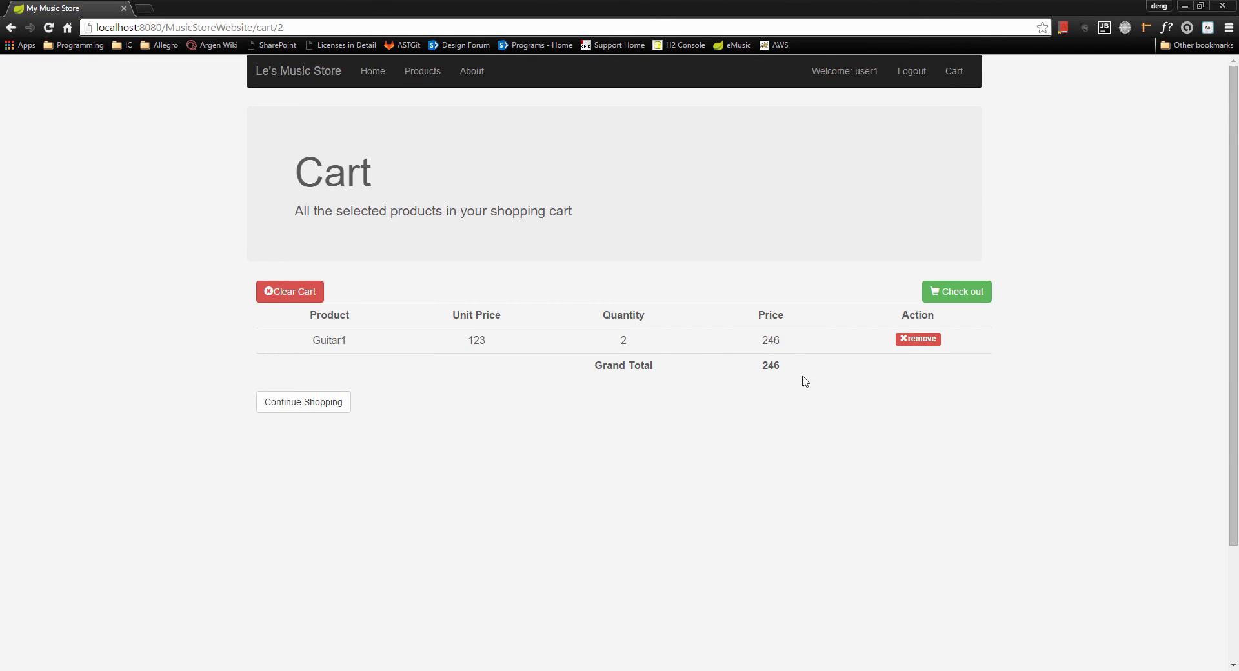
Check out again, submit the two-Guitar1 order for $246.0, and acknowledge the thank-you page.
click(957, 291)
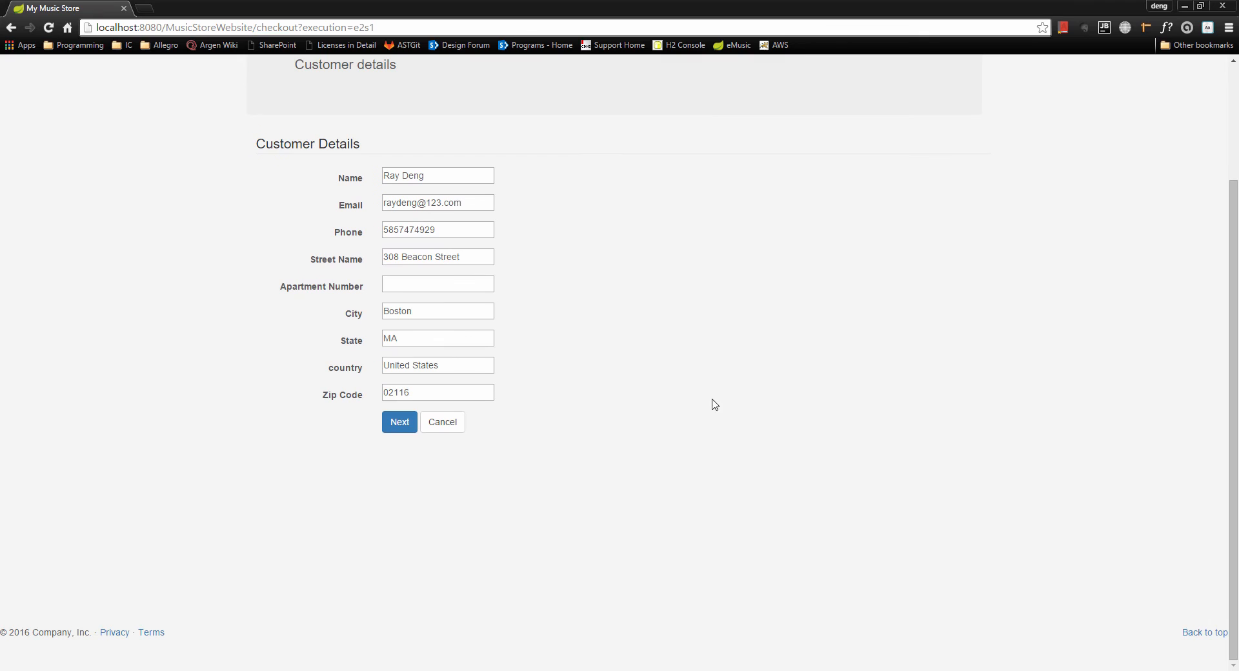
click(398, 421)
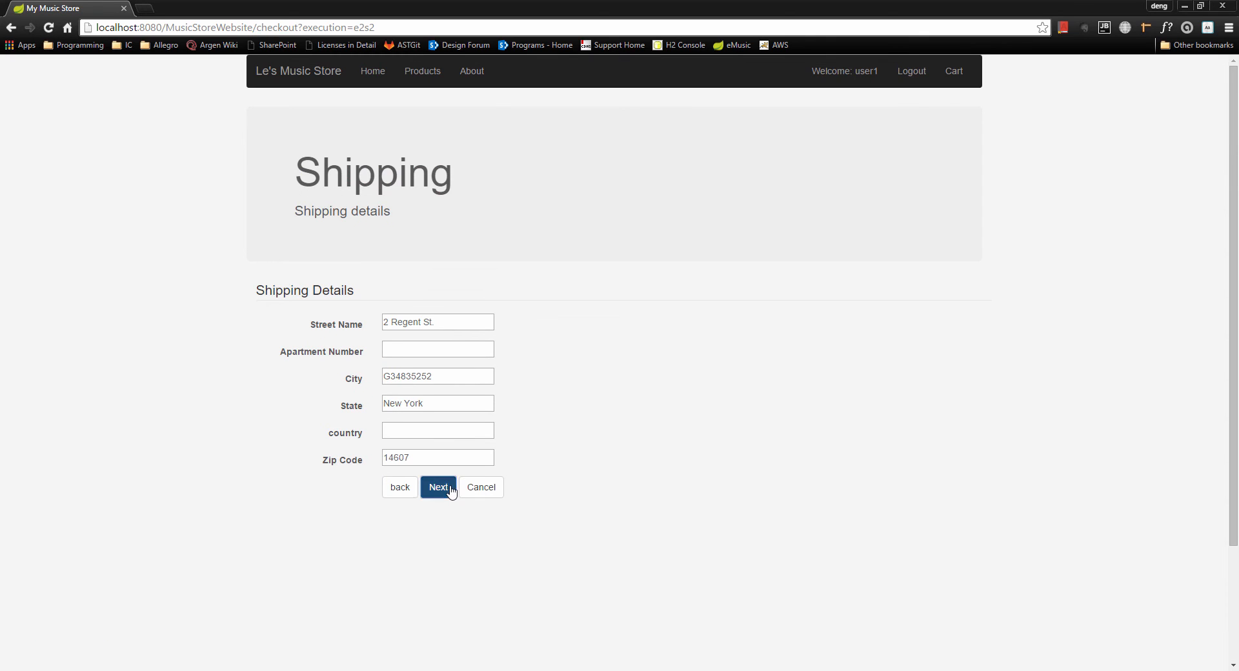
click(439, 487)
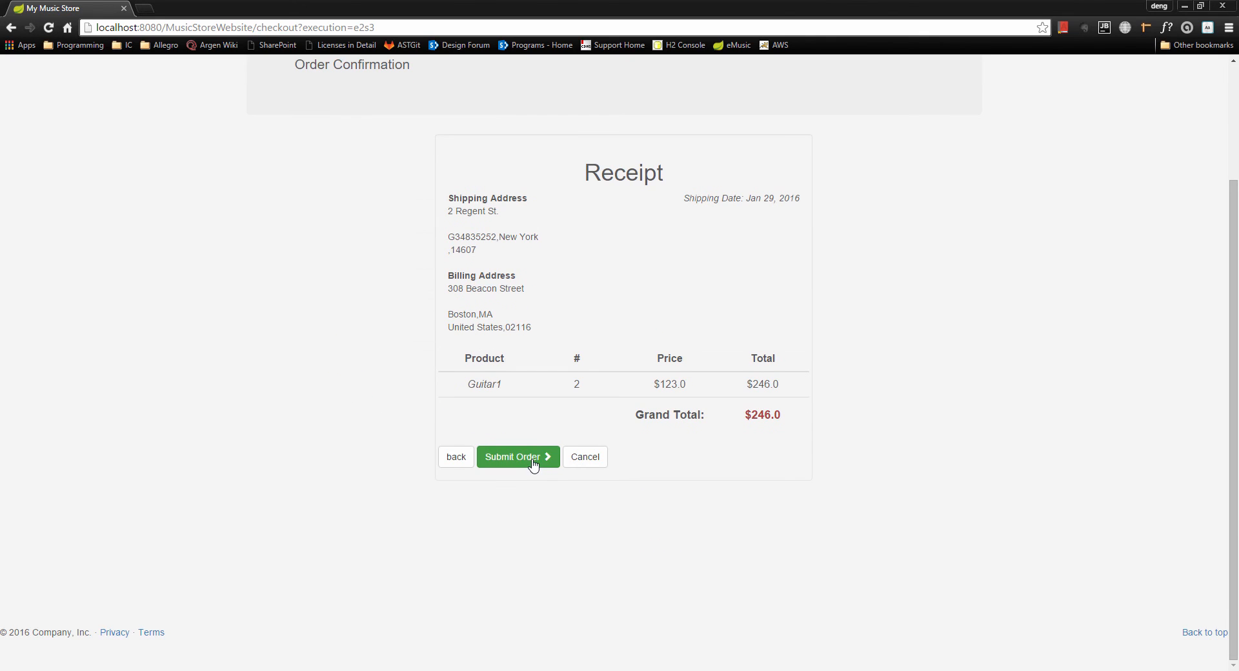
click(514, 457)
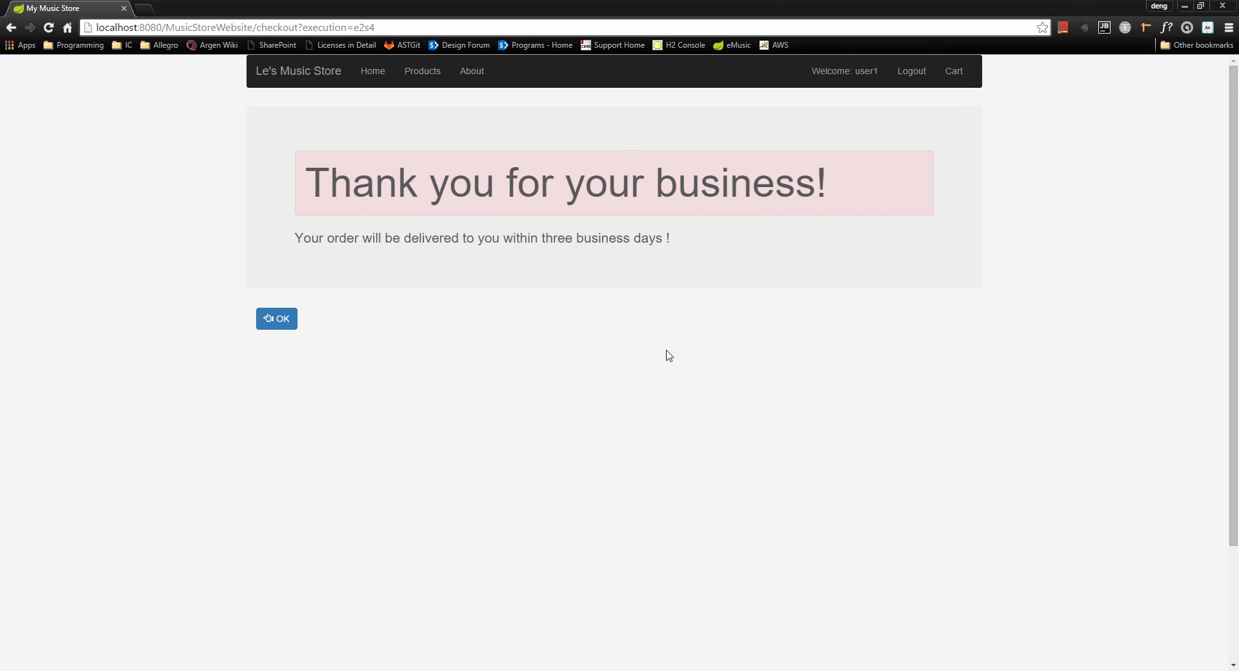
mouse_move(724, 324)
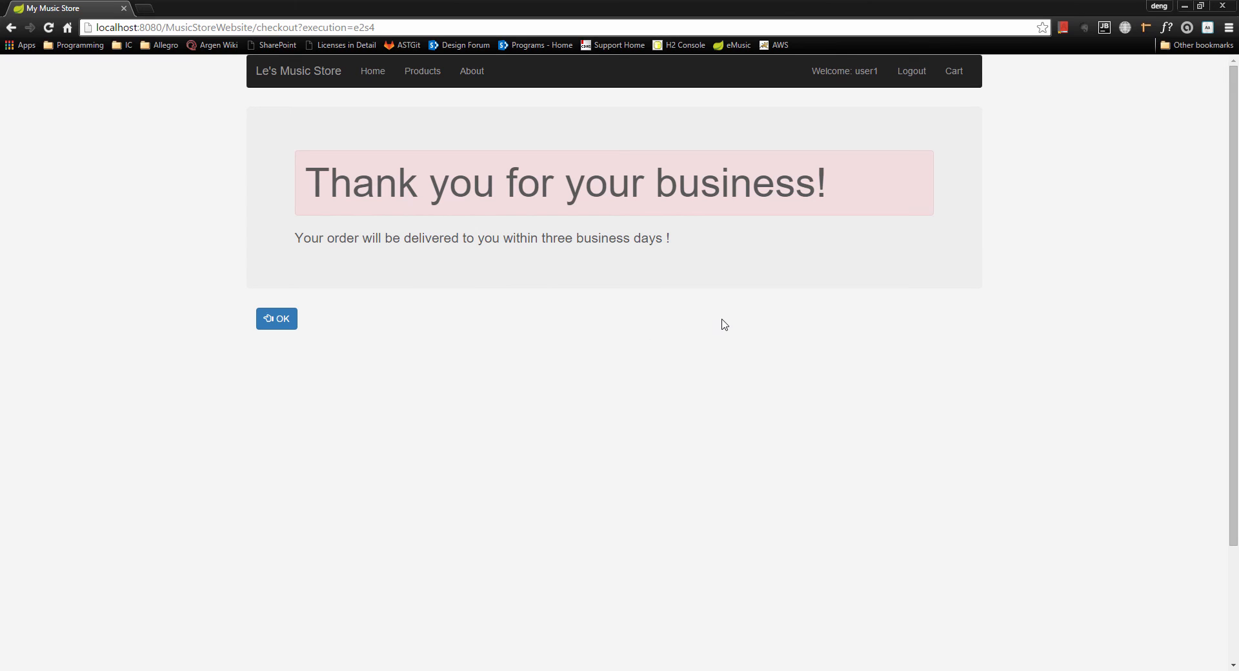
mouse_move(764, 316)
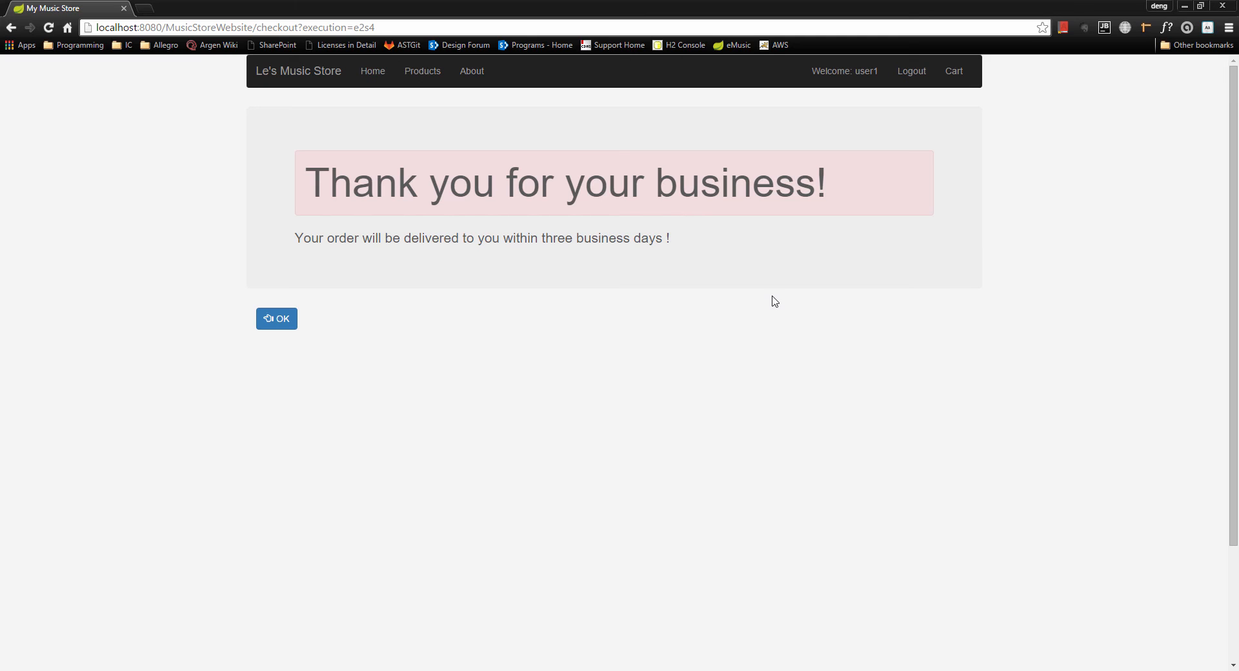
mouse_move(911, 71)
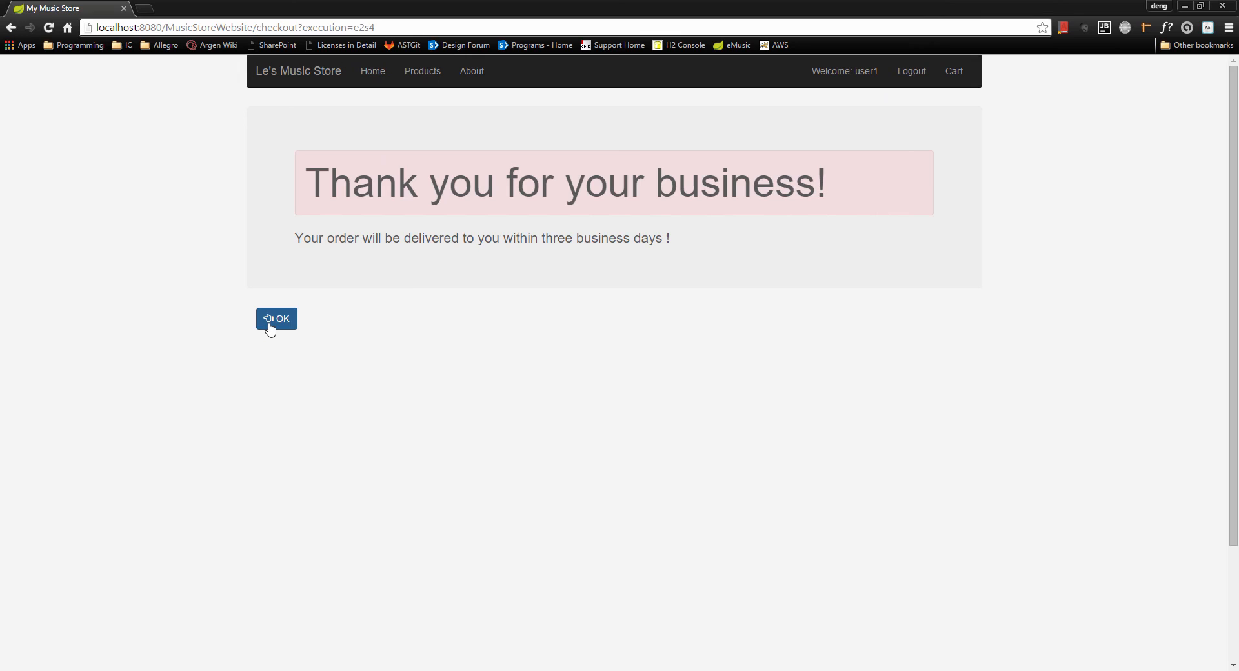
click(277, 319)
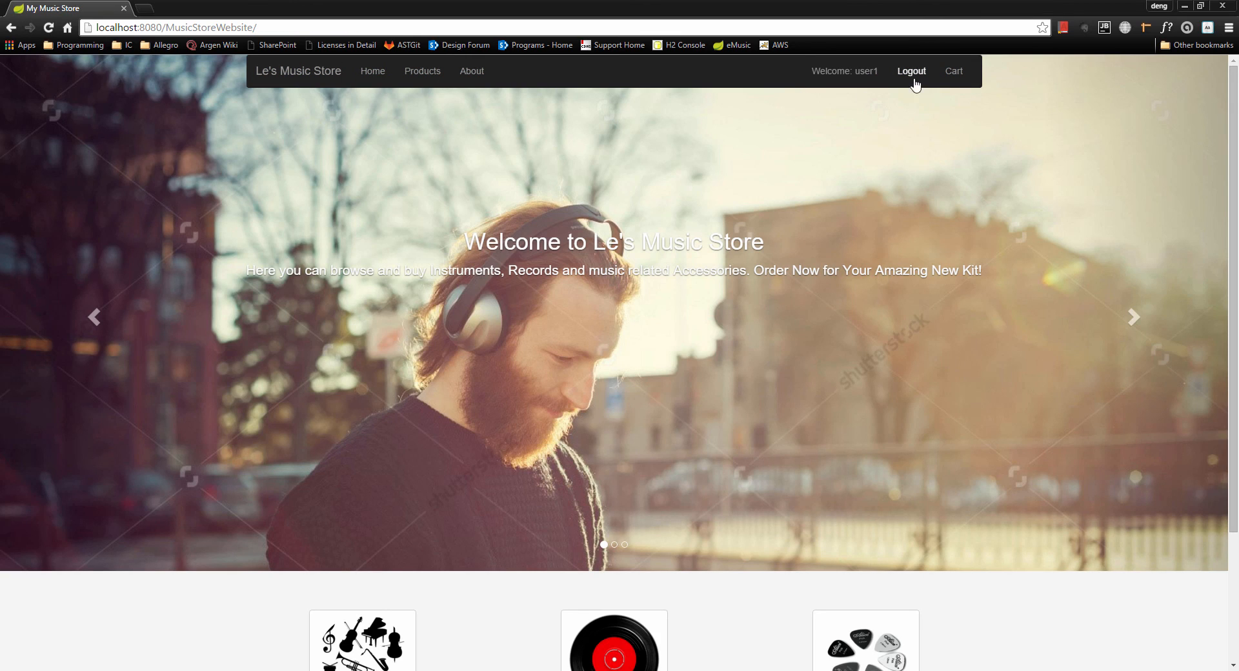
Log out user1, sign in as admin, and go to the Admin page.
click(910, 71)
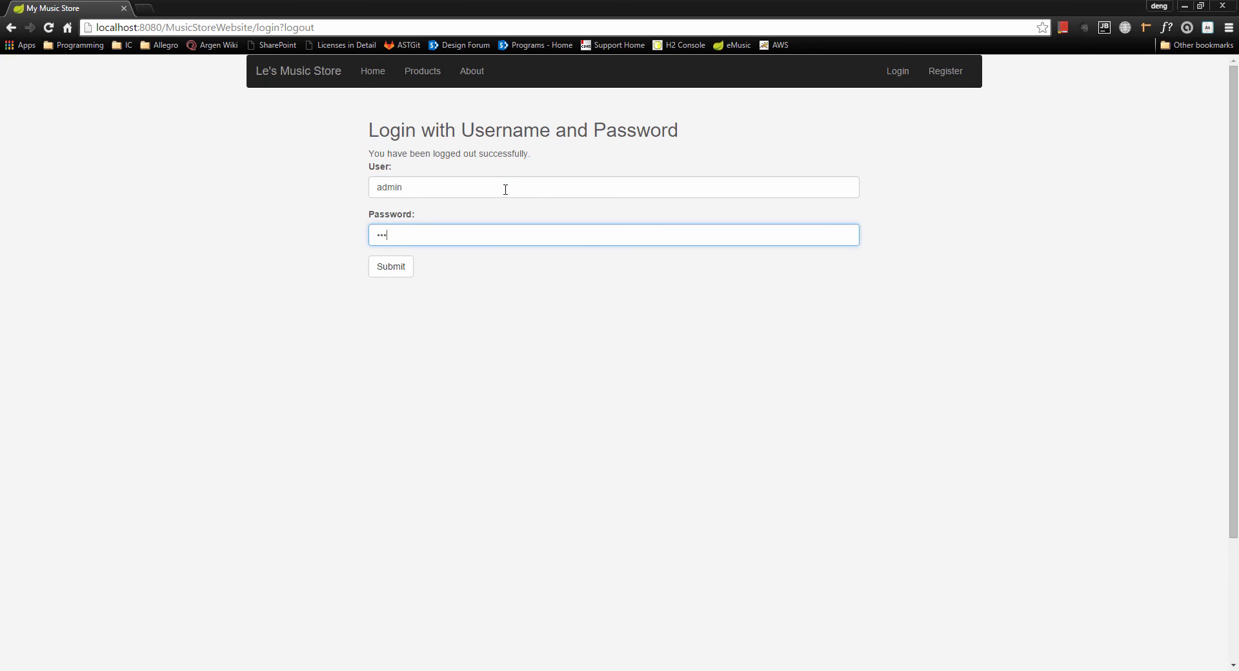
click(390, 266)
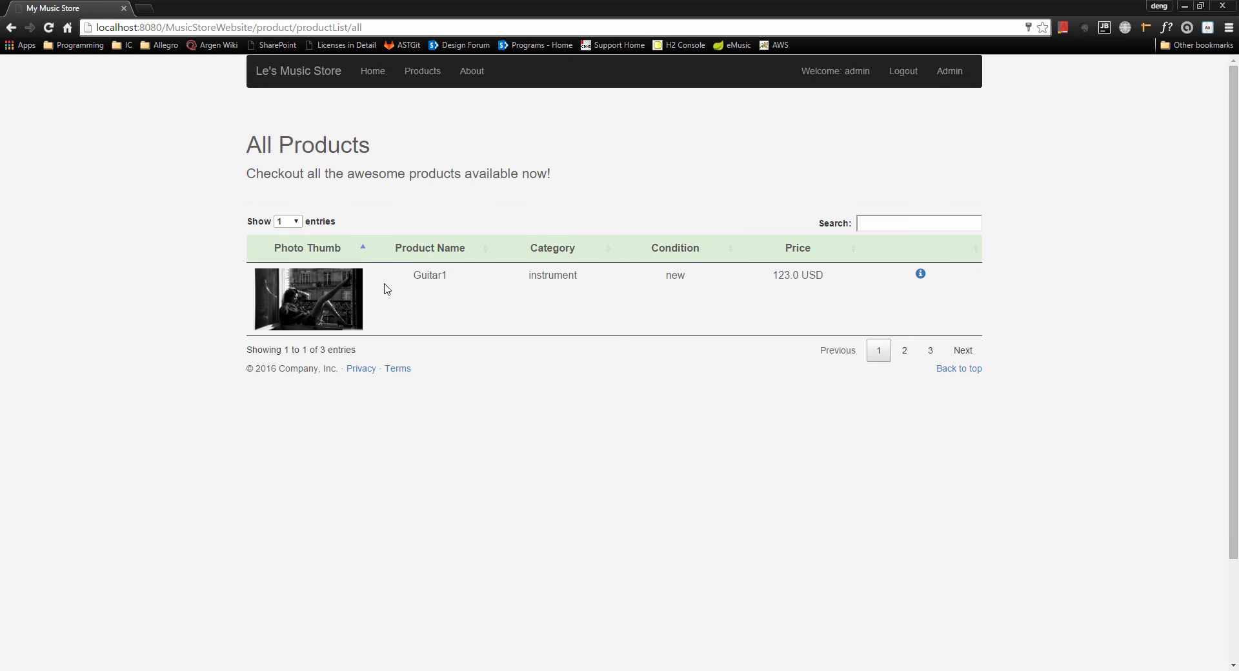
mouse_move(992, 95)
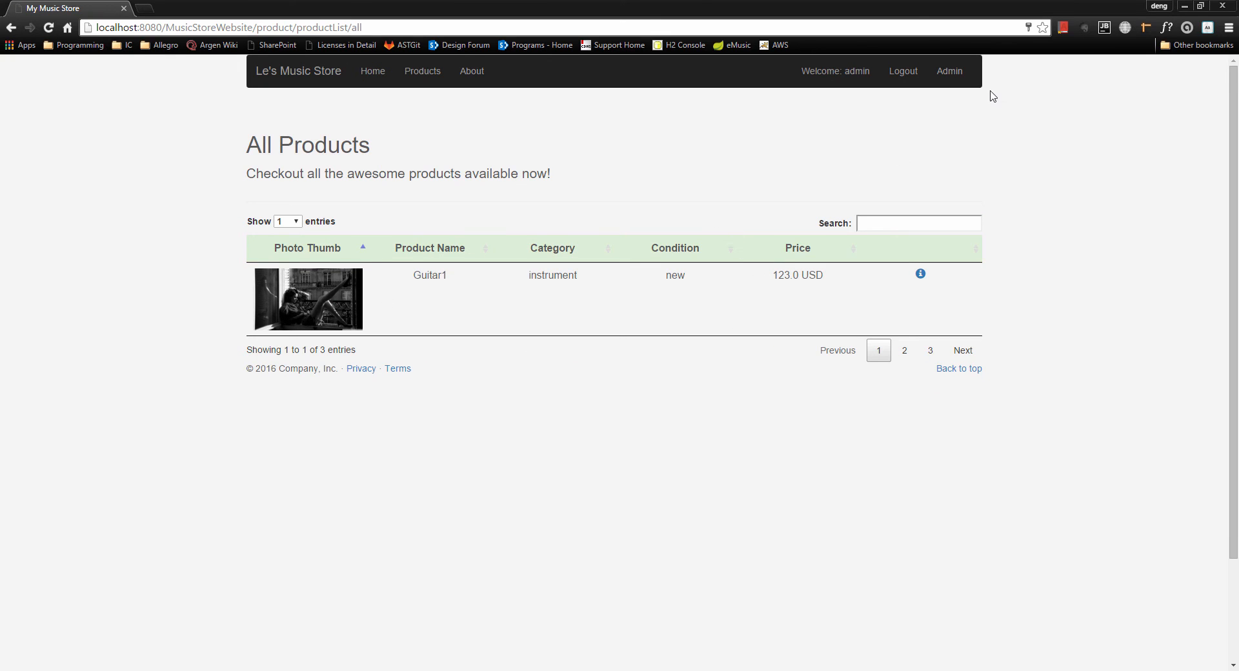
mouse_move(949, 70)
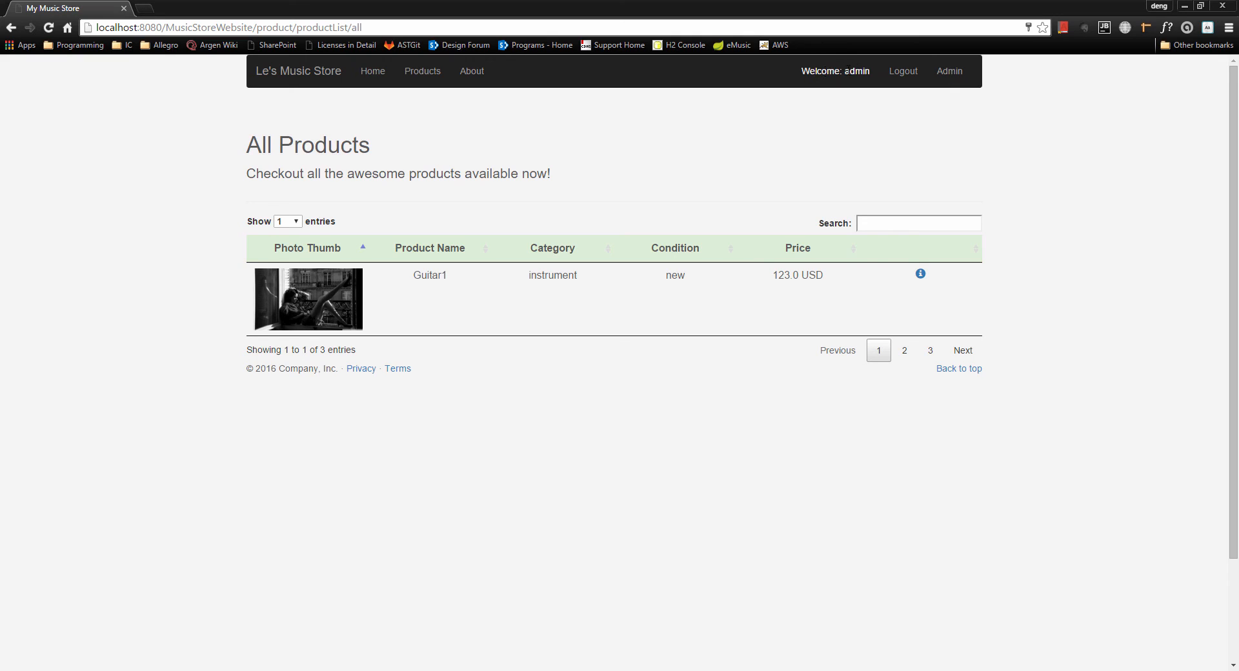
mouse_move(902, 75)
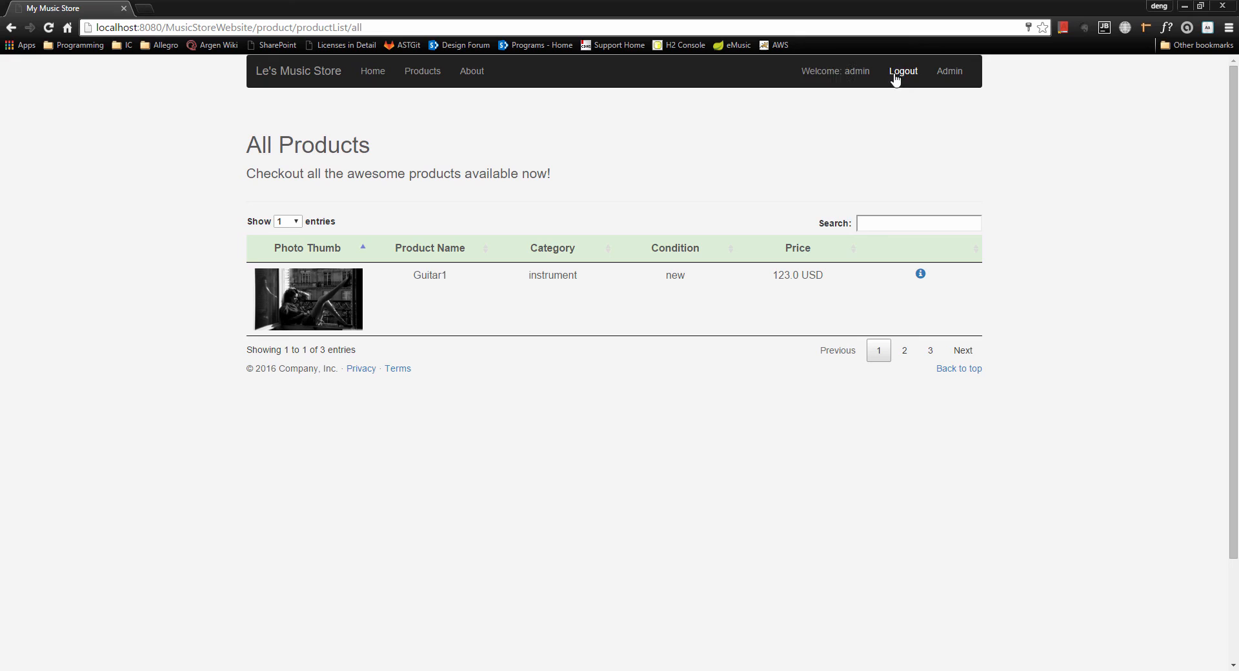
mouse_move(949, 70)
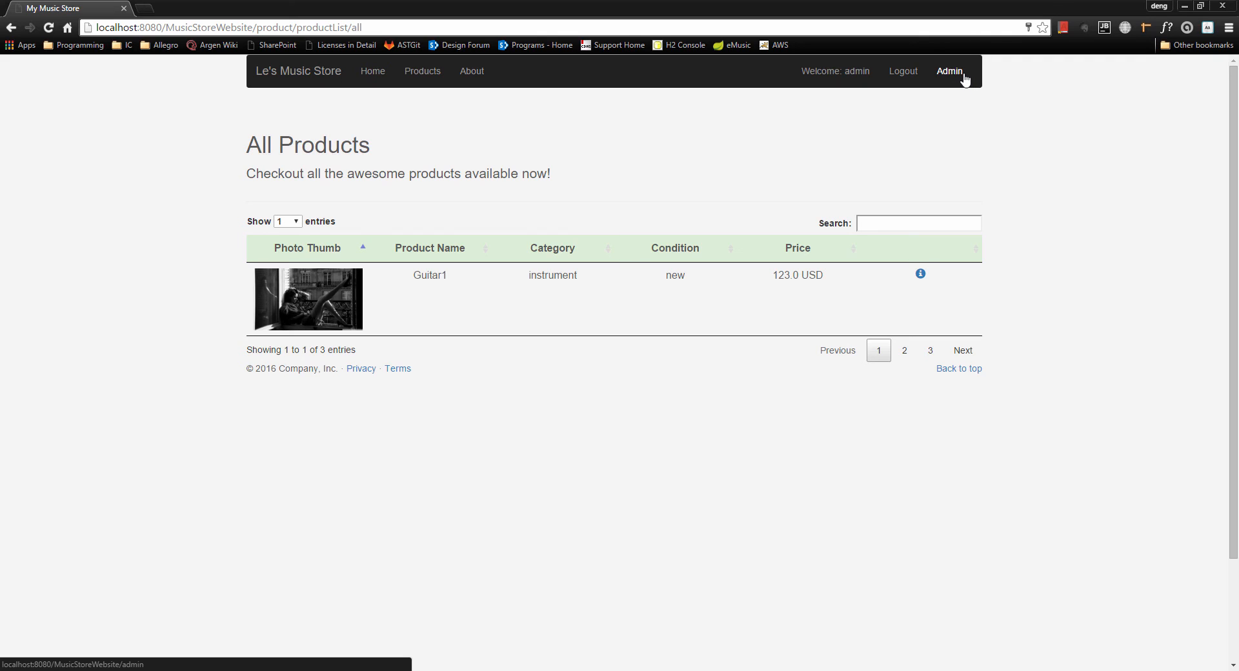
click(949, 70)
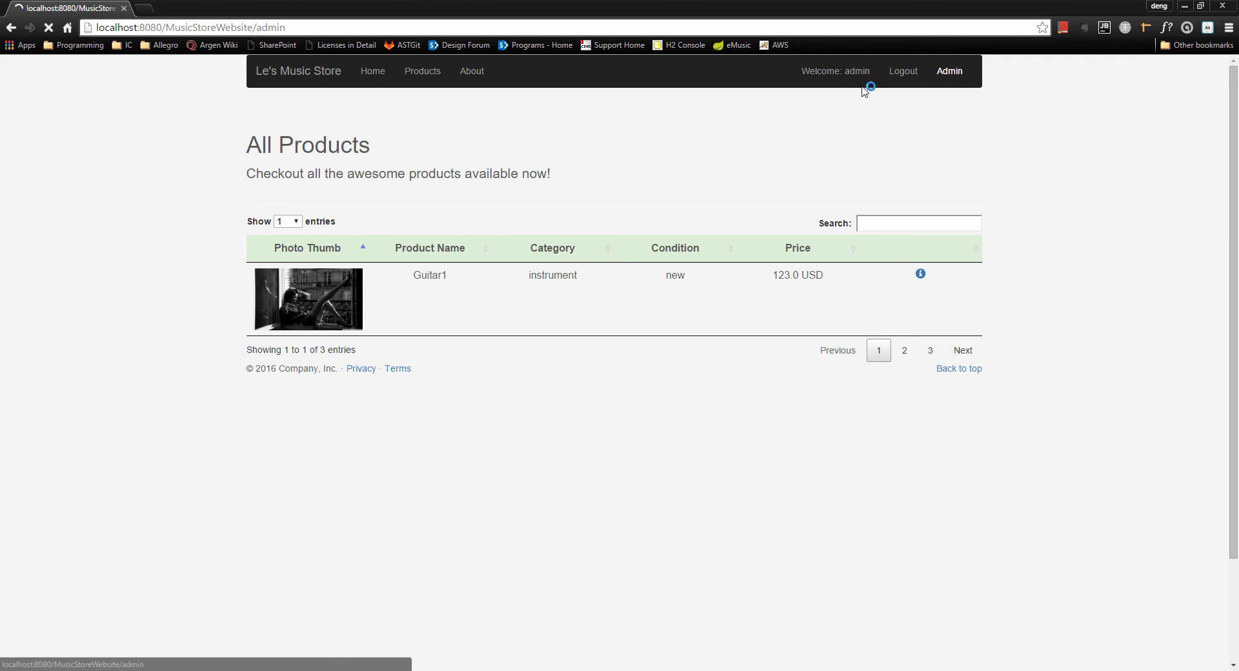
View the inventory of Guitar1, Record and Accessory, then bring up the Add Product form.
click(947, 70)
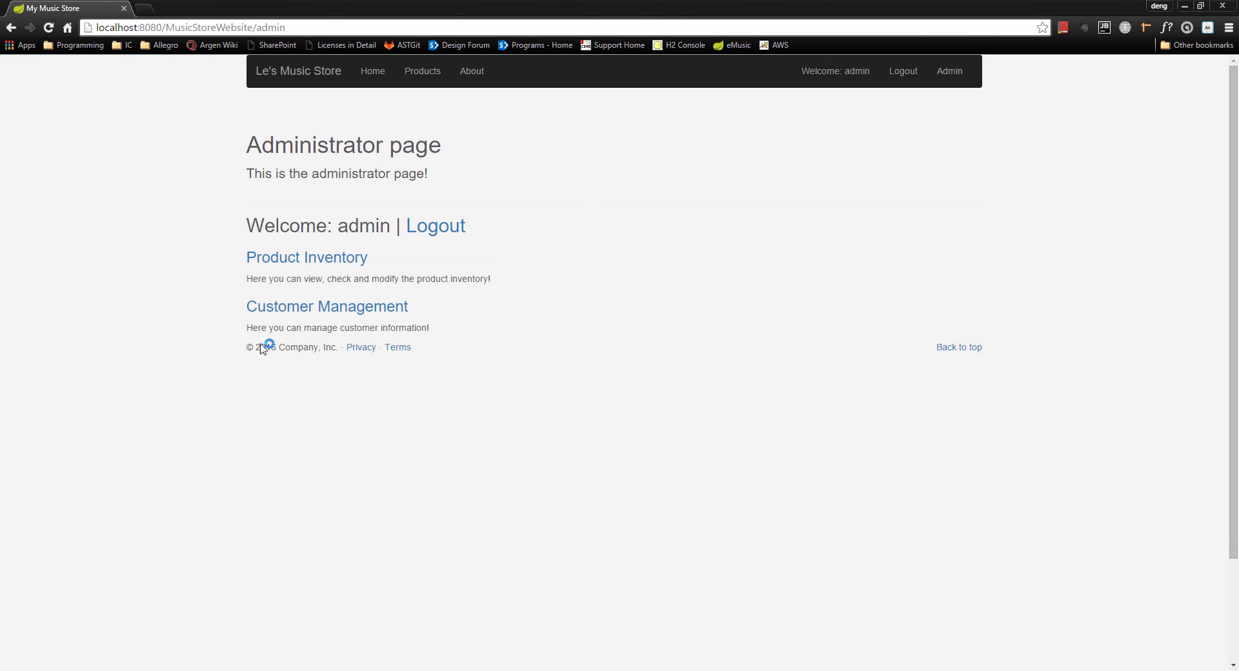
mouse_move(327, 261)
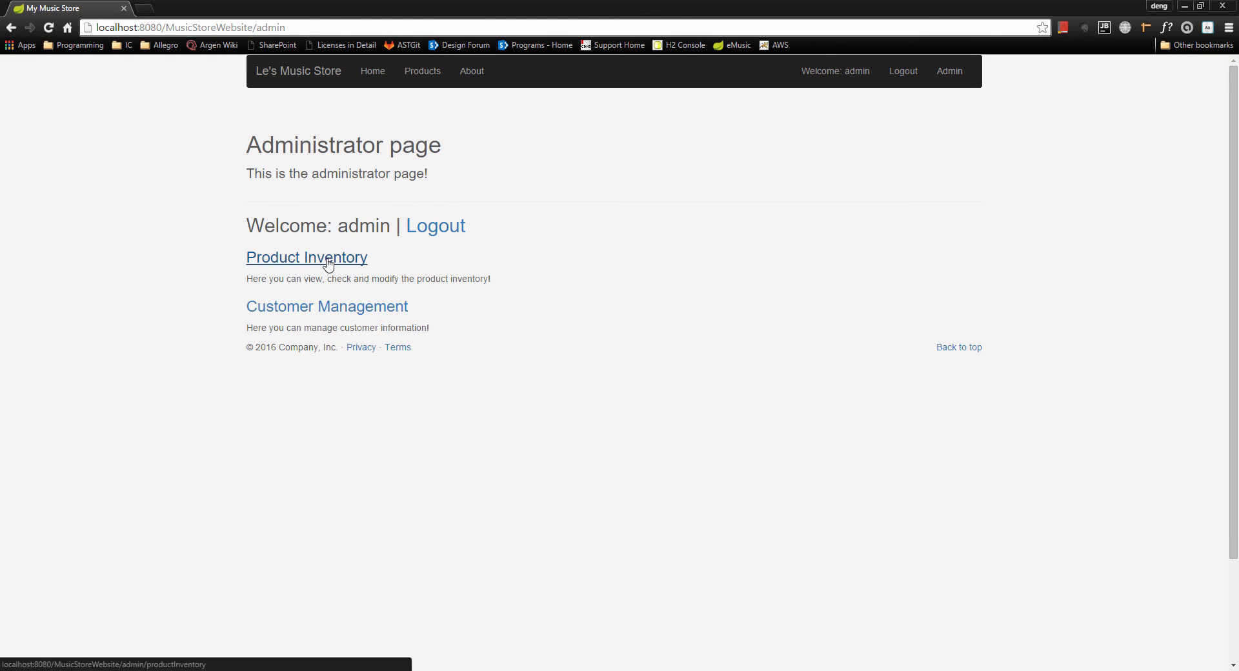
mouse_move(314, 265)
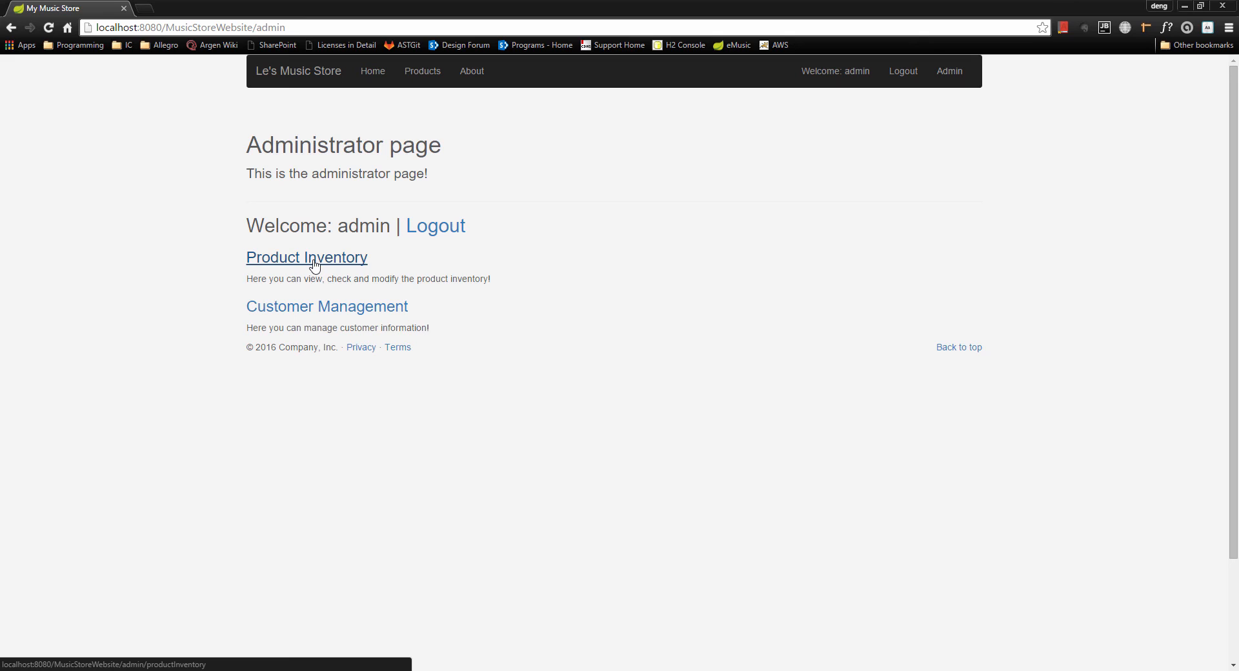
mouse_move(327, 307)
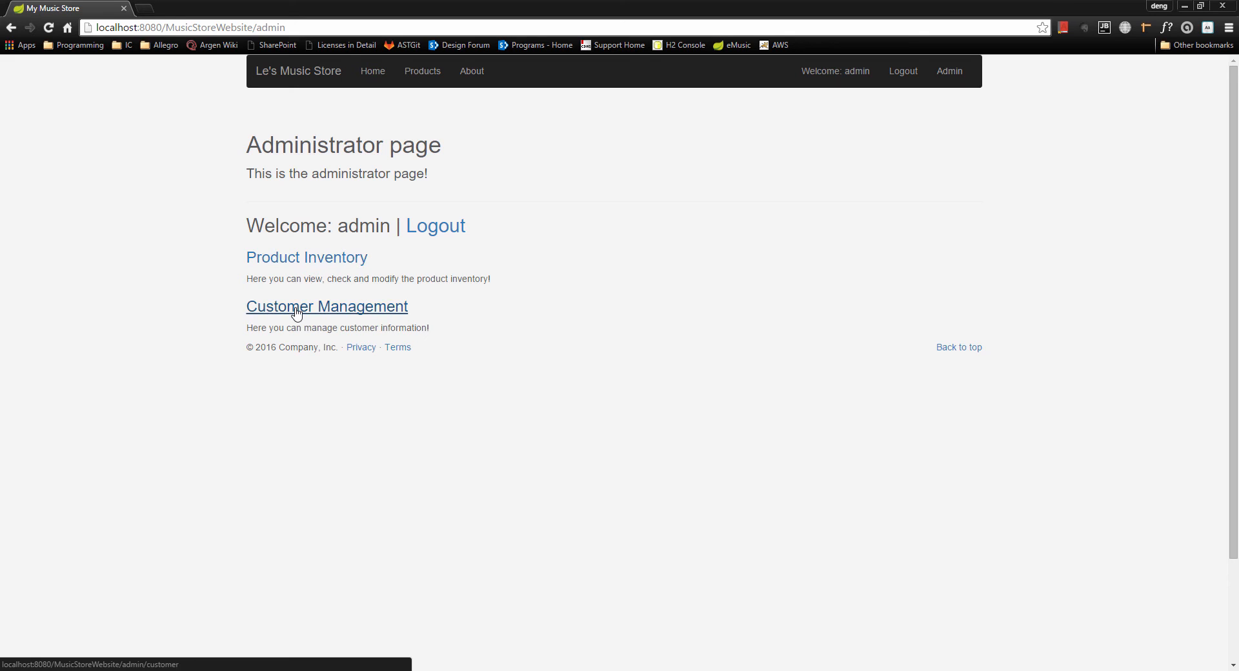
click(306, 256)
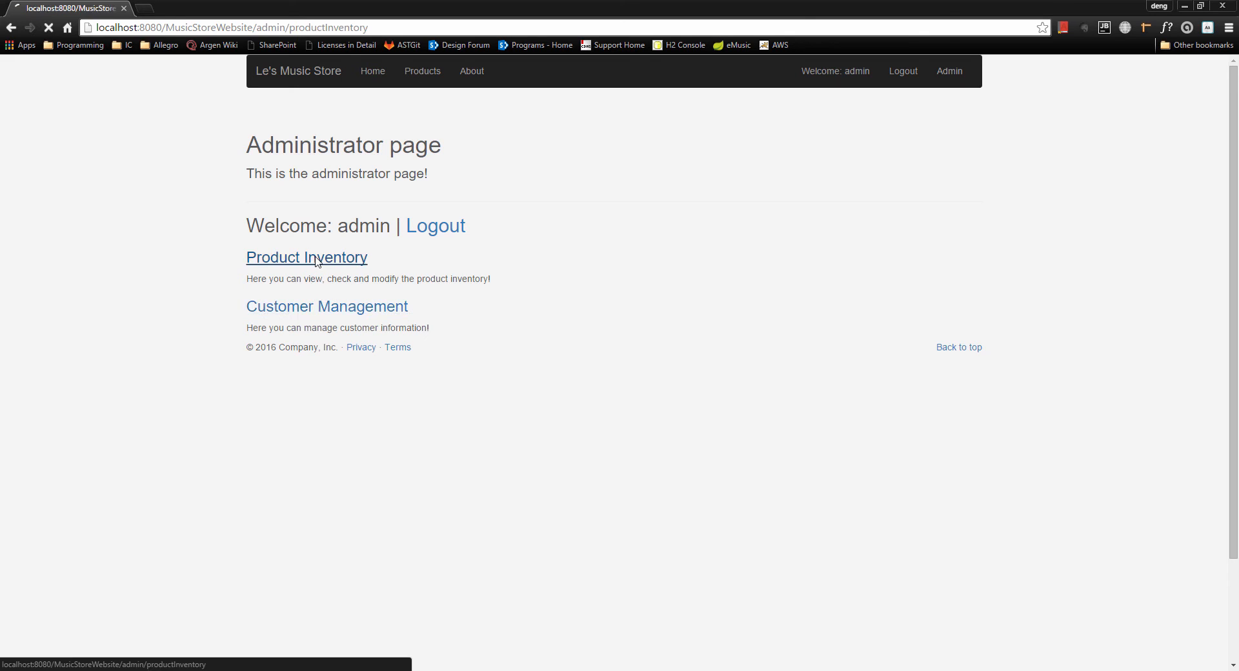
click(306, 257)
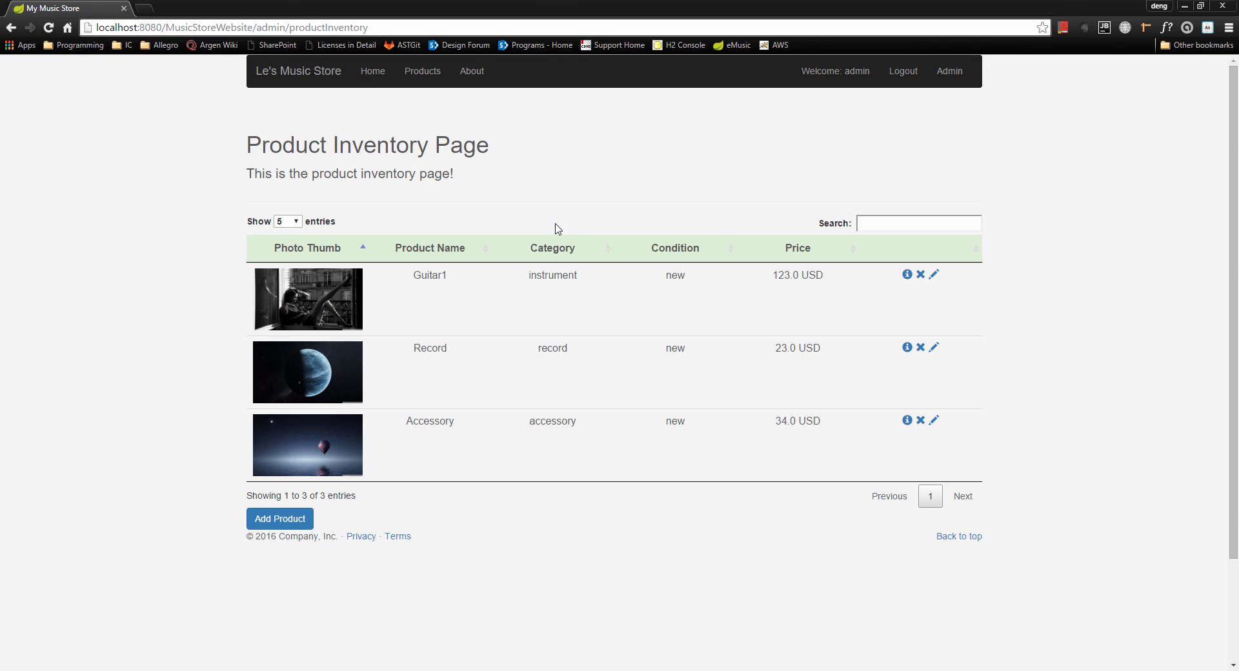
mouse_move(489, 410)
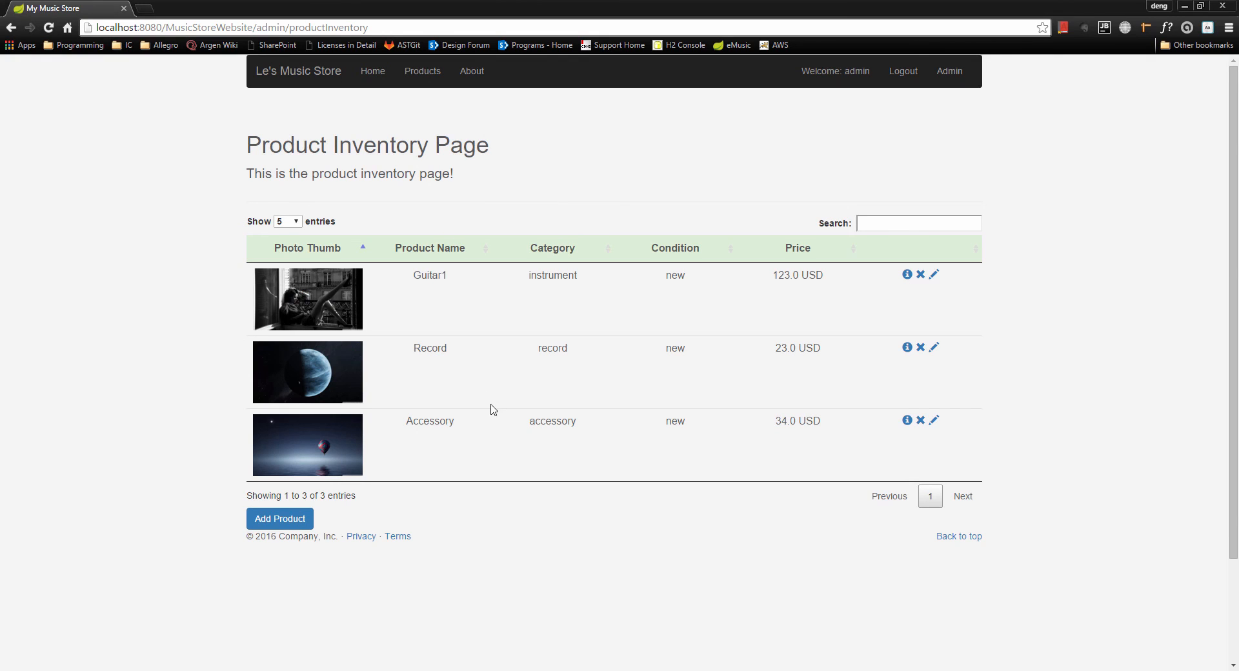
mouse_move(553, 369)
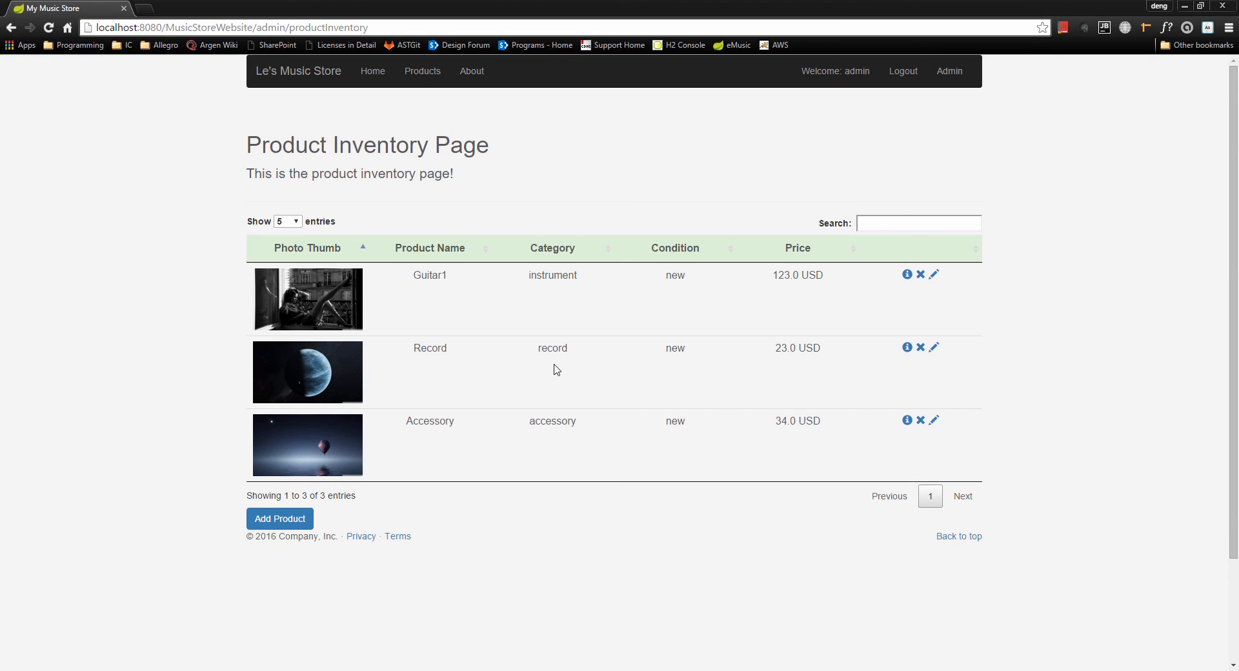
click(279, 519)
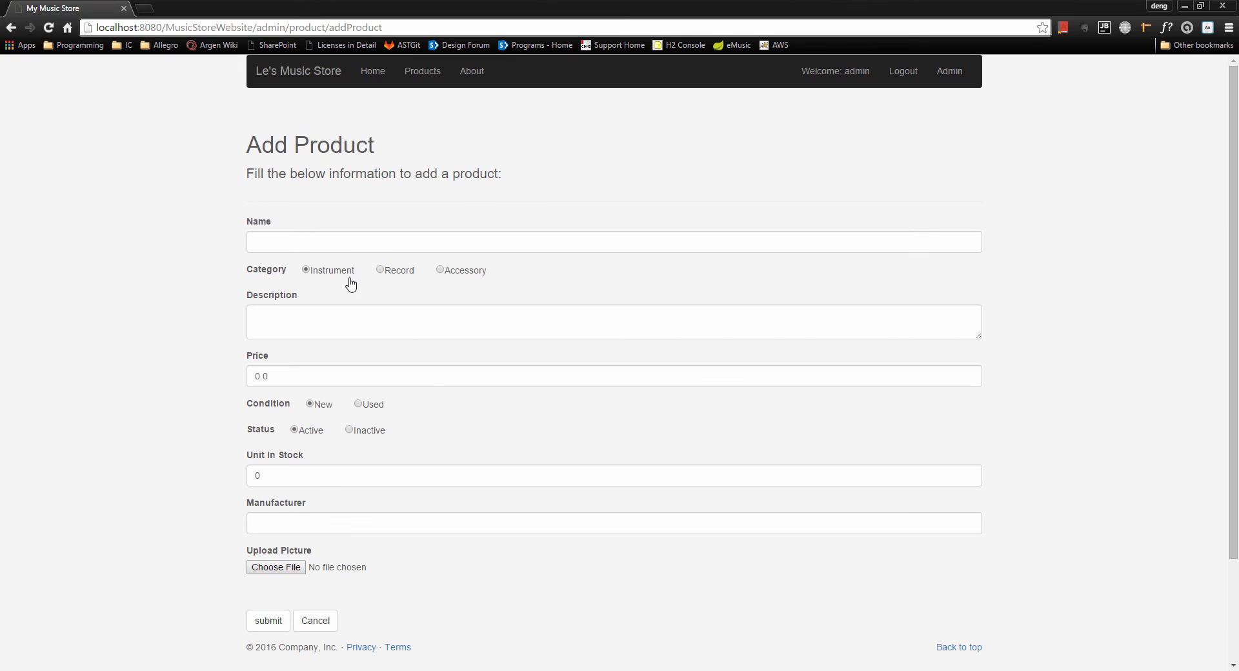
click(268, 621)
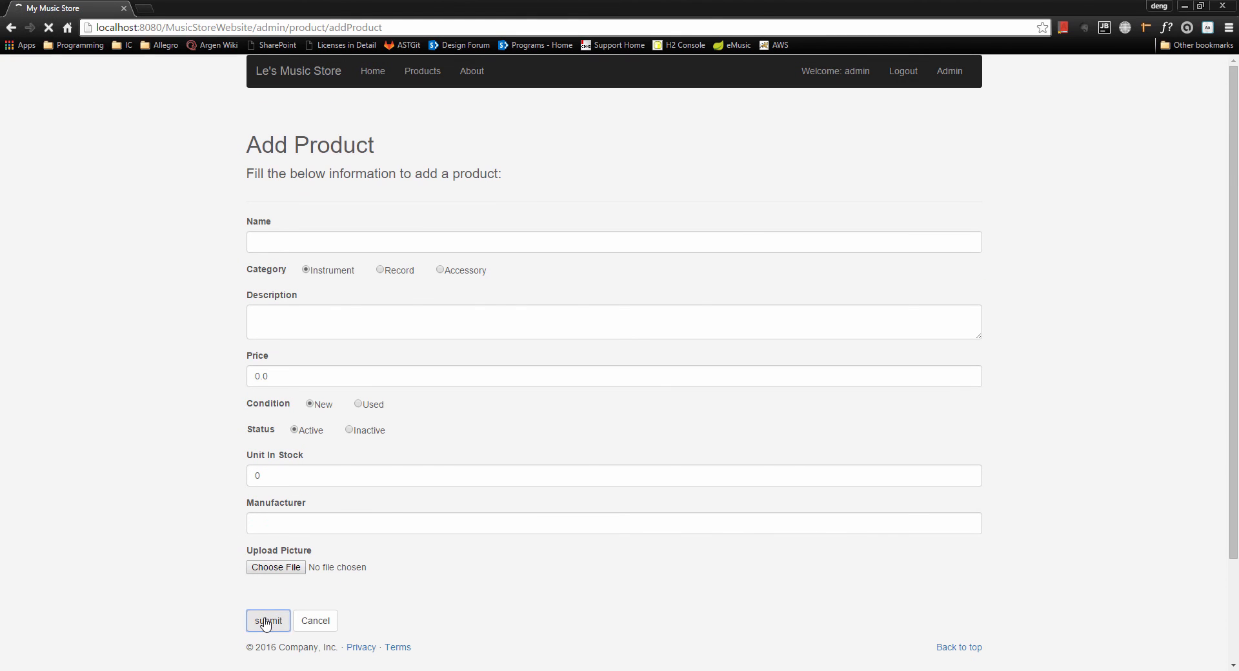
click(267, 621)
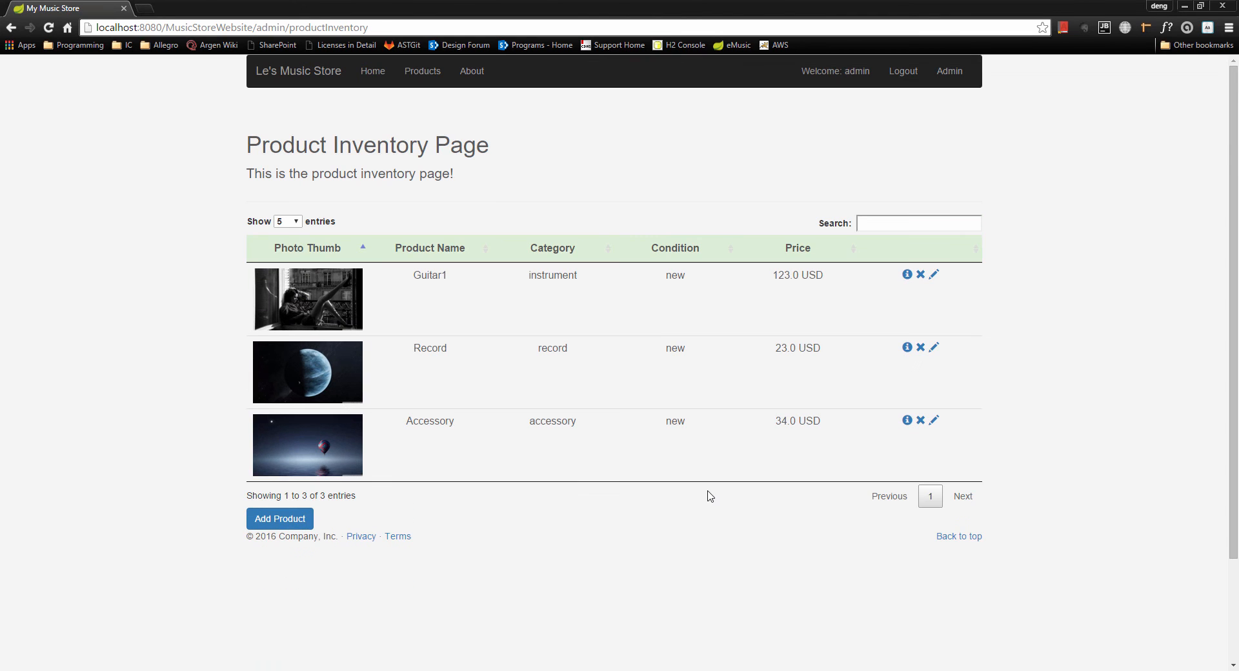
click(933, 419)
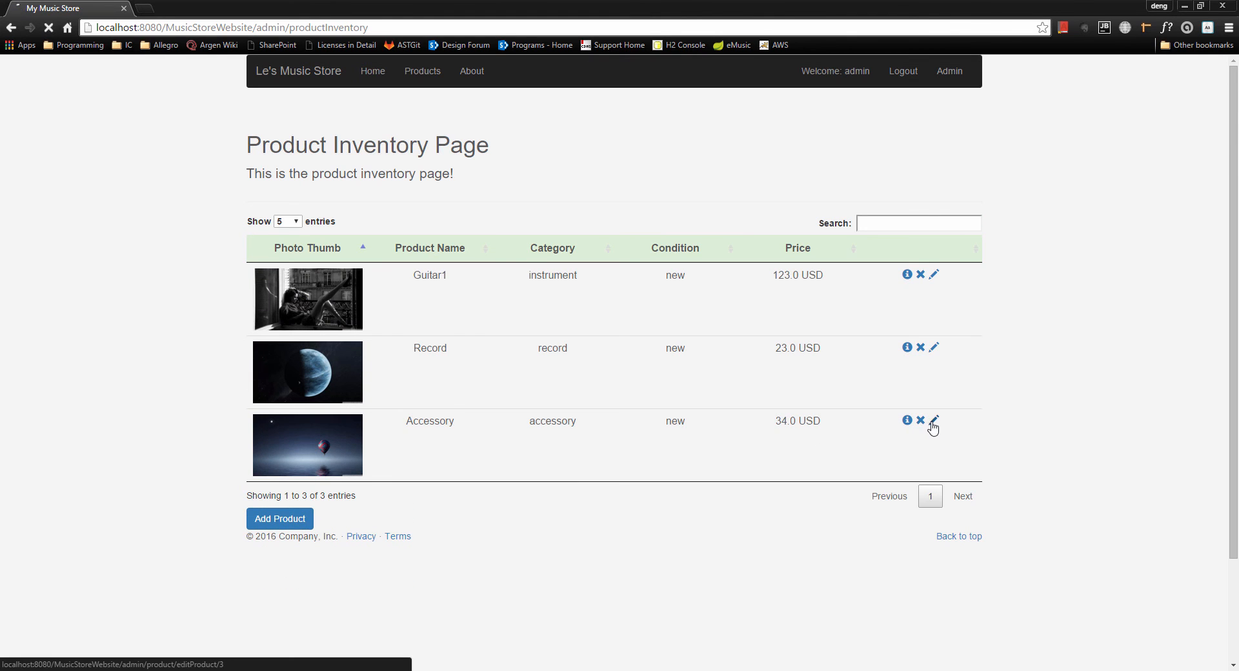
click(933, 419)
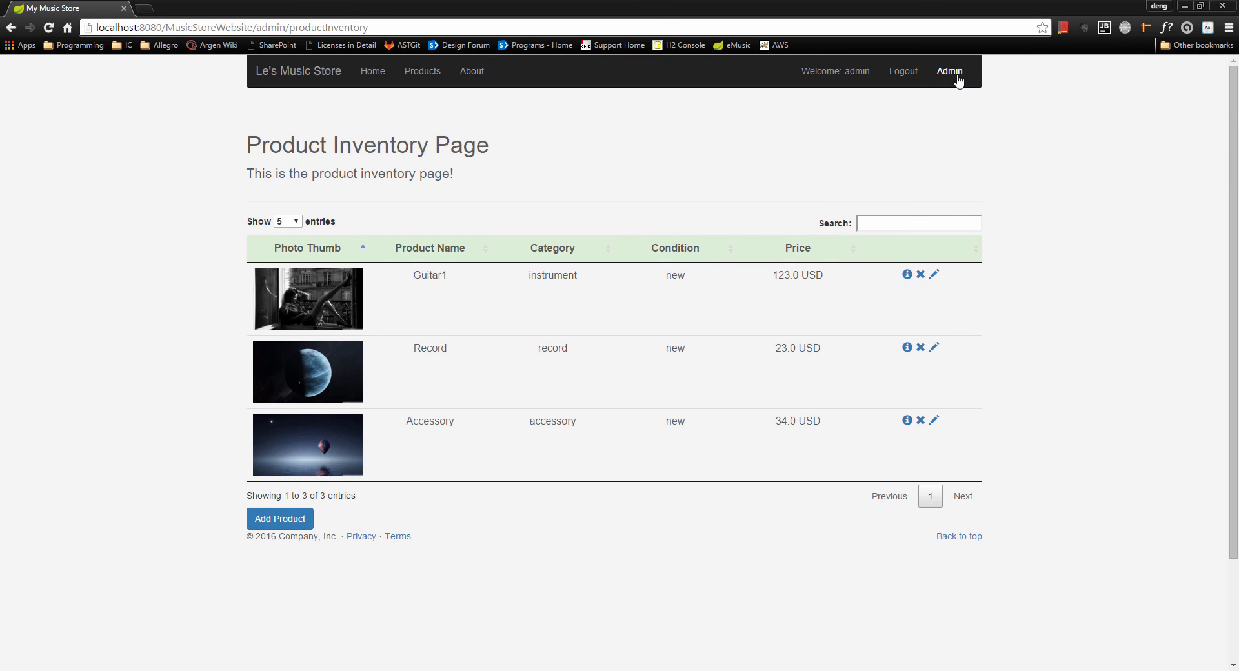
Return to the home page and scroll to the Instruments, Discography and Accessories categories.
click(949, 71)
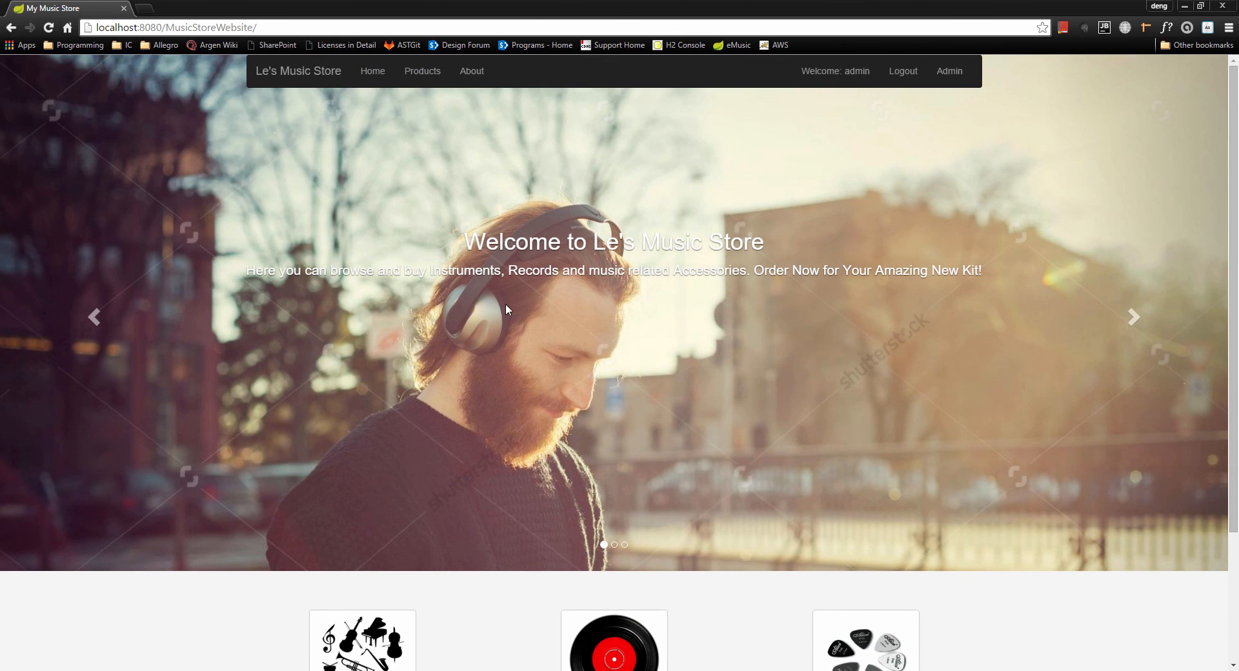
mouse_move(561, 300)
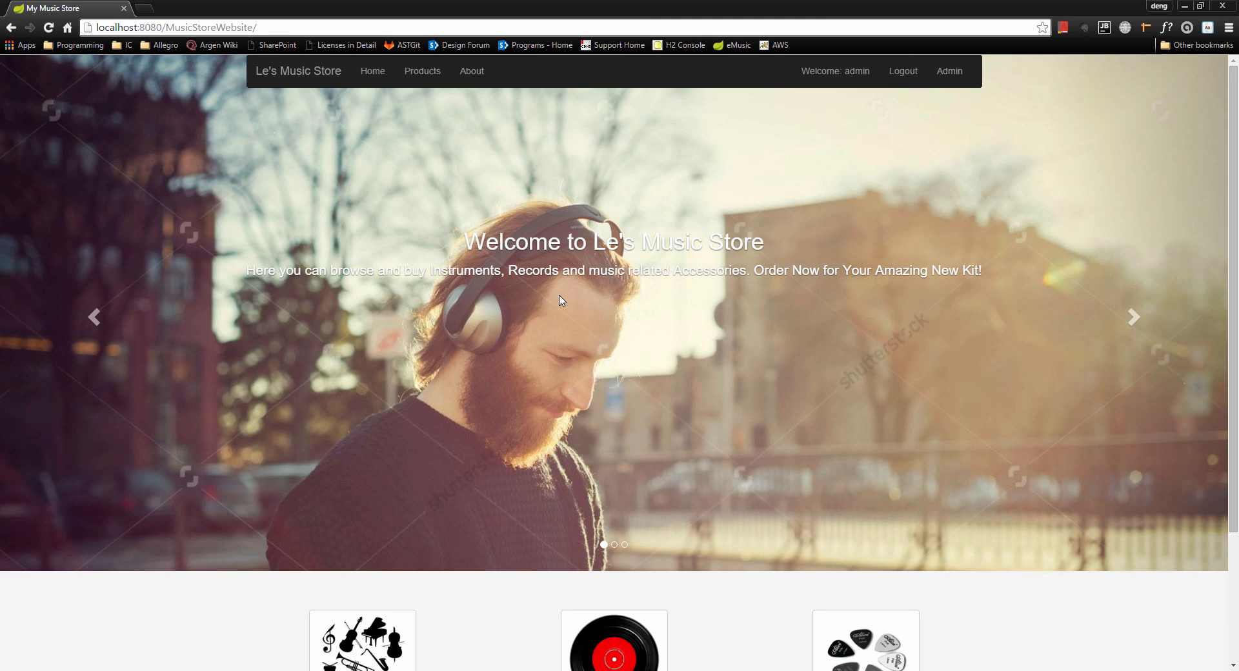
scroll(down, 3)
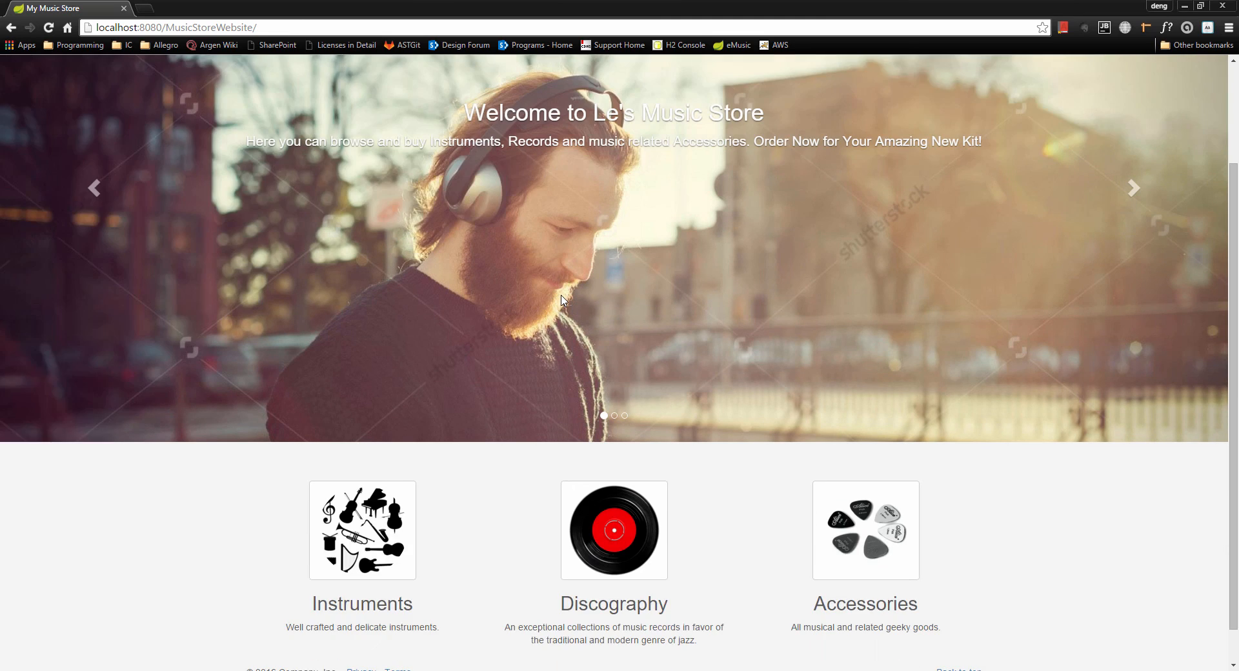